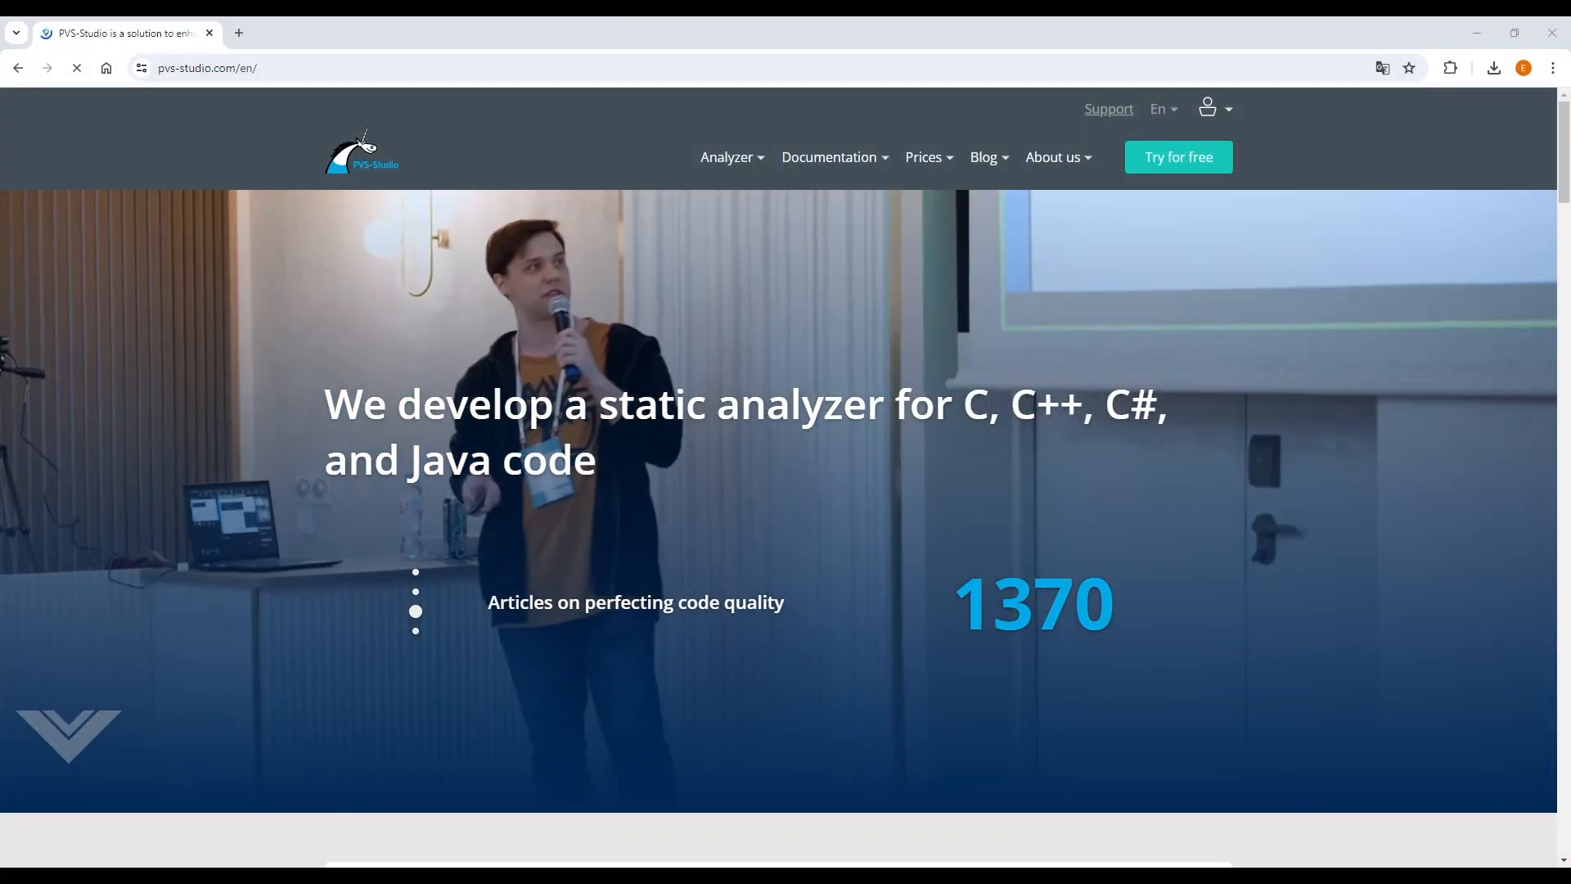
Step: Download the PVS-Studio Windows installer for C and C++ from the PVS-Studio website
{"action": "left_click", "coordinate": [727, 157]}
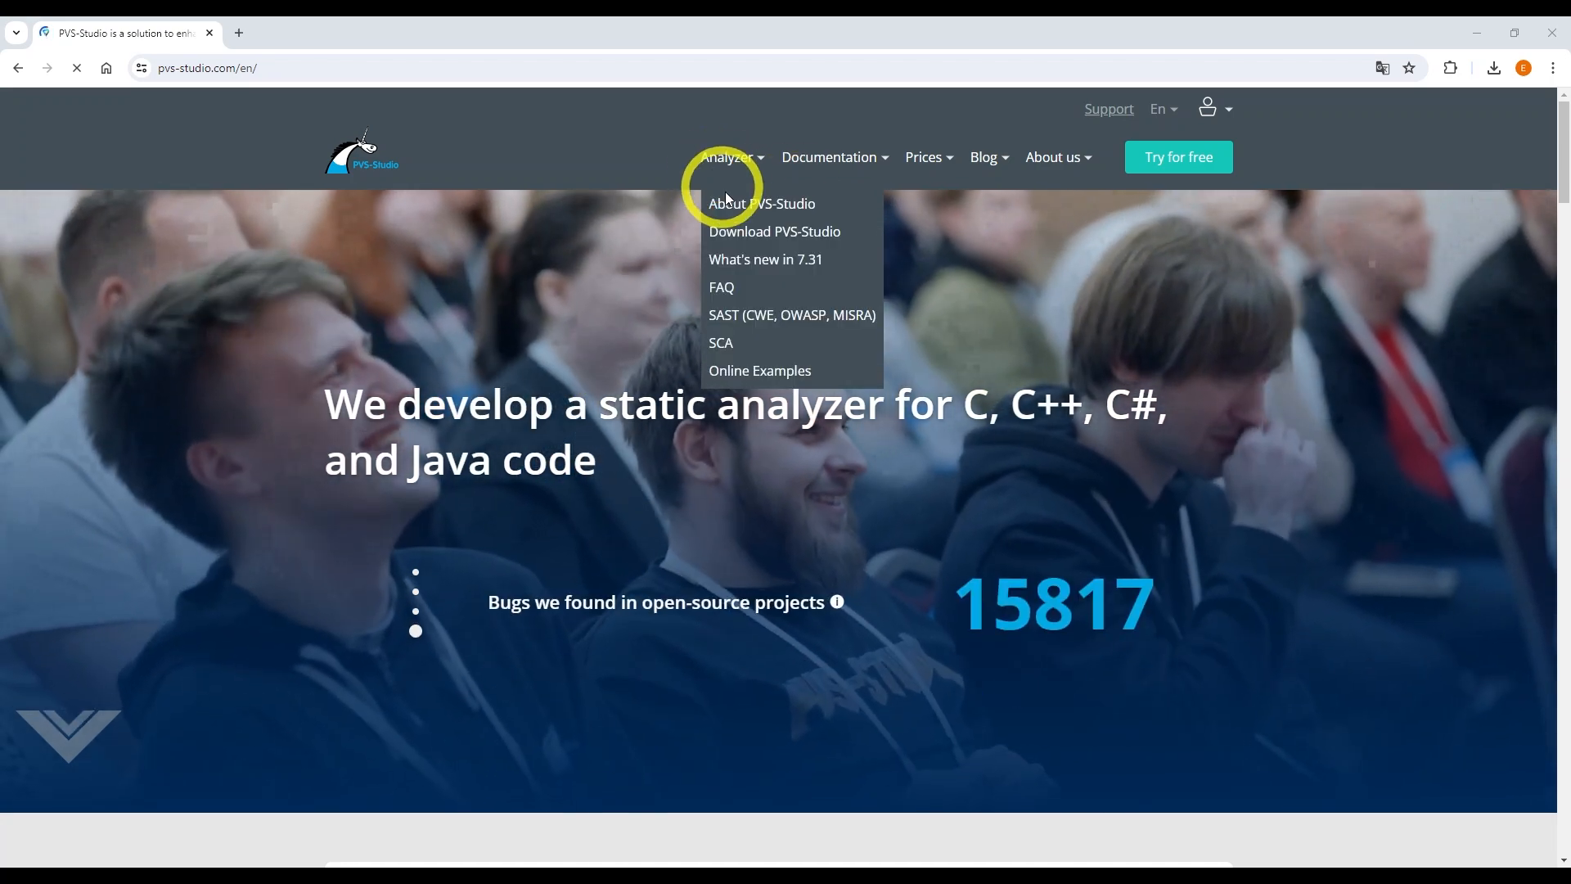
{"action": "left_click", "coordinate": [773, 232]}
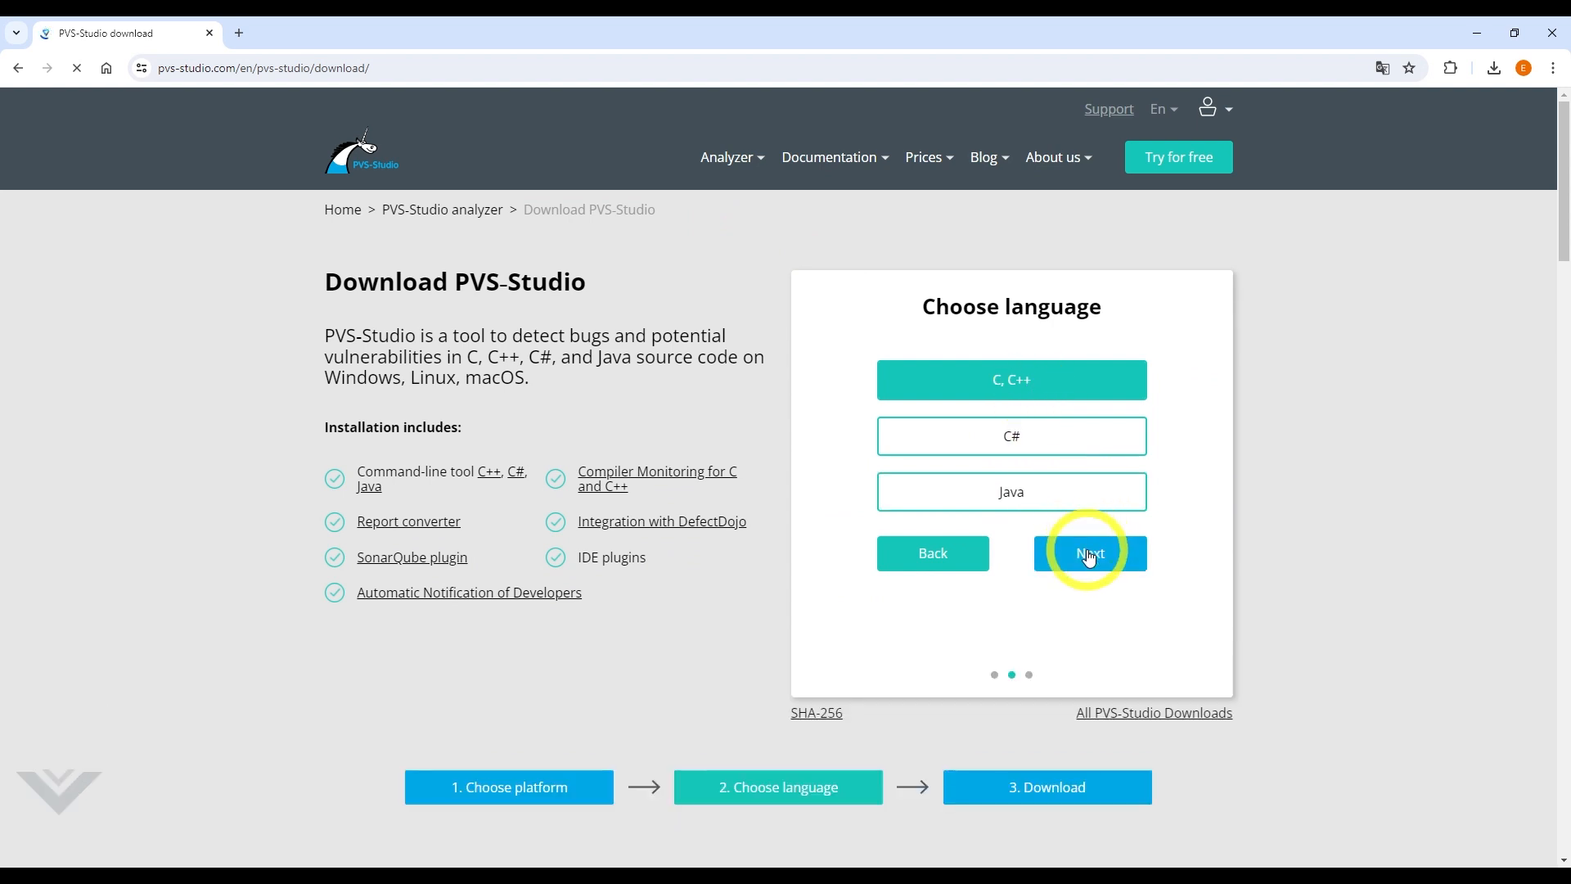
{"action": "left_click", "coordinate": [1089, 554]}
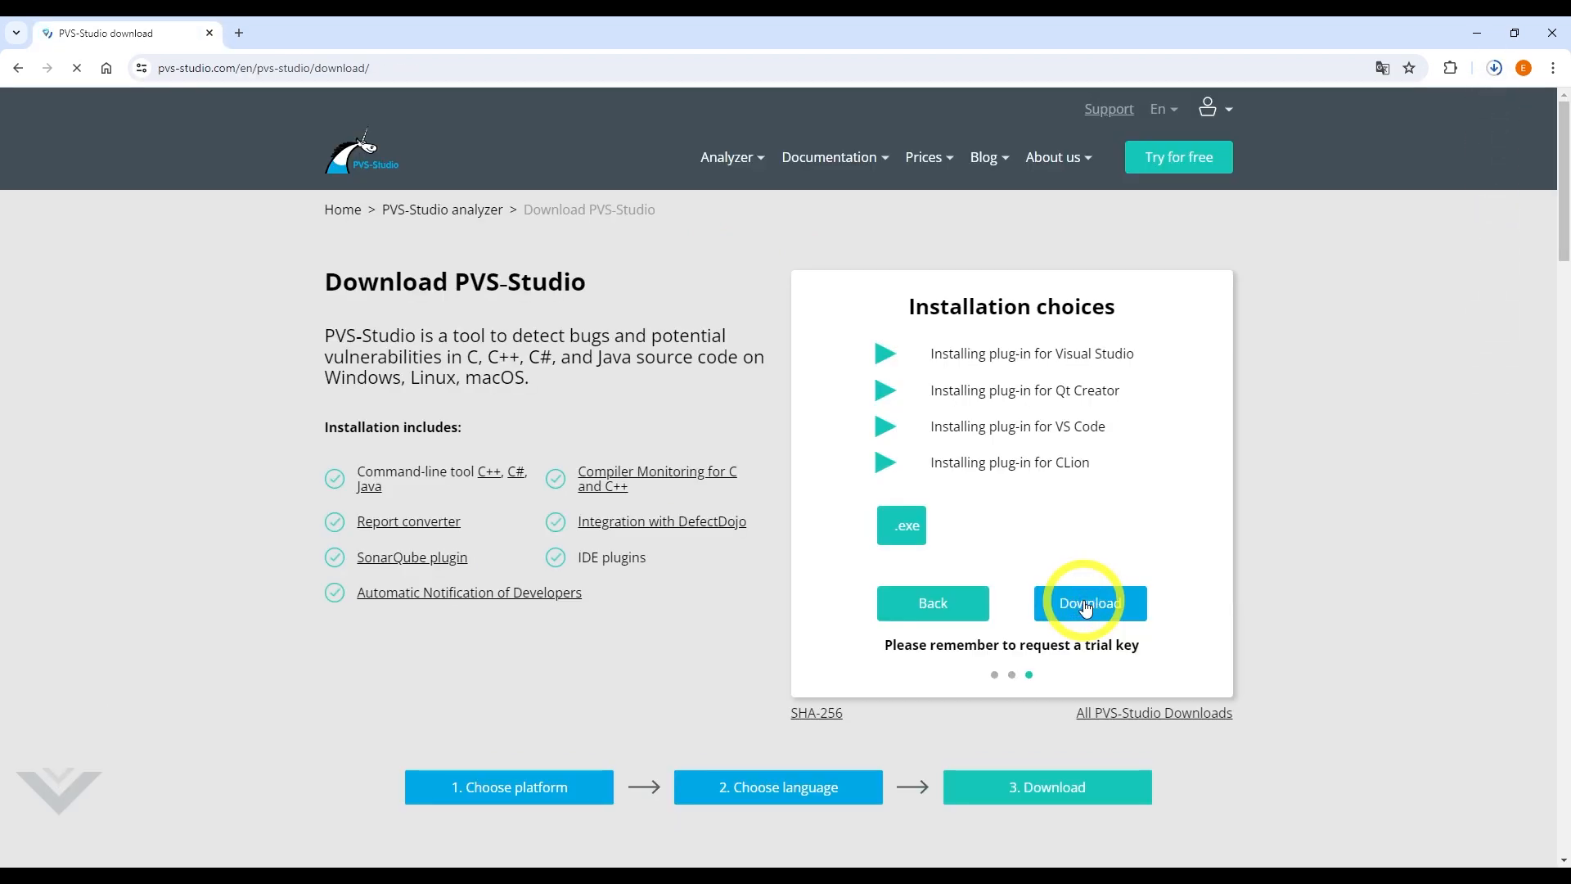
{"action": "left_click", "coordinate": [1087, 602]}
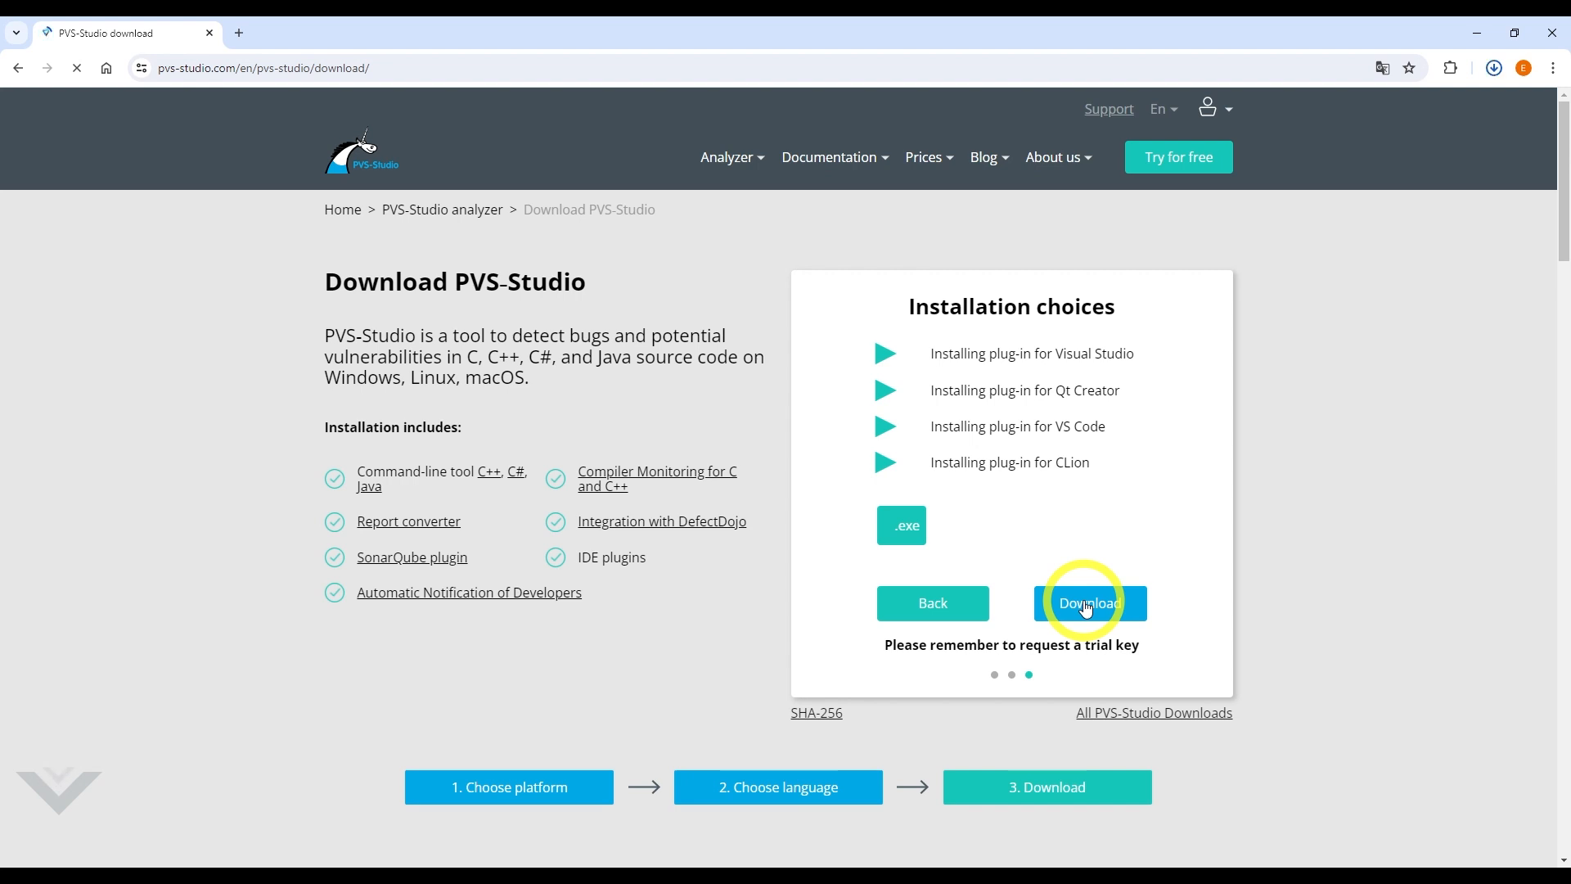
{"action": "left_click", "coordinate": [1088, 602]}
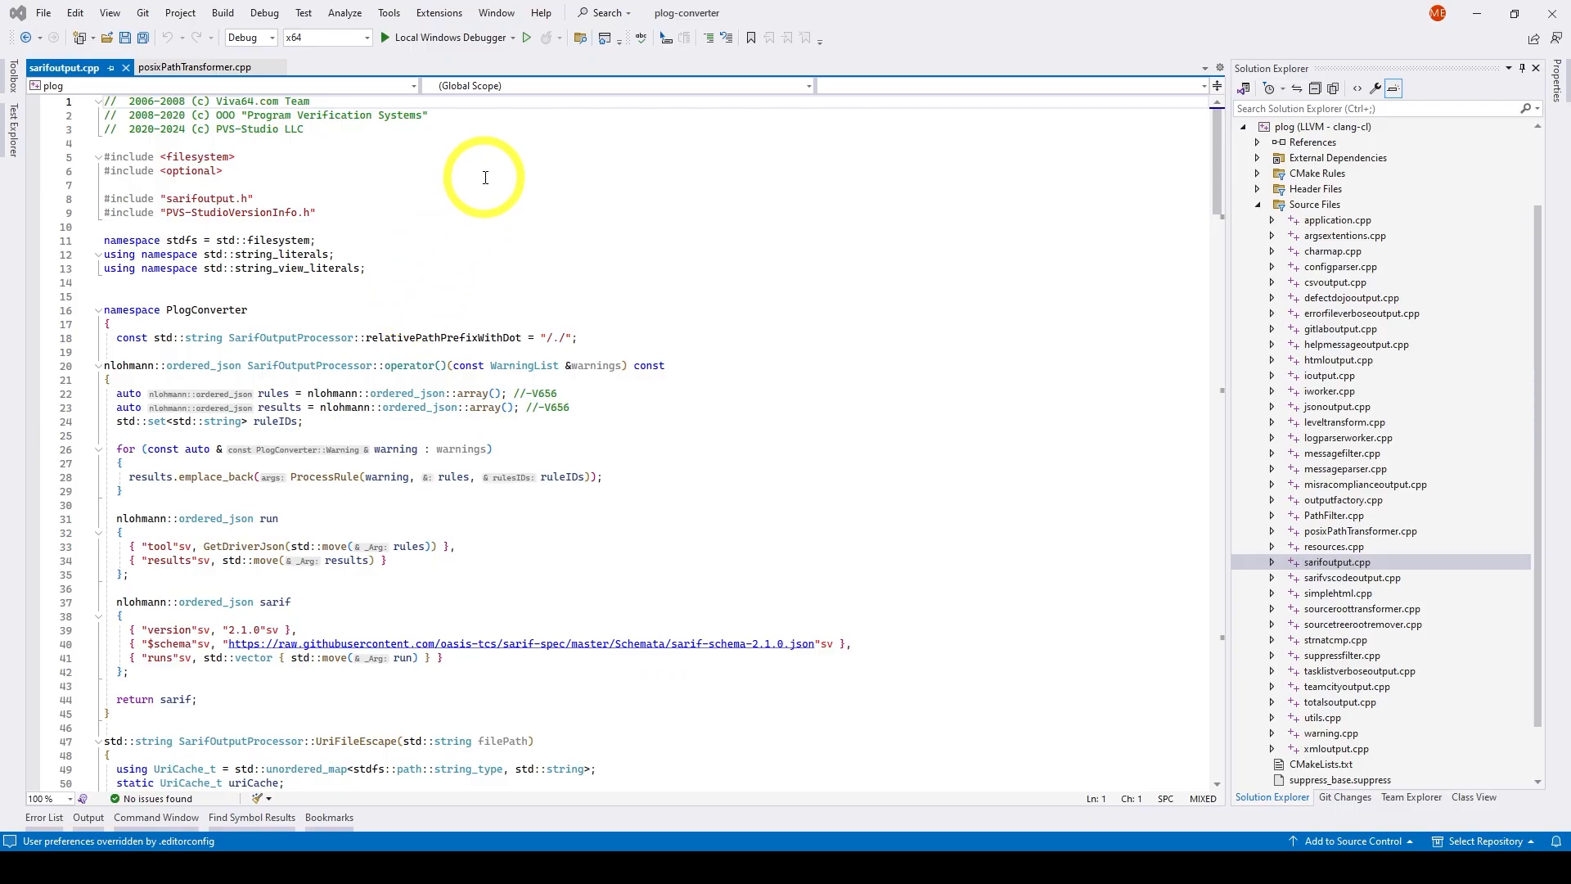
{"action": "mouse_move", "coordinate": [485, 177]}
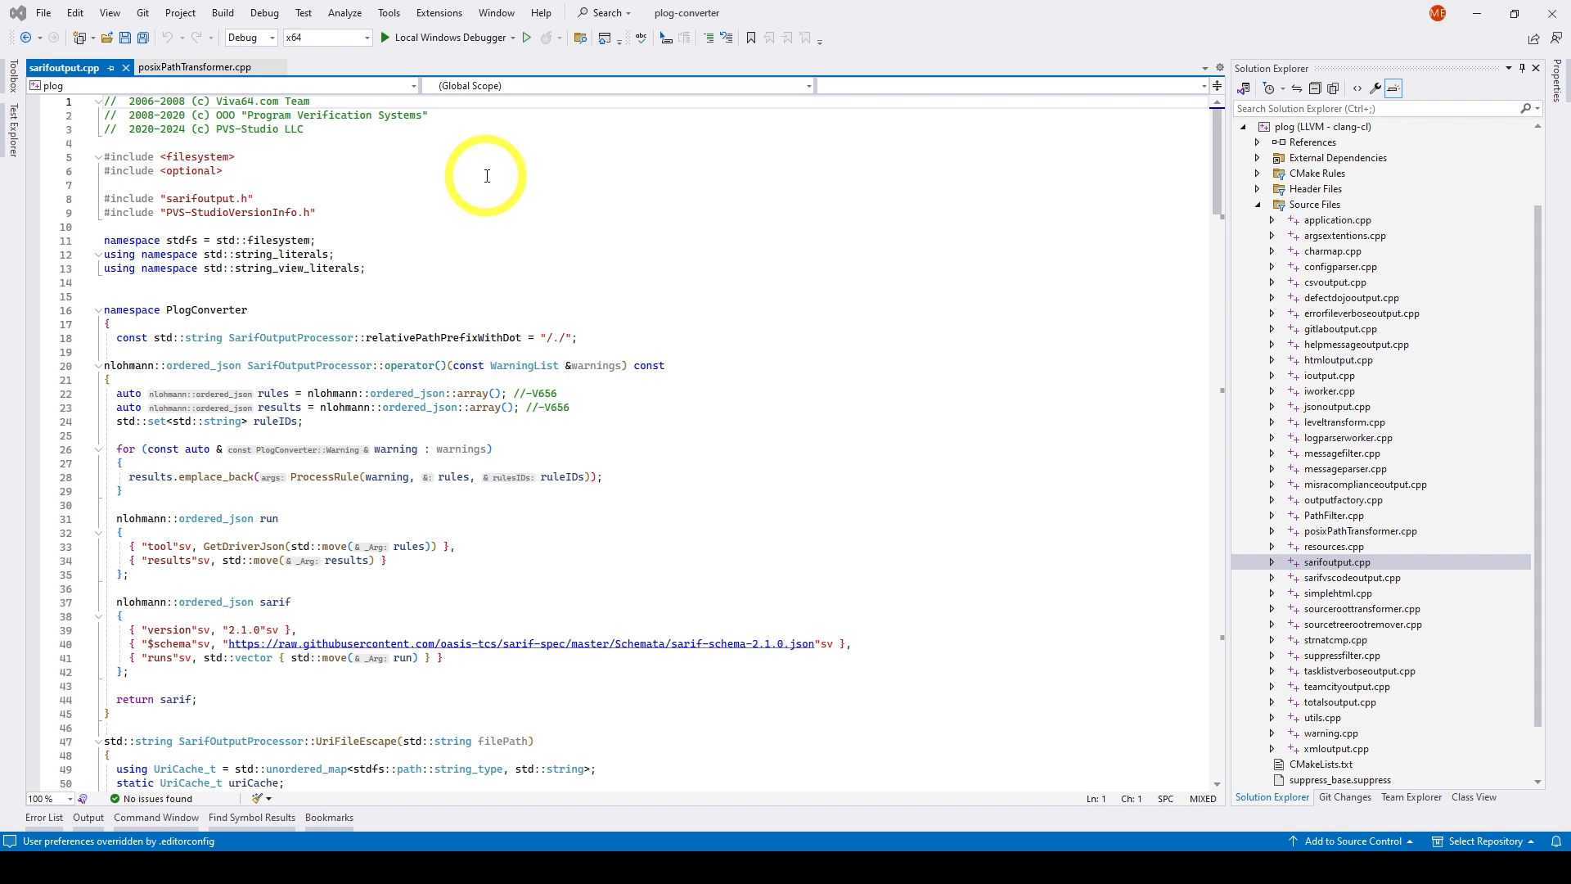
Step: Search Manage Extensions for 'PVS-Studio' and download the PVS-Studio extension
{"action": "left_click", "coordinate": [439, 13]}
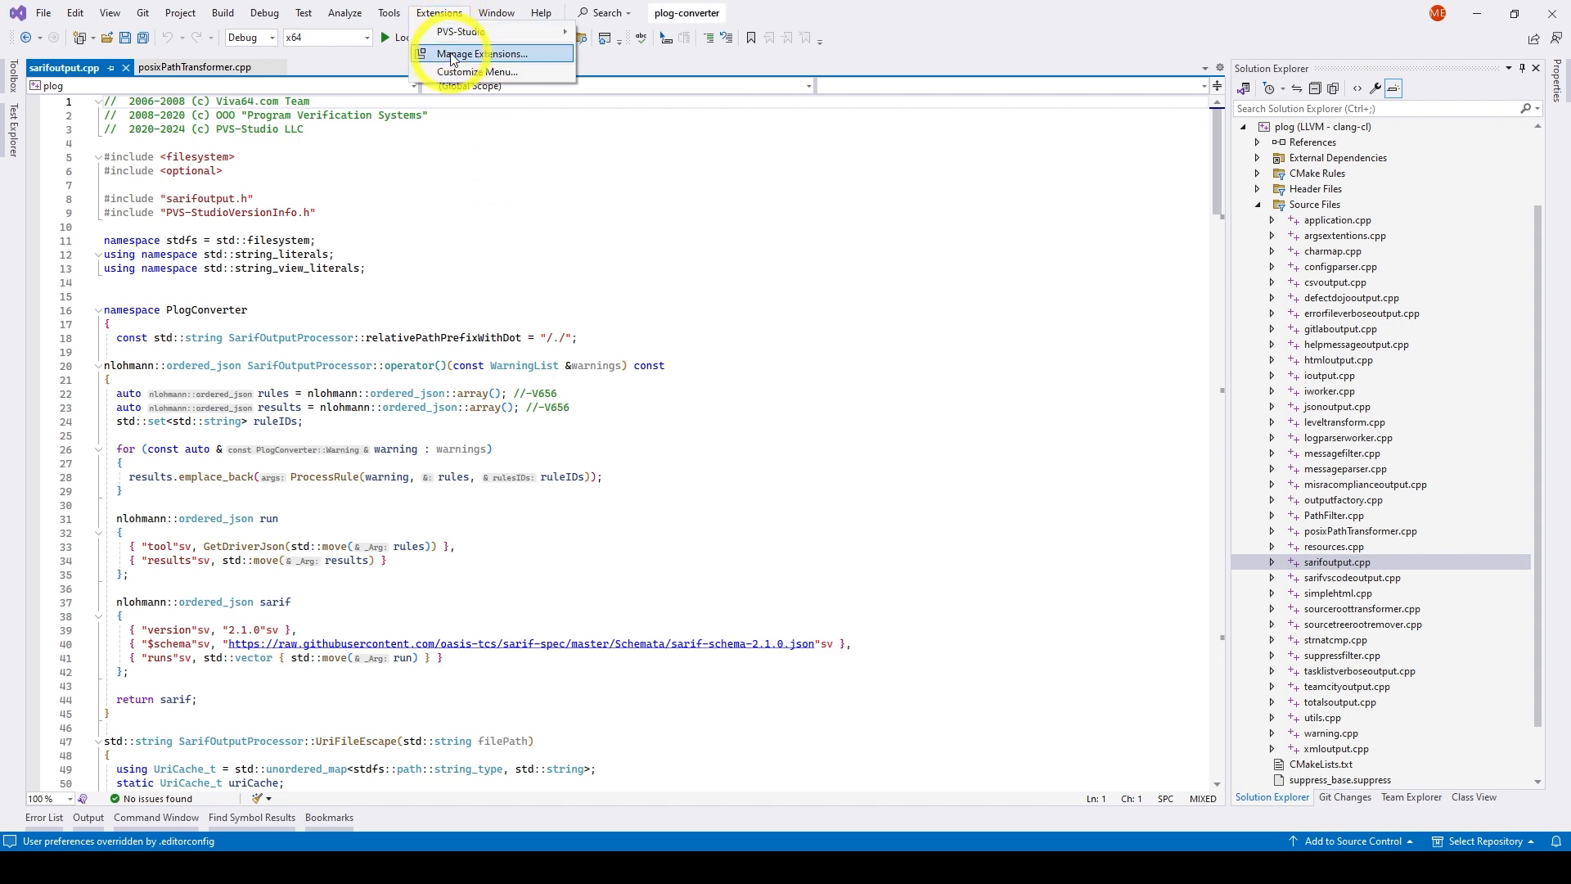
{"action": "left_click", "coordinate": [483, 53]}
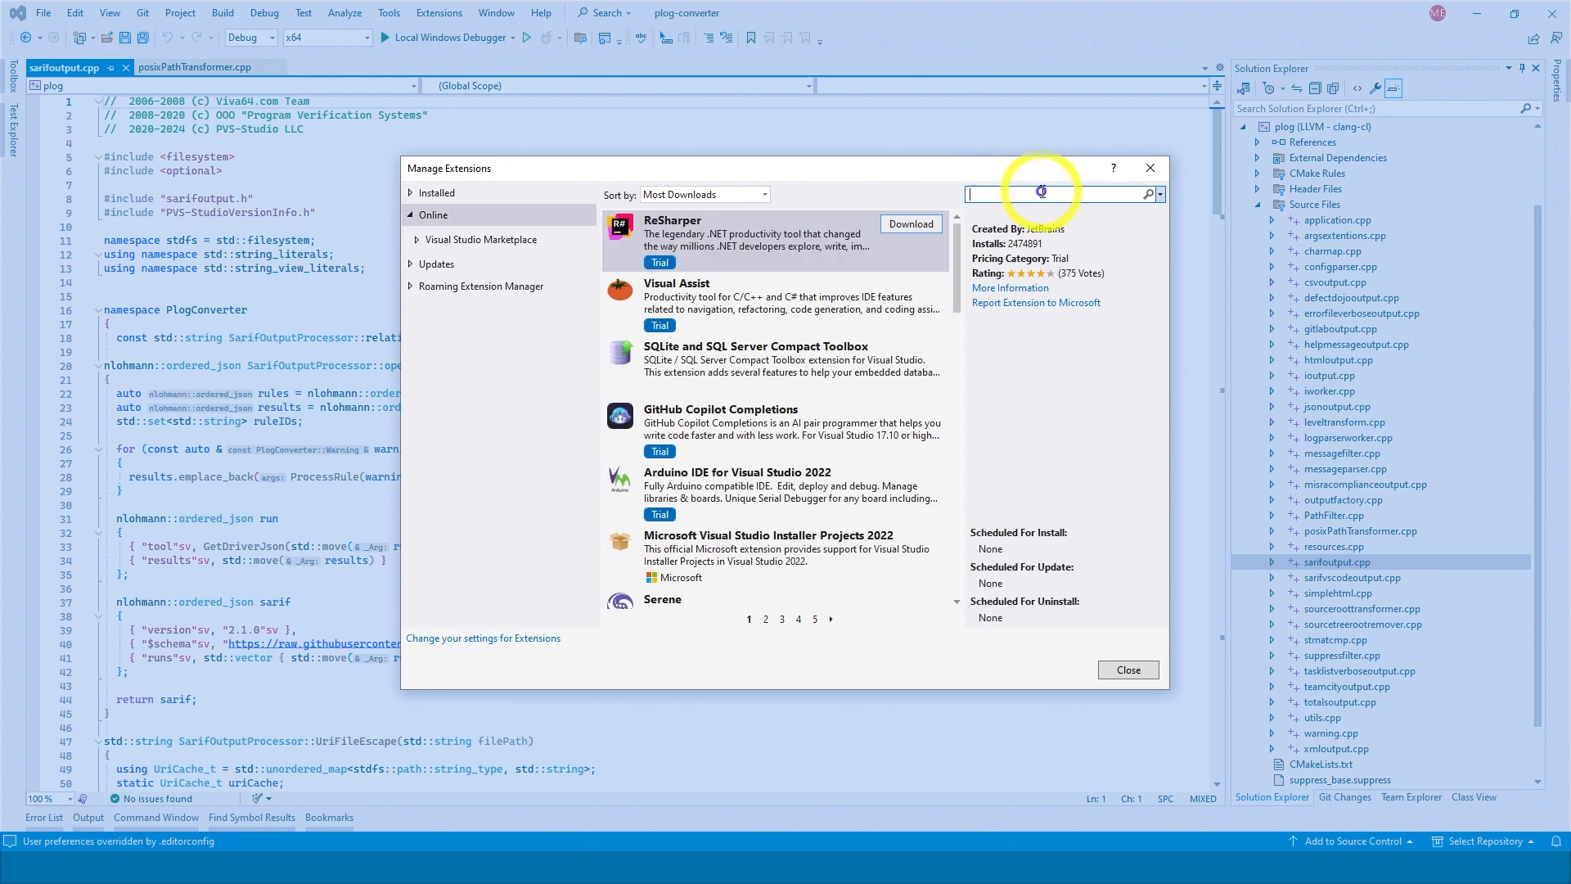
{"action": "type", "text": "PVS-Studio"}
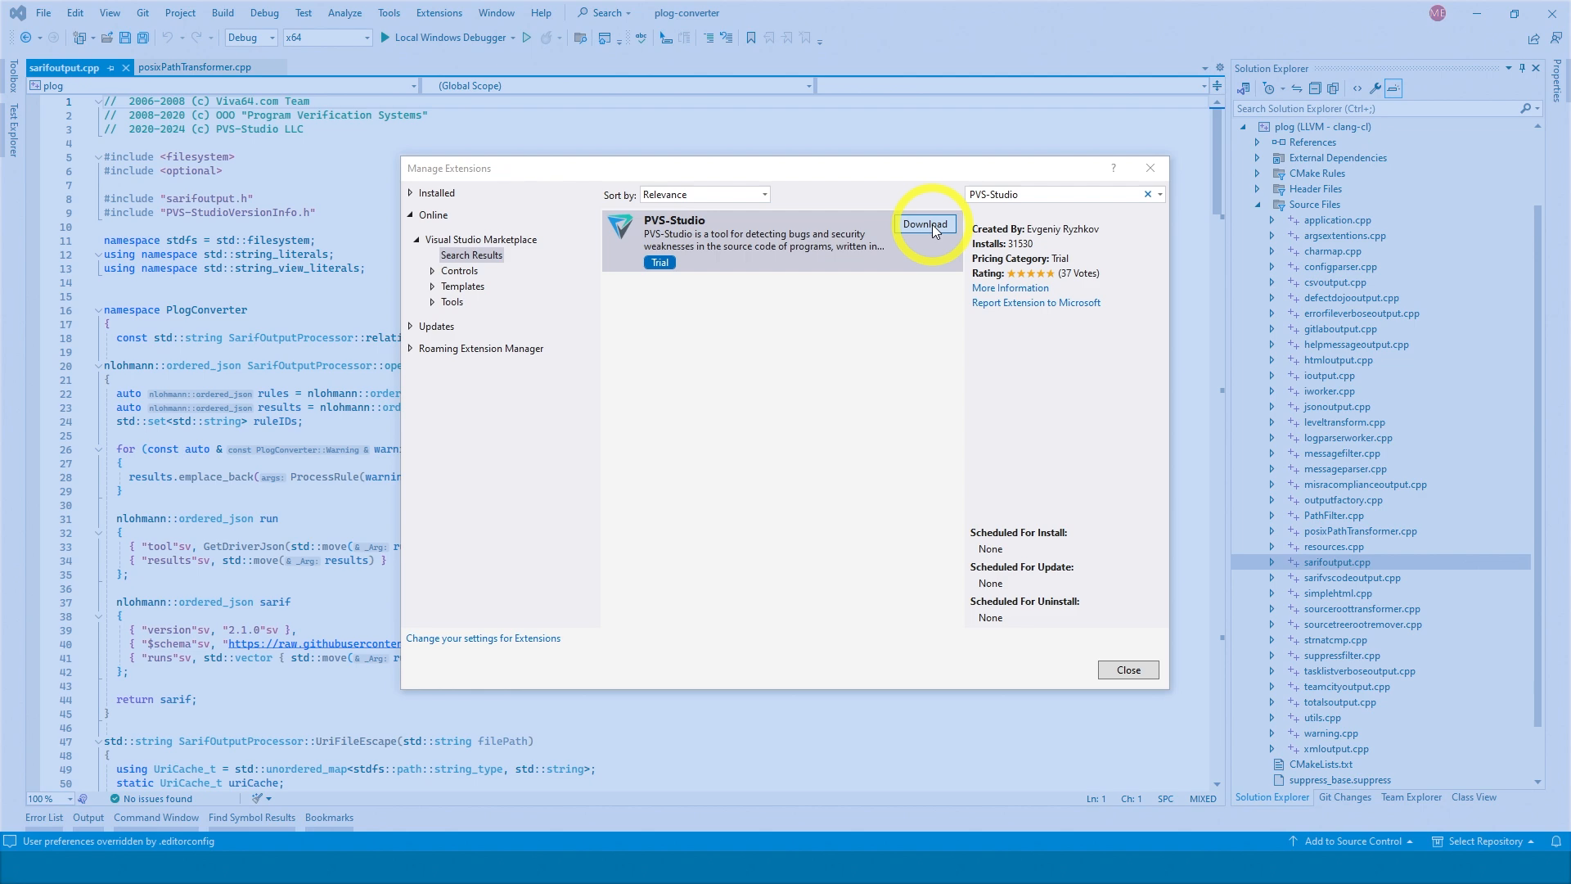
{"action": "left_click", "coordinate": [923, 223]}
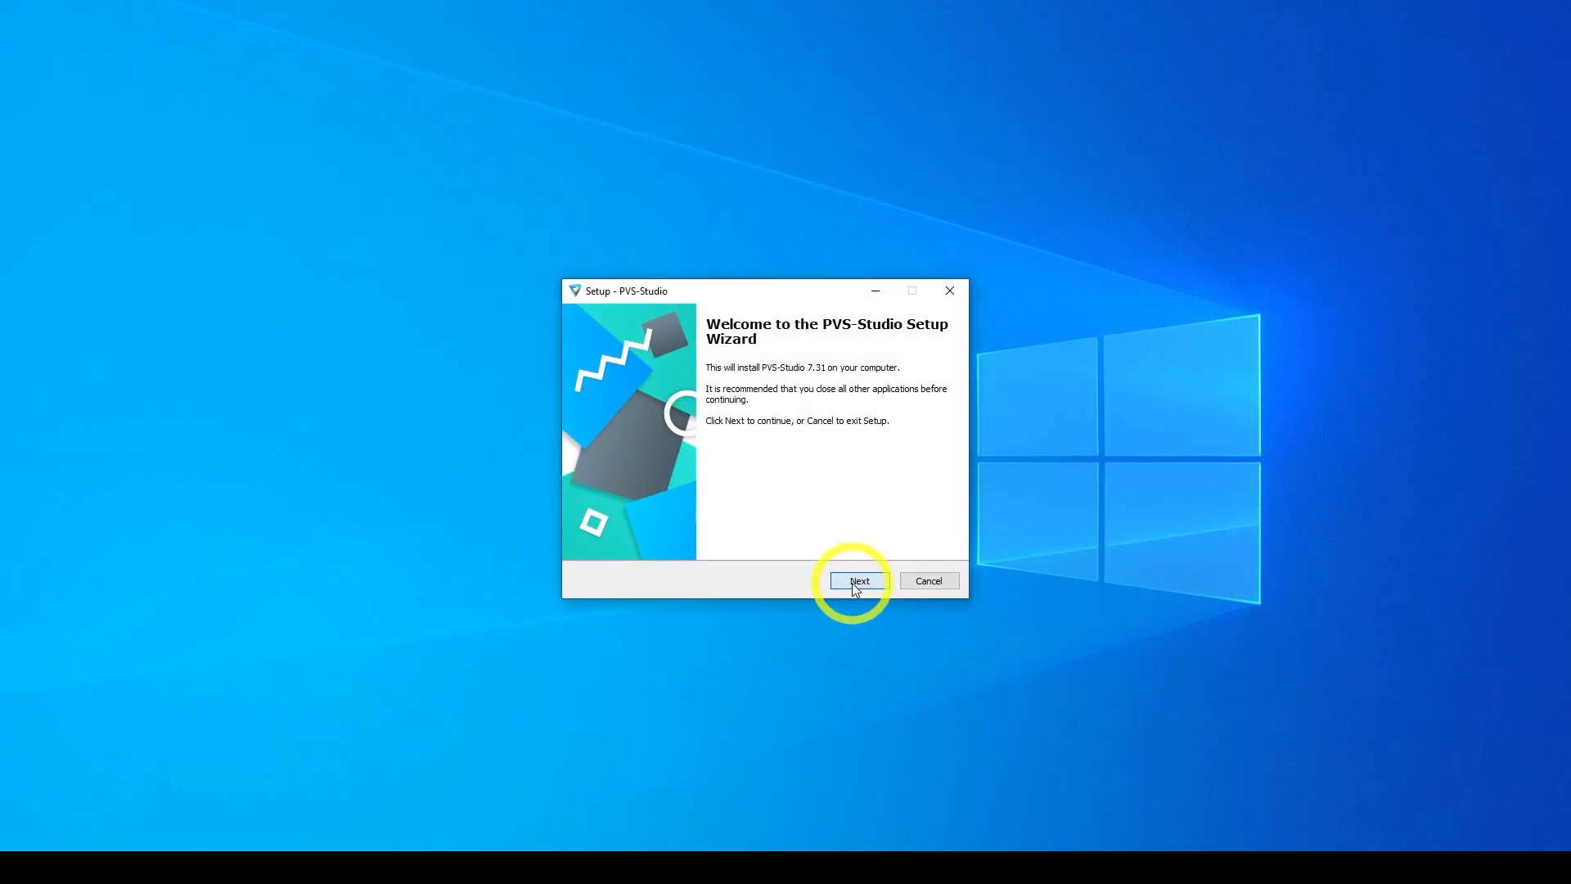
Step: Accept the PVS-Studio license agreement and install with Visual Studio 2022 integration
{"action": "left_click", "coordinate": [858, 580]}
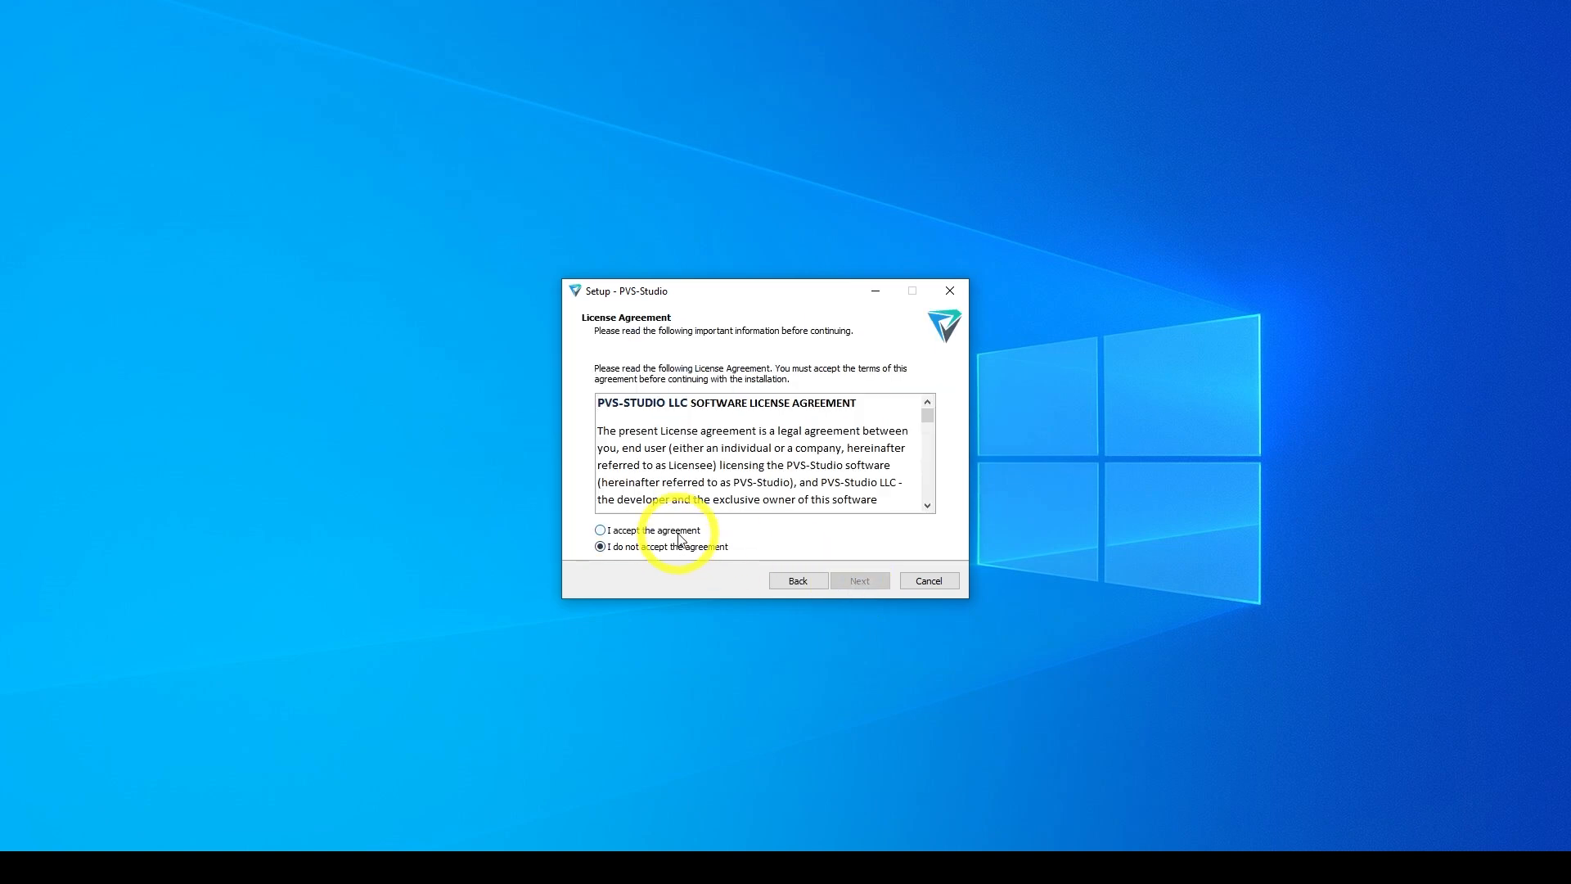
{"action": "left_click", "coordinate": [858, 580]}
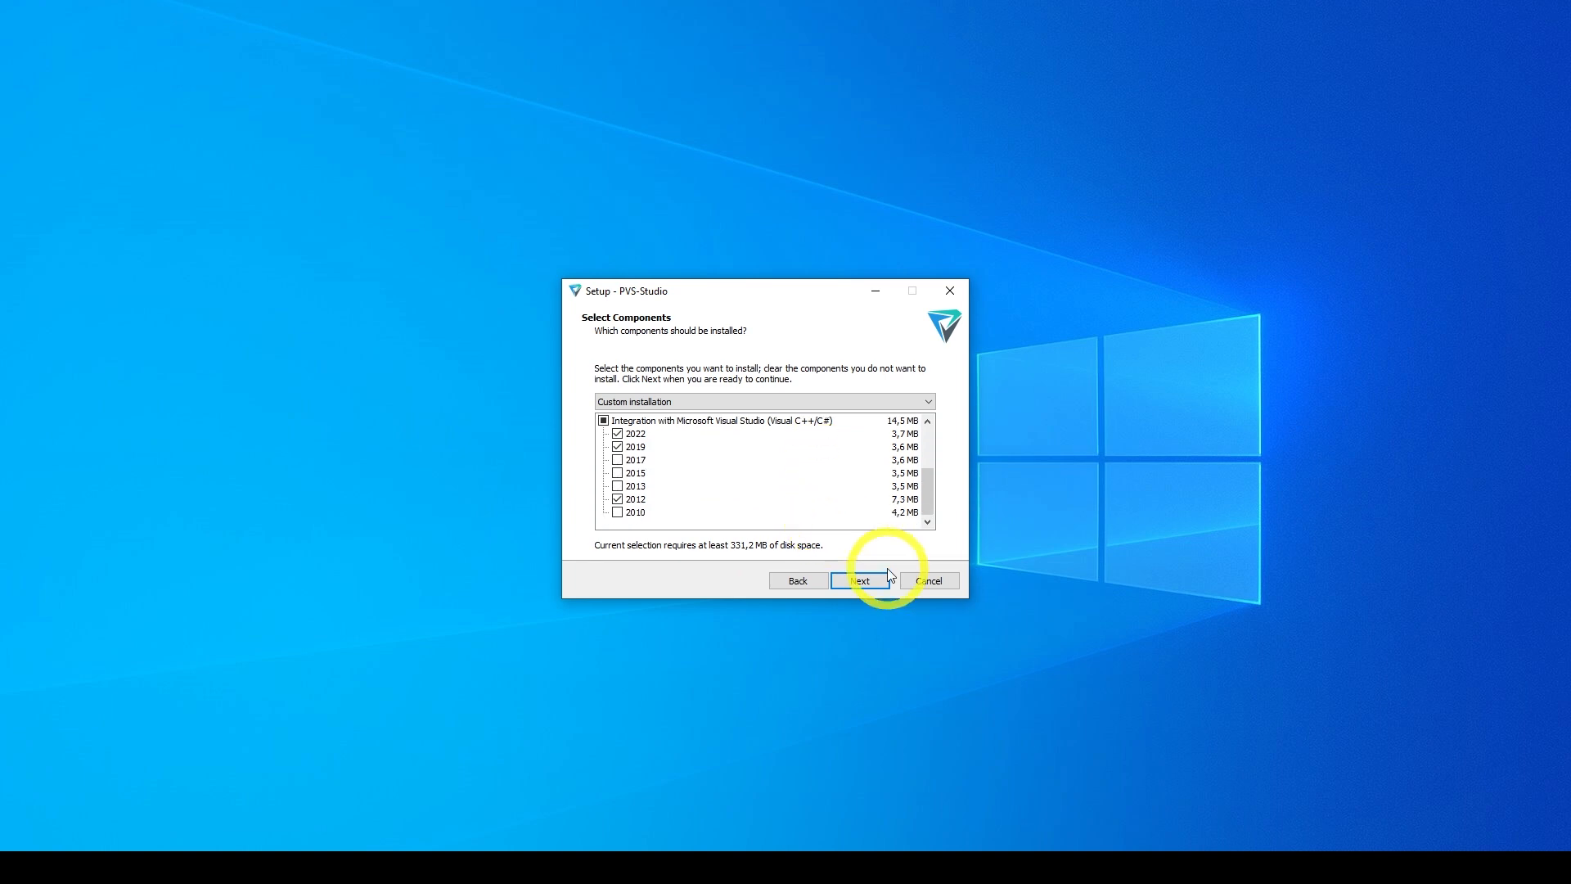
{"action": "left_click", "coordinate": [860, 580]}
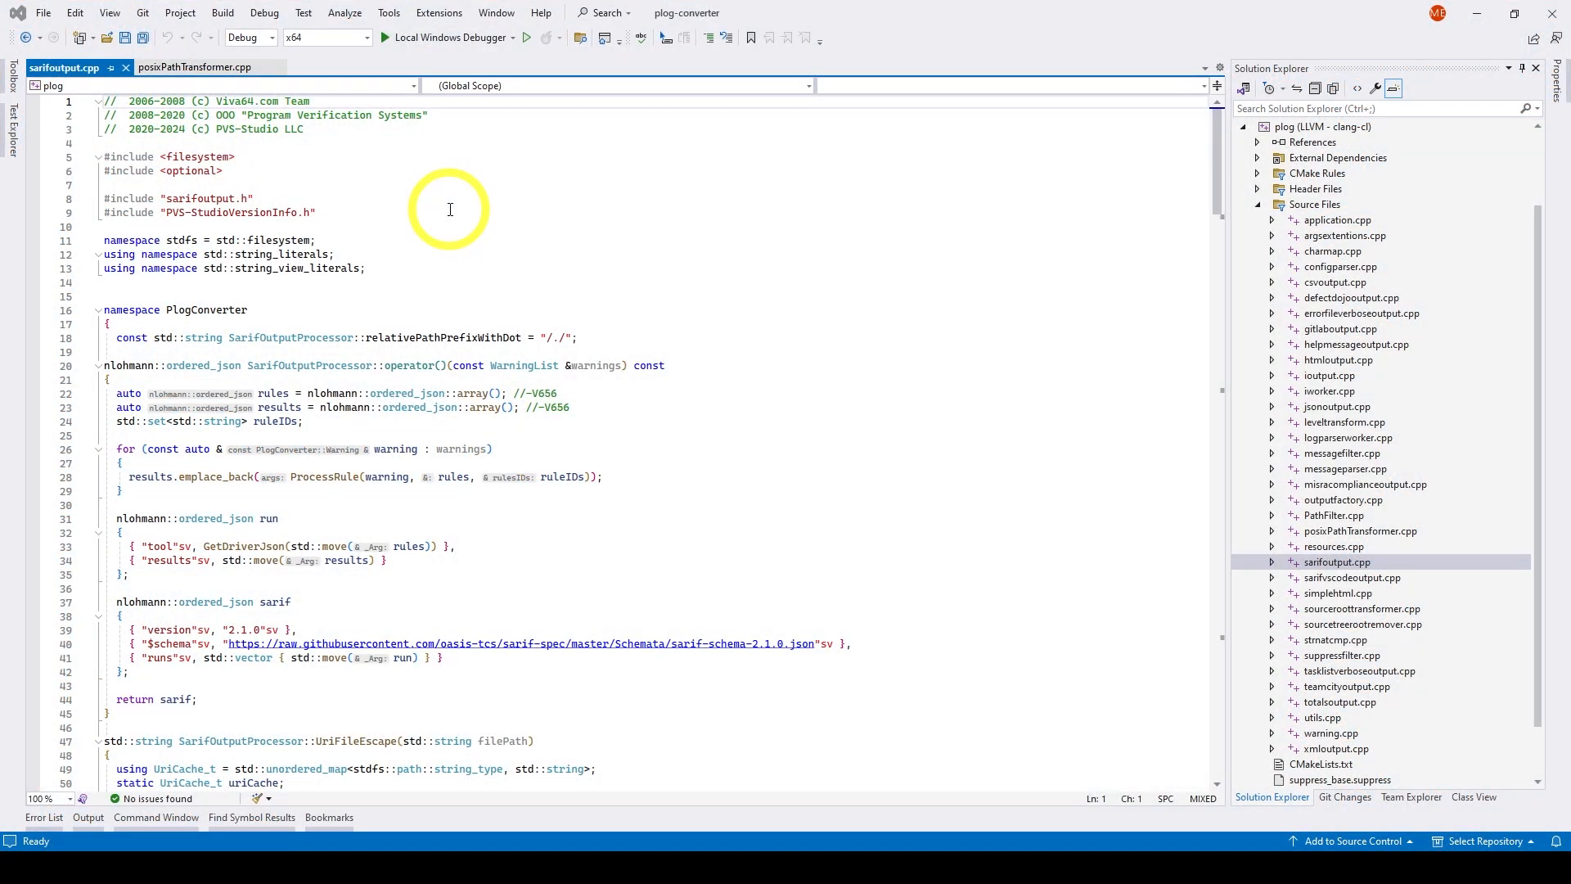
Step: Open PVS-Studio Options at the Common Analyzer Settings page
{"action": "left_click", "coordinate": [438, 13]}
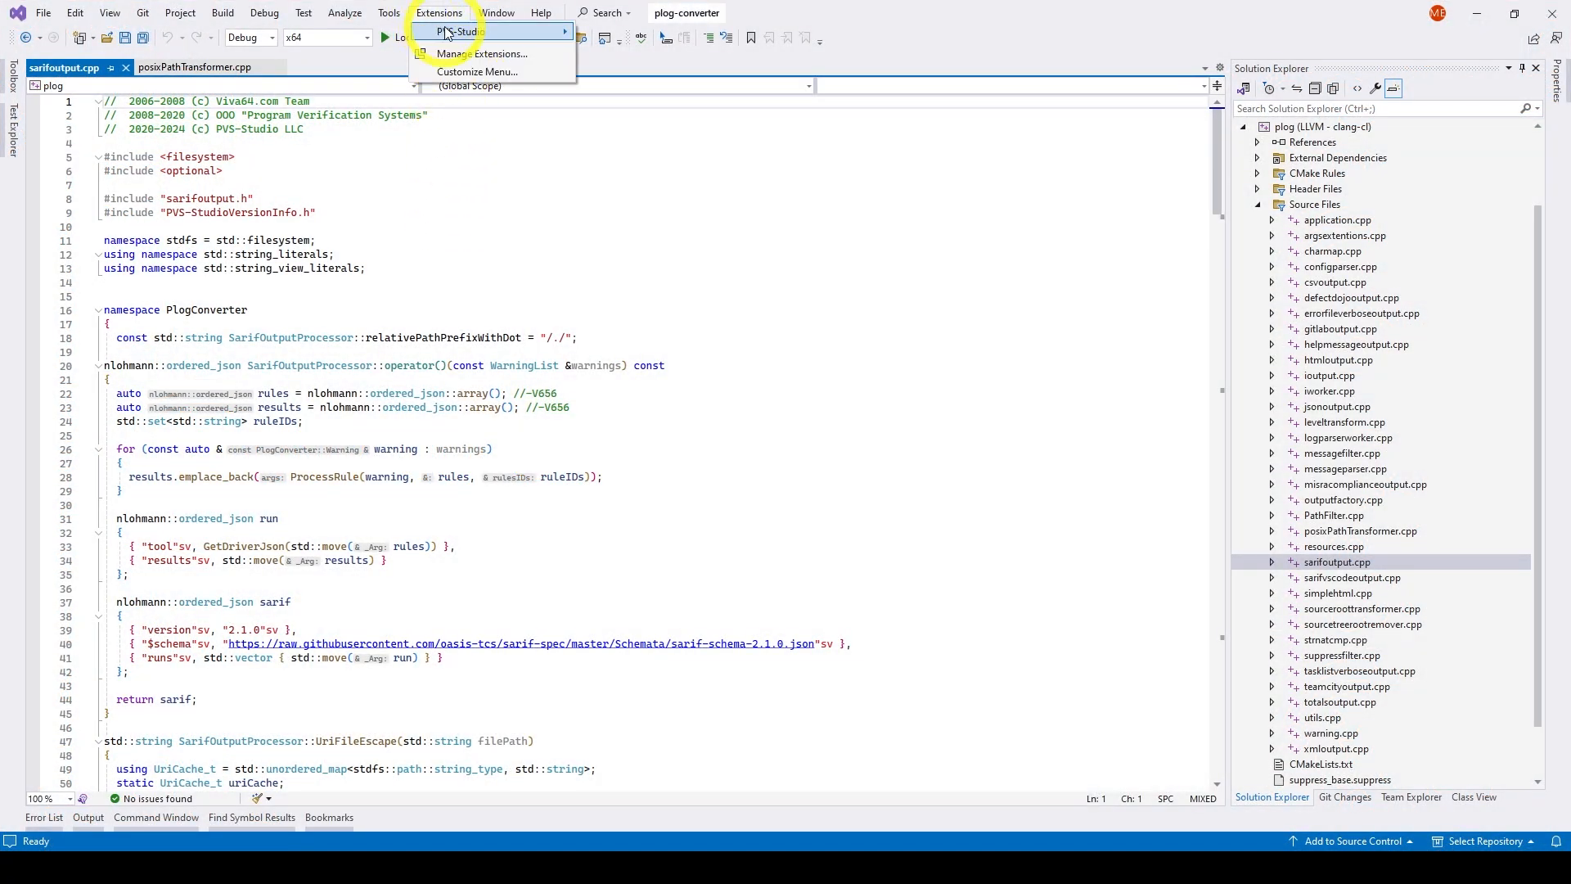
{"action": "left_click", "coordinate": [456, 31]}
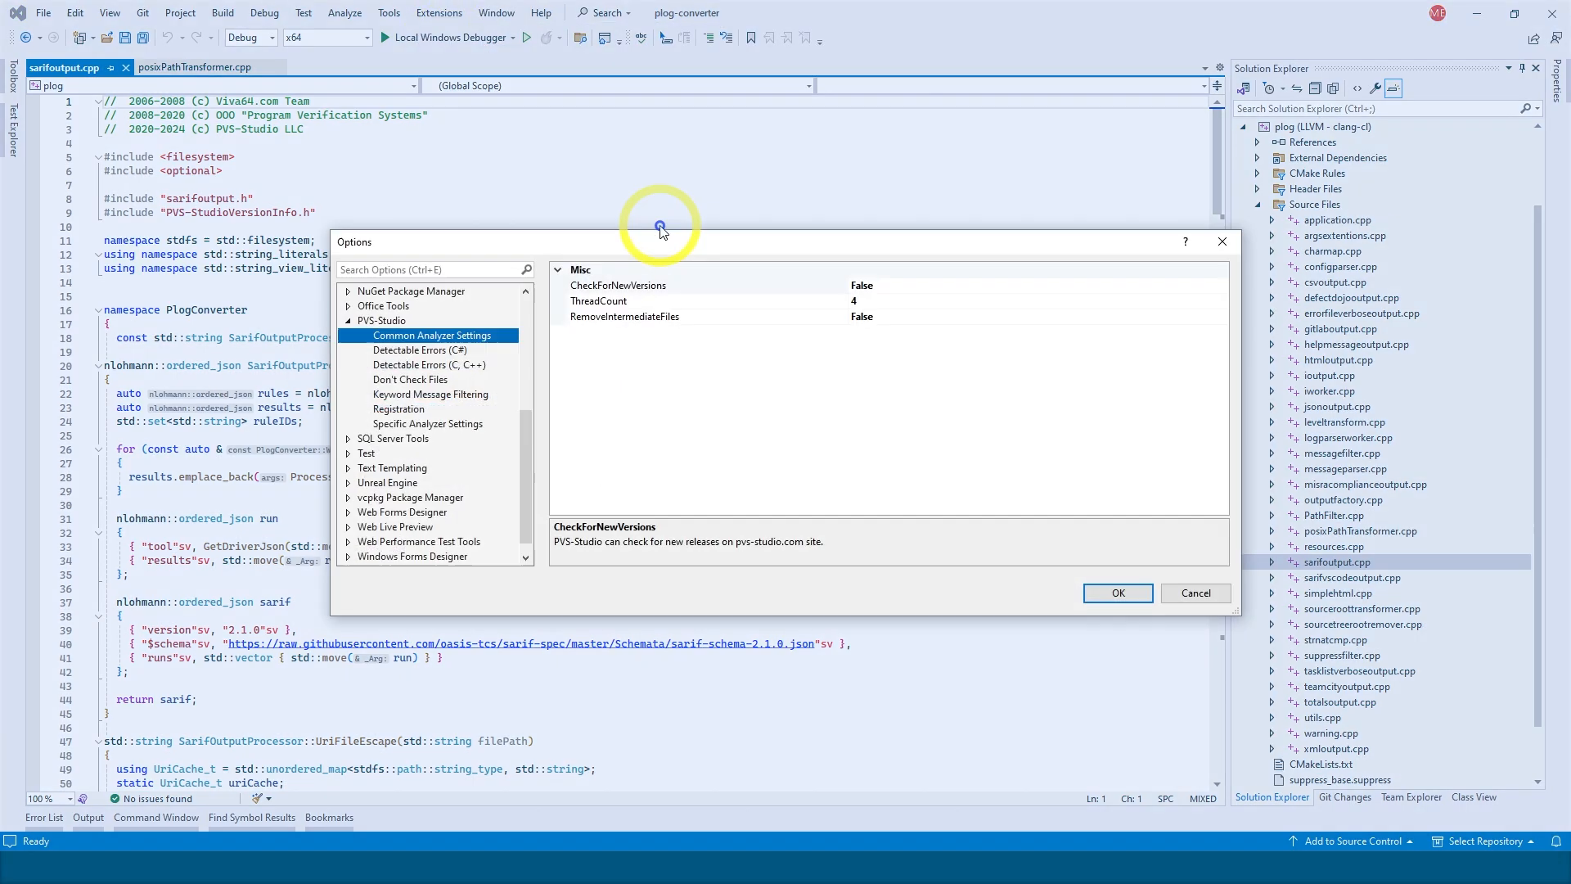
{"action": "left_click", "coordinate": [399, 409]}
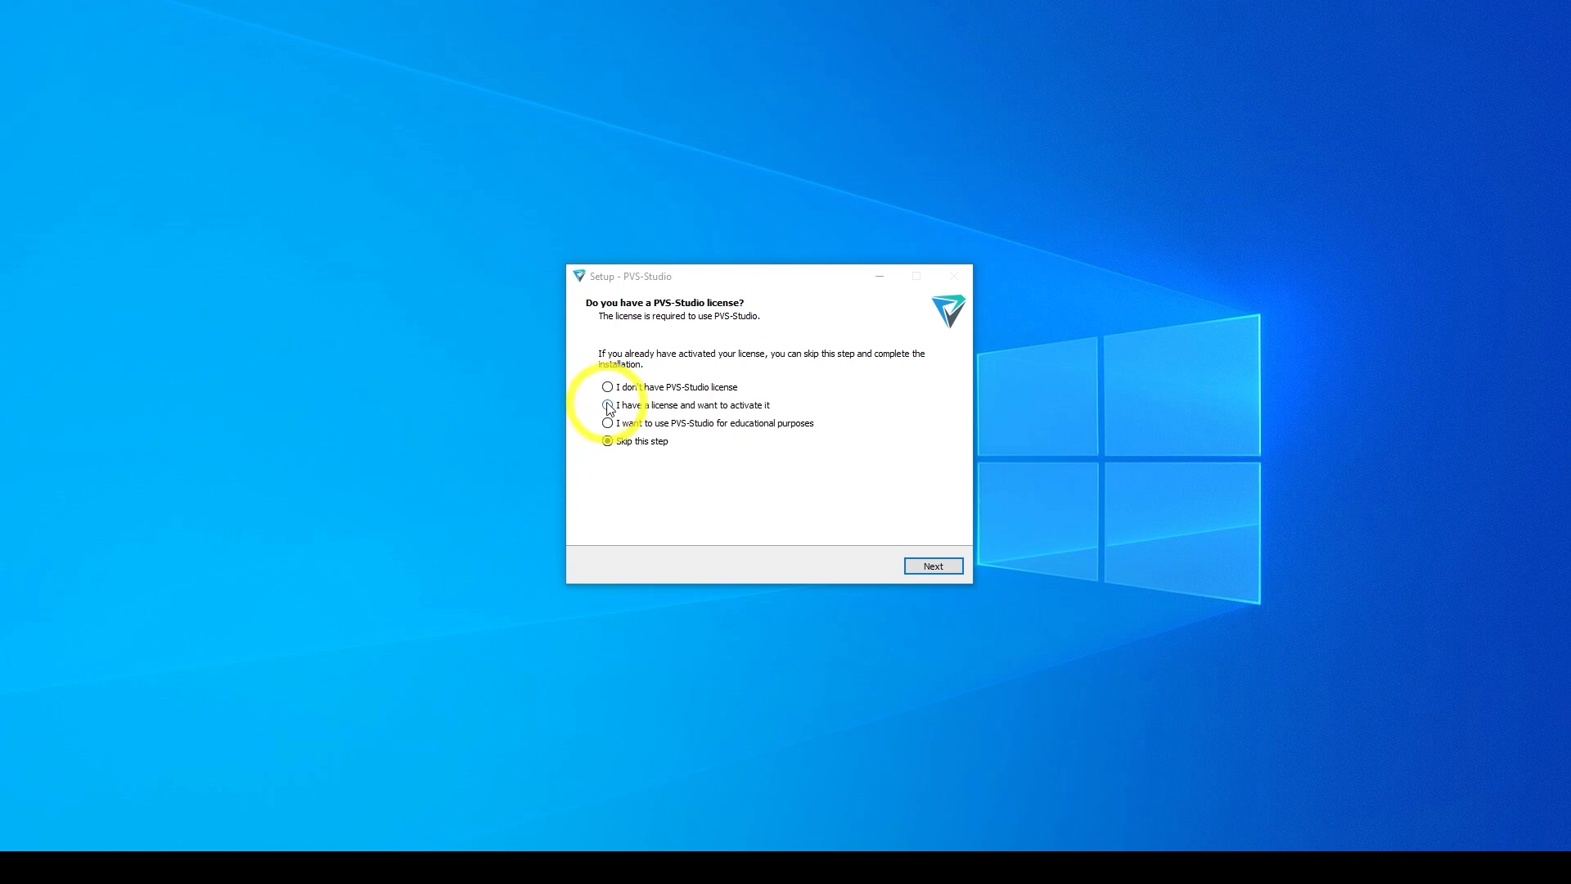
Step: On the license page, select 'I have a license and want to activate it'
{"action": "left_click", "coordinate": [607, 387]}
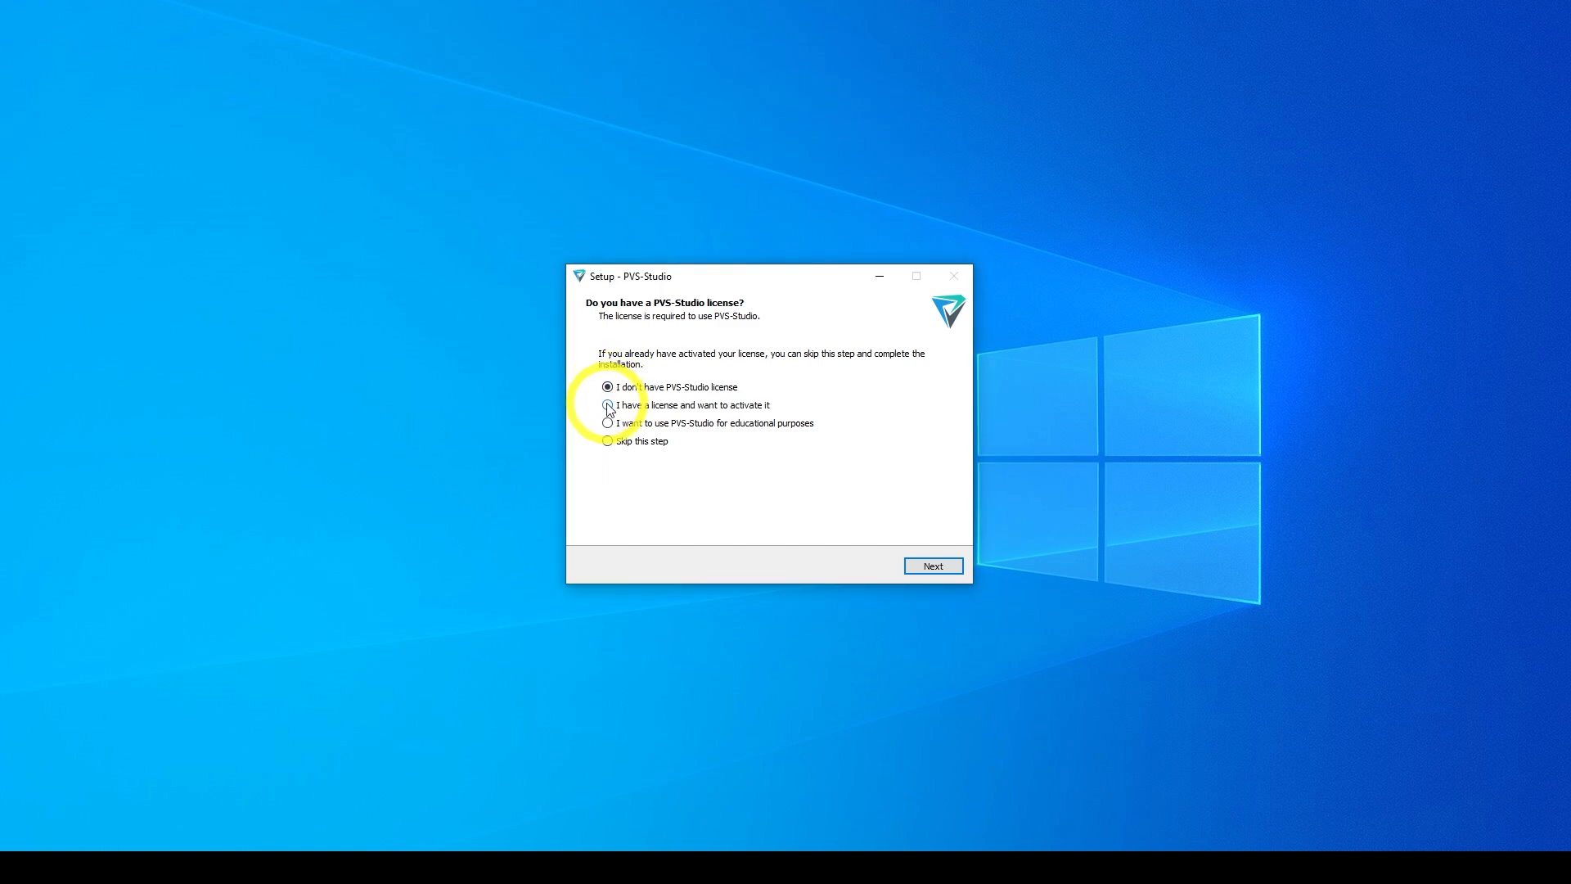
{"action": "left_click", "coordinate": [607, 405]}
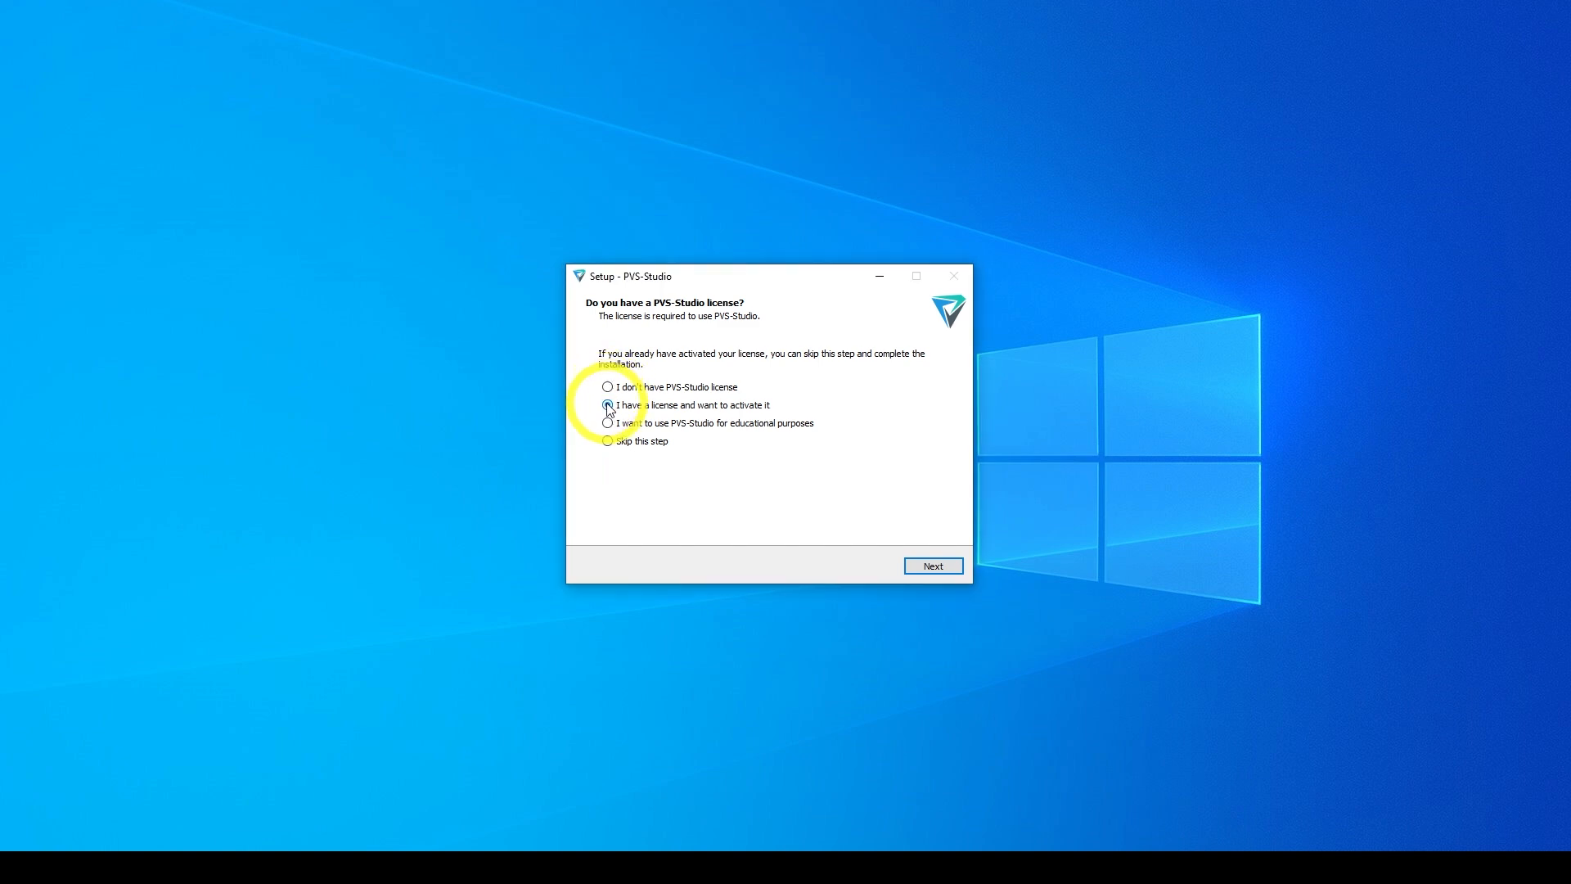
{"action": "left_click", "coordinate": [607, 406]}
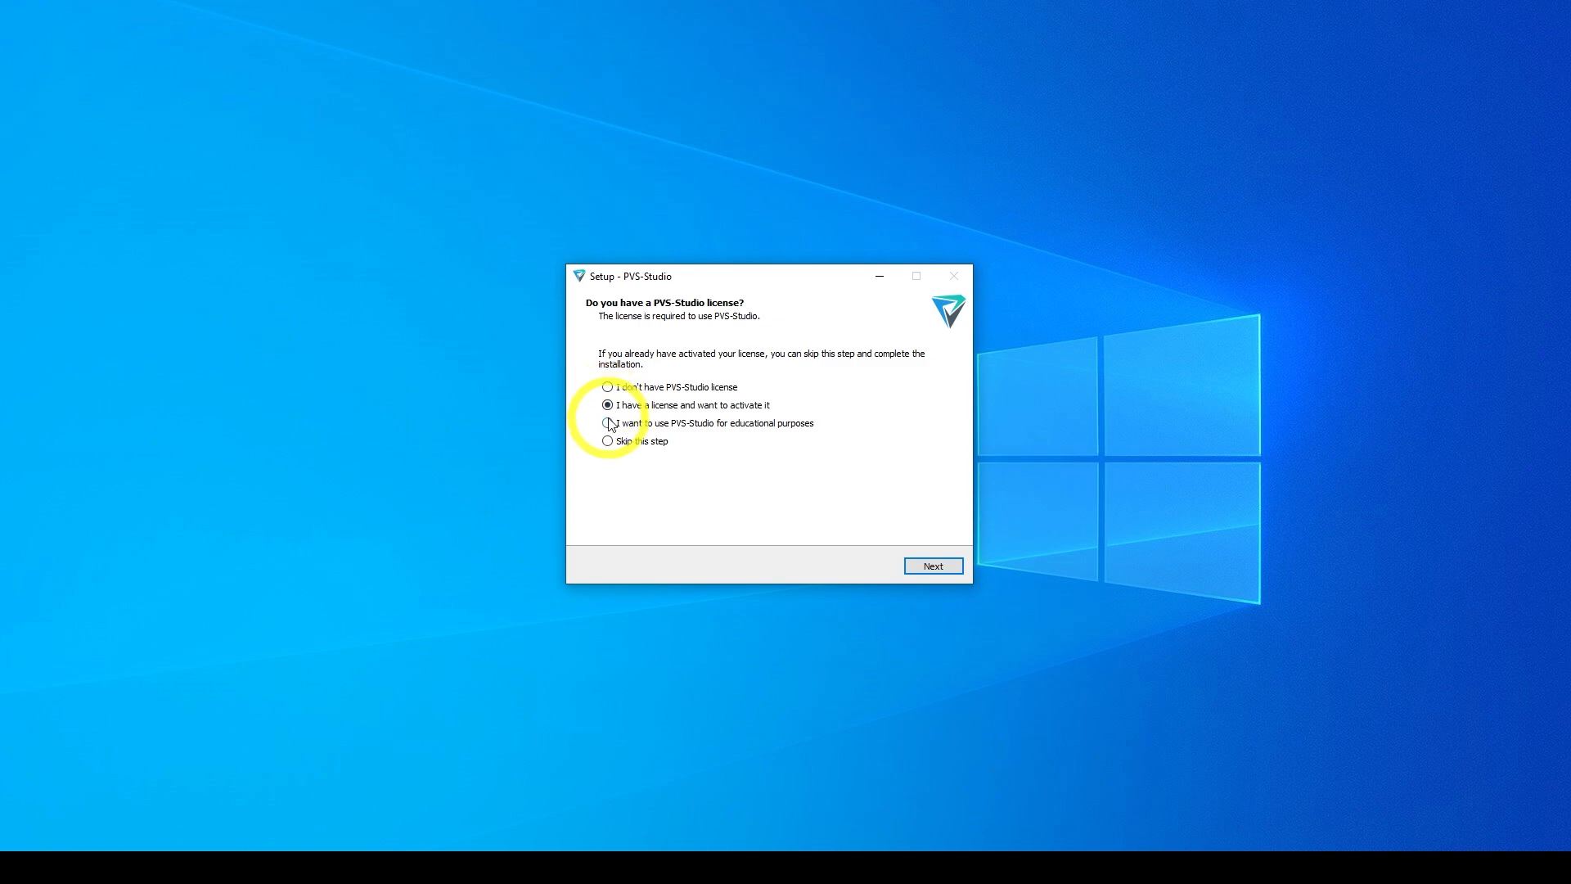
{"action": "left_click", "coordinate": [607, 441]}
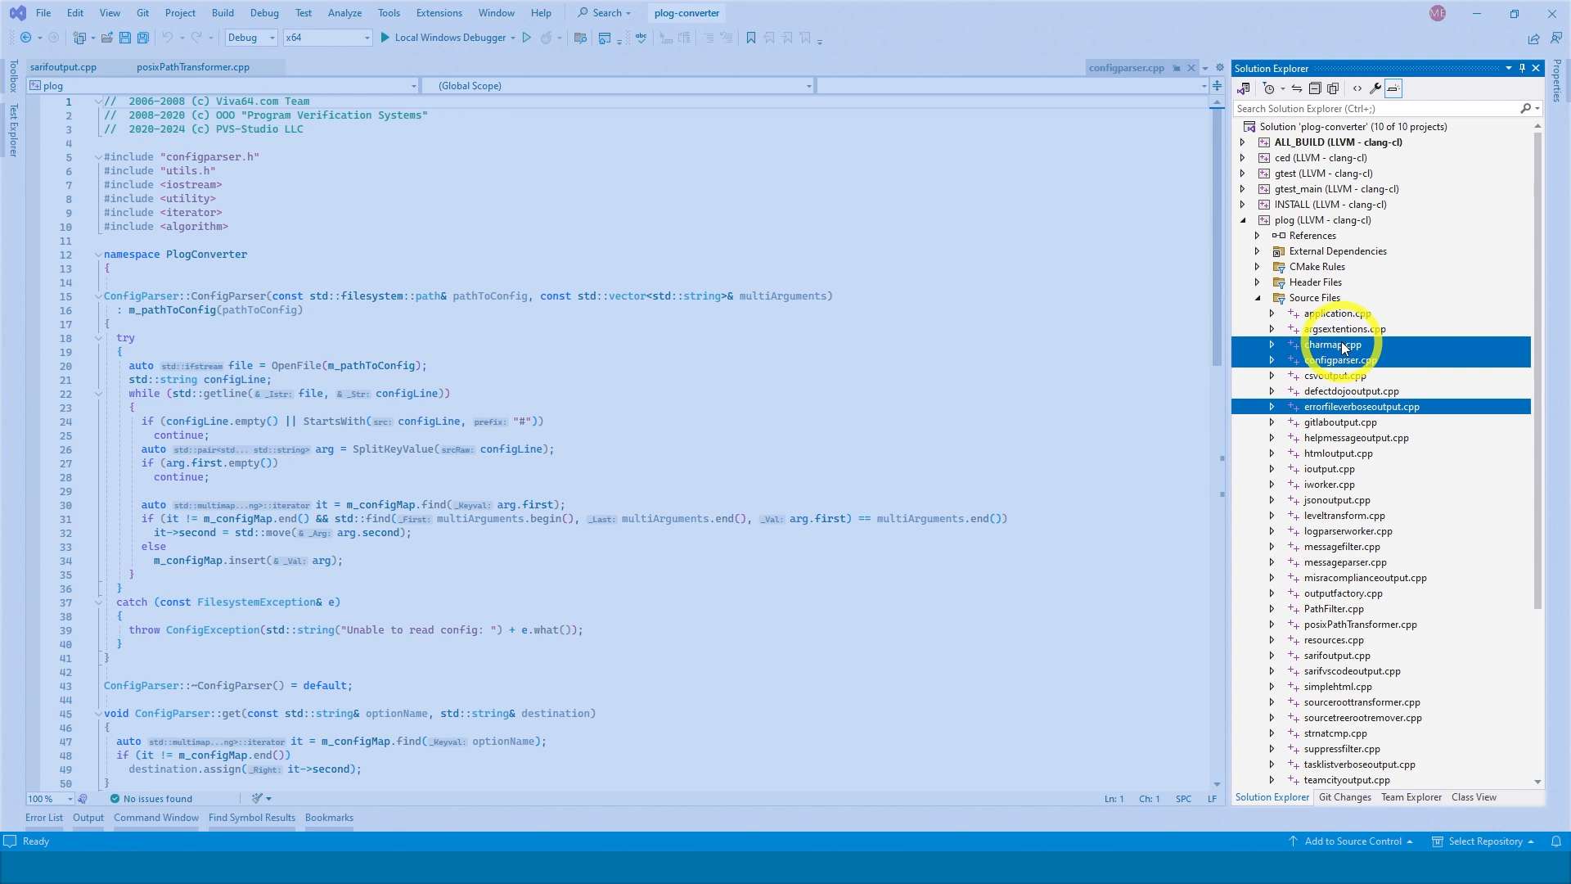
Step: Analyze charmap.cpp, configparser.cpp and errorfileverboseoutput.cpp with PVS-Studio
{"action": "right_click", "coordinate": [1338, 344]}
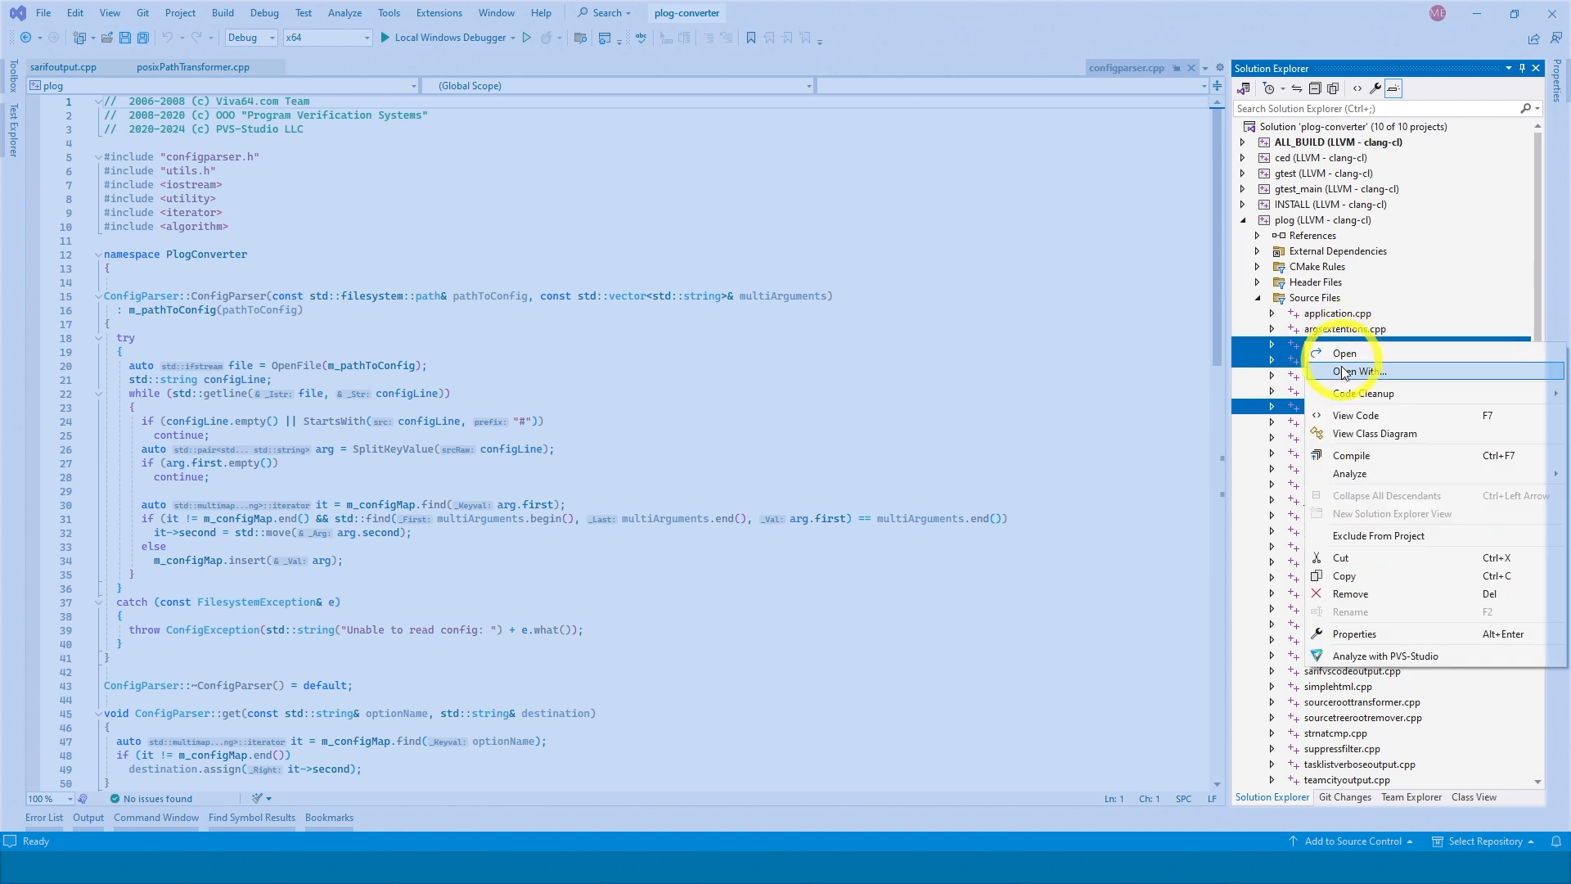
{"action": "mouse_move", "coordinate": [1383, 656]}
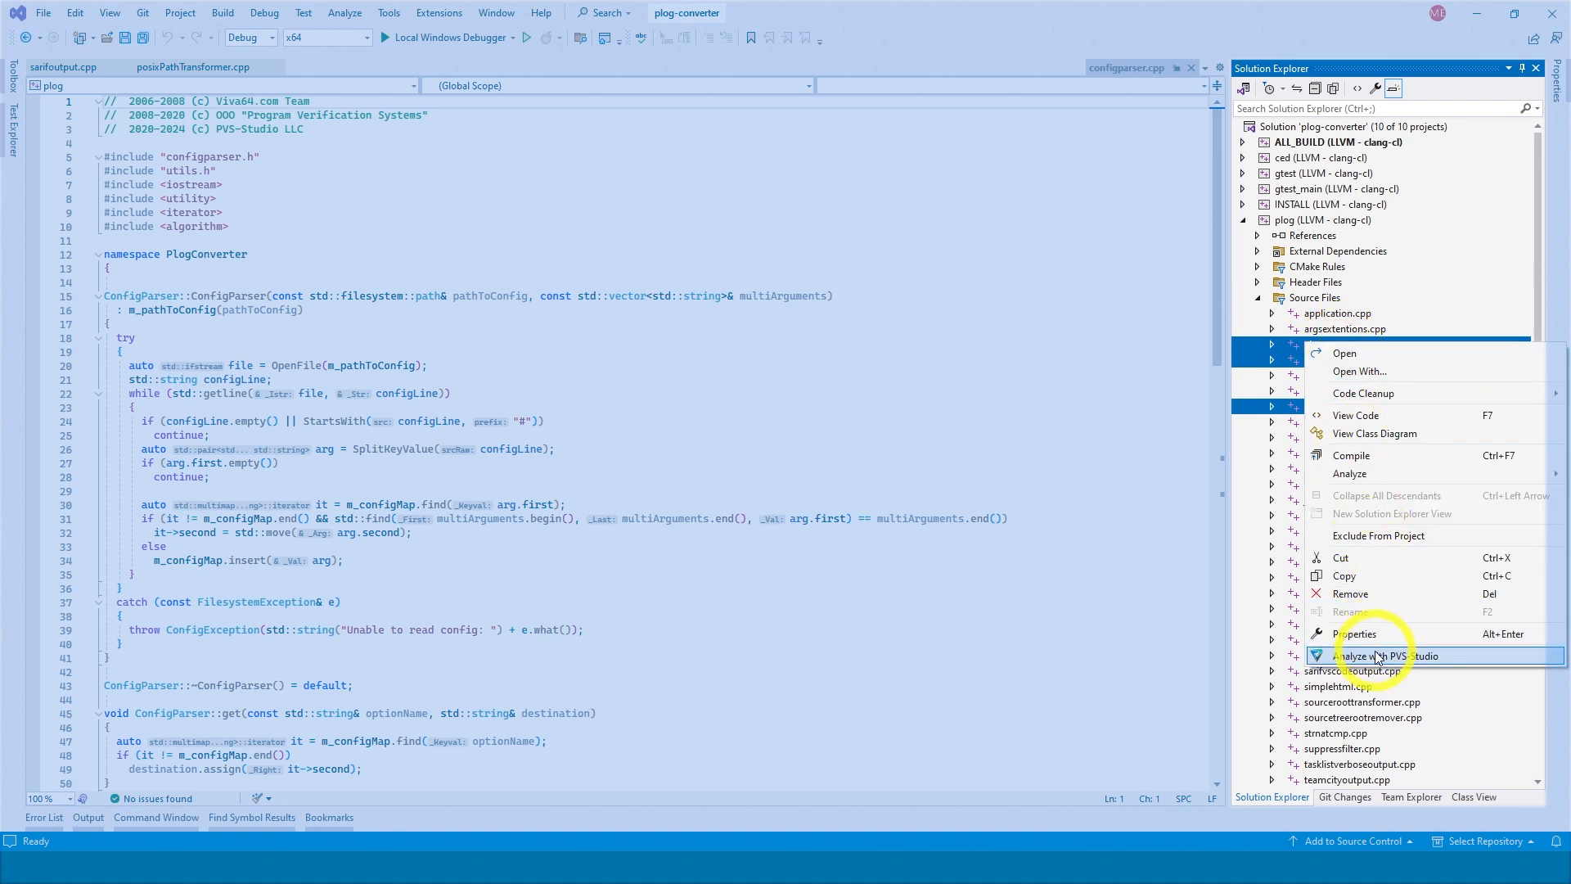
{"action": "left_click", "coordinate": [1387, 655]}
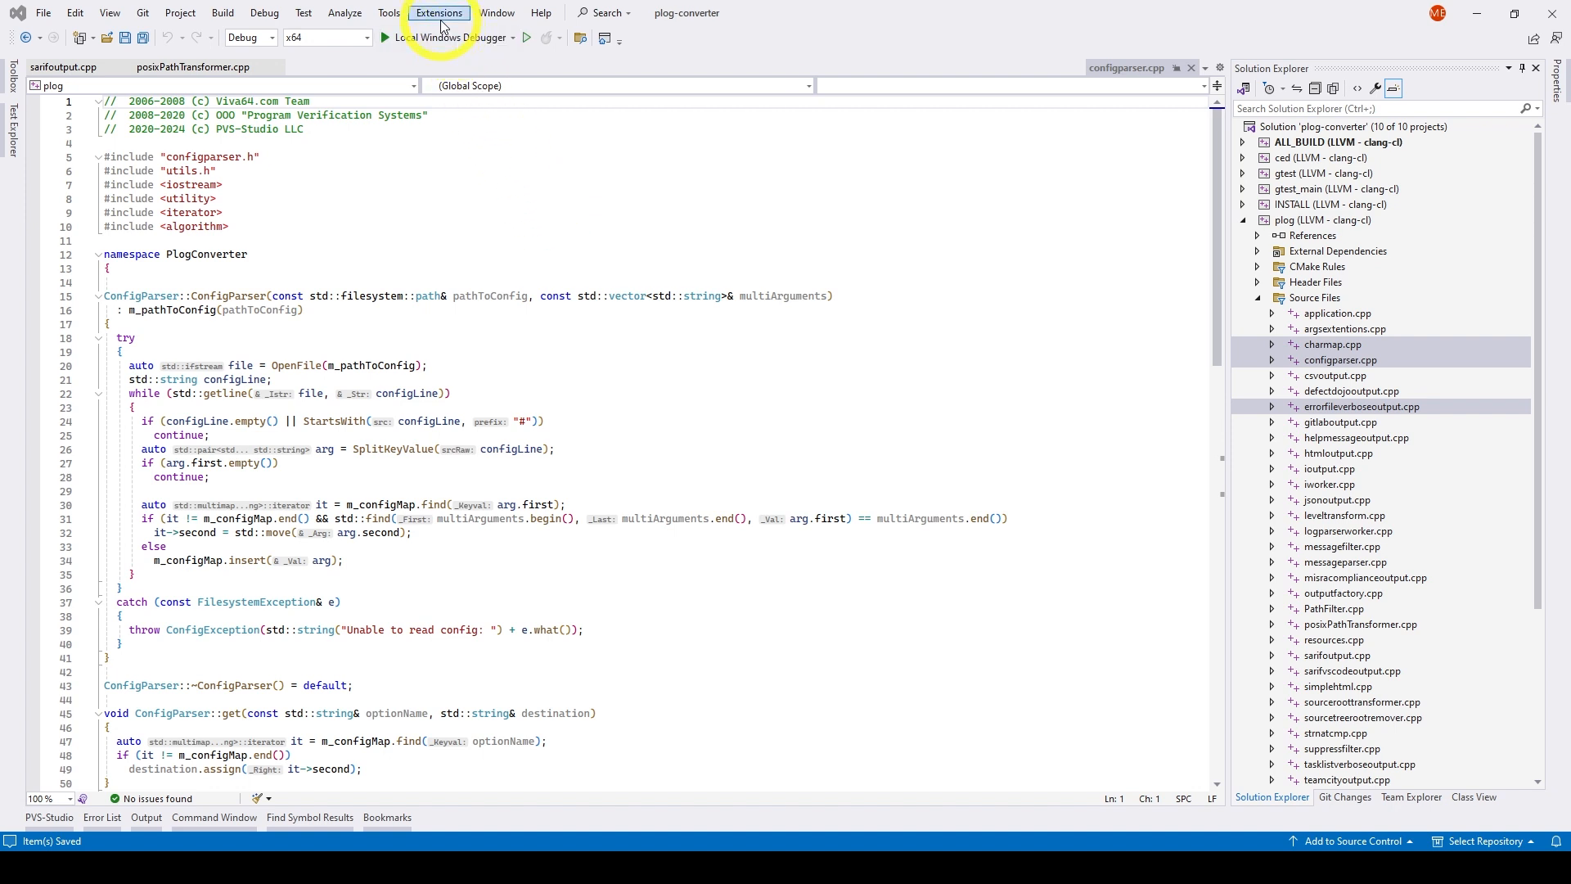
{"action": "left_click", "coordinate": [438, 12]}
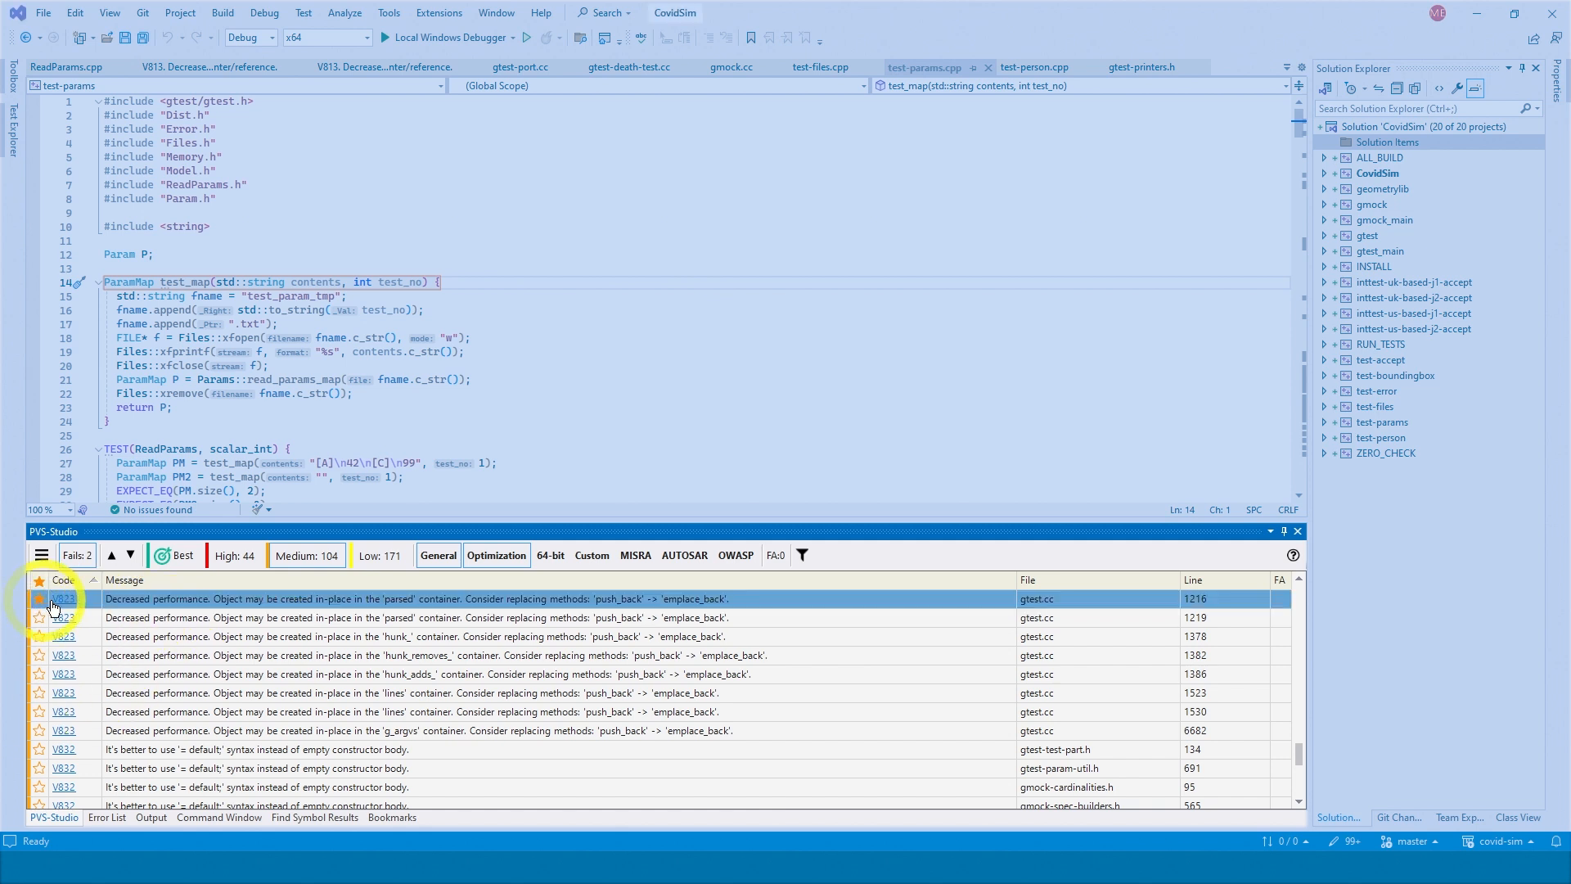
Step: Sort PVS-Studio warnings by importance mark and Message, and toggle High severity display
{"action": "left_click", "coordinate": [124, 579]}
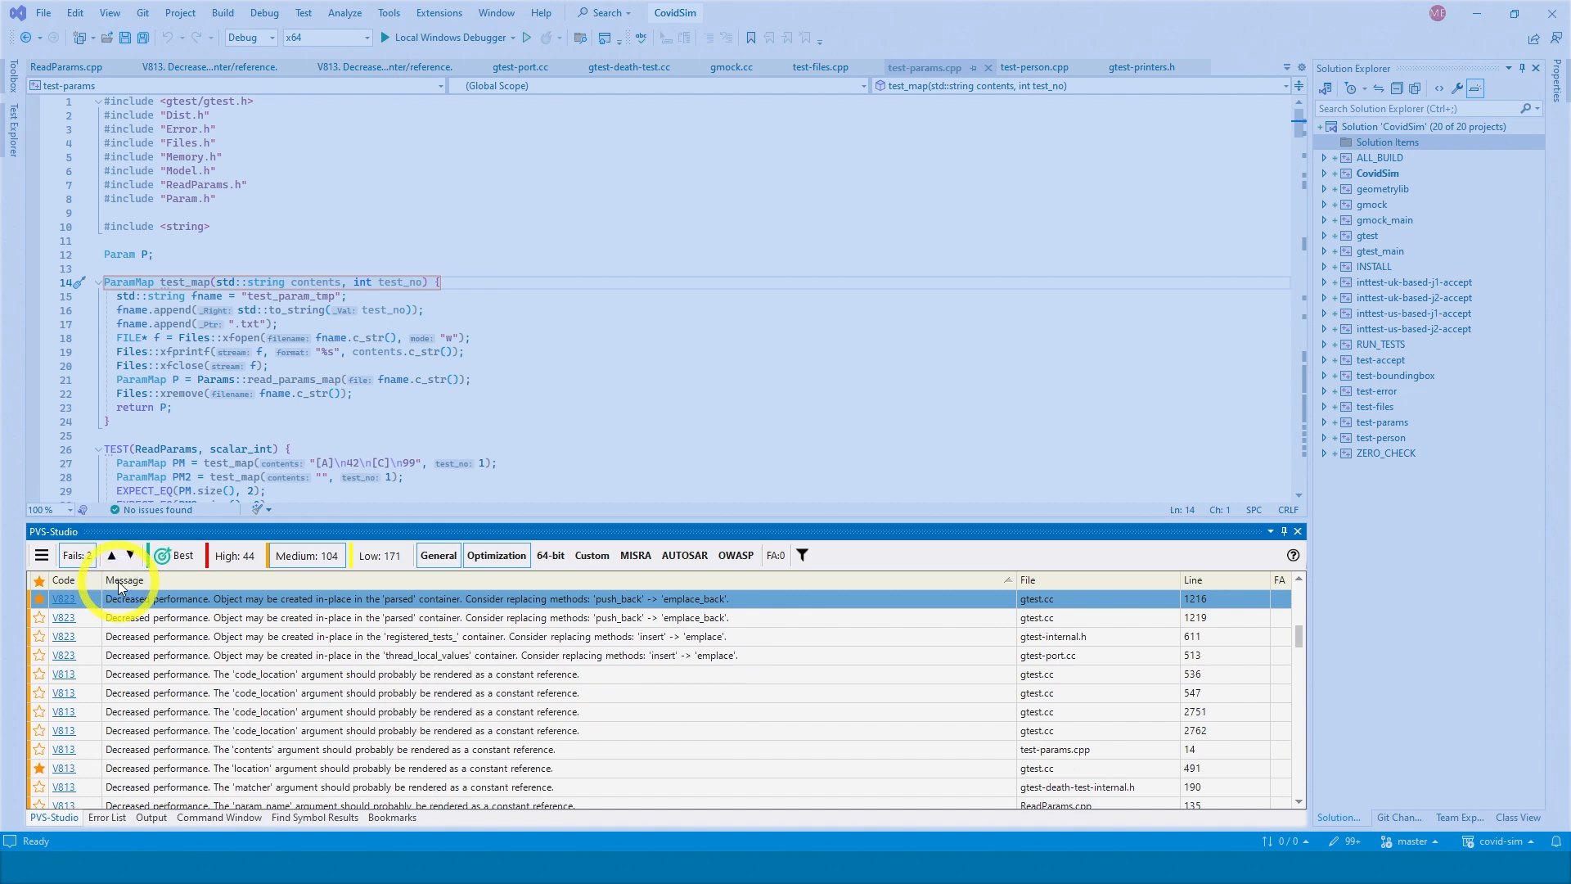
{"action": "left_click", "coordinate": [228, 554]}
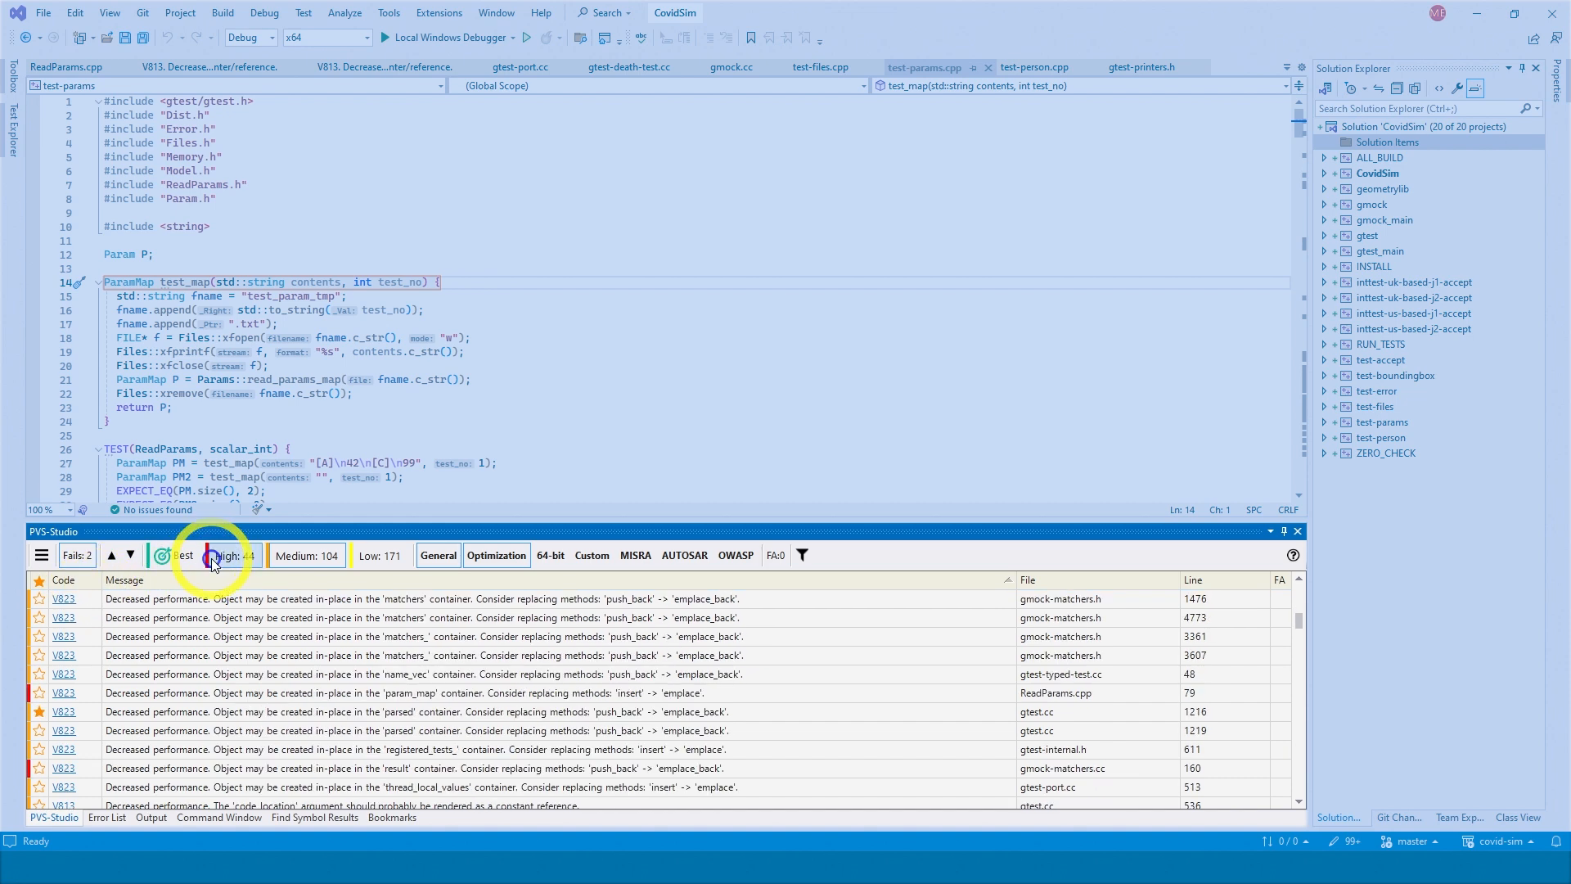
{"action": "left_click", "coordinate": [63, 598]}
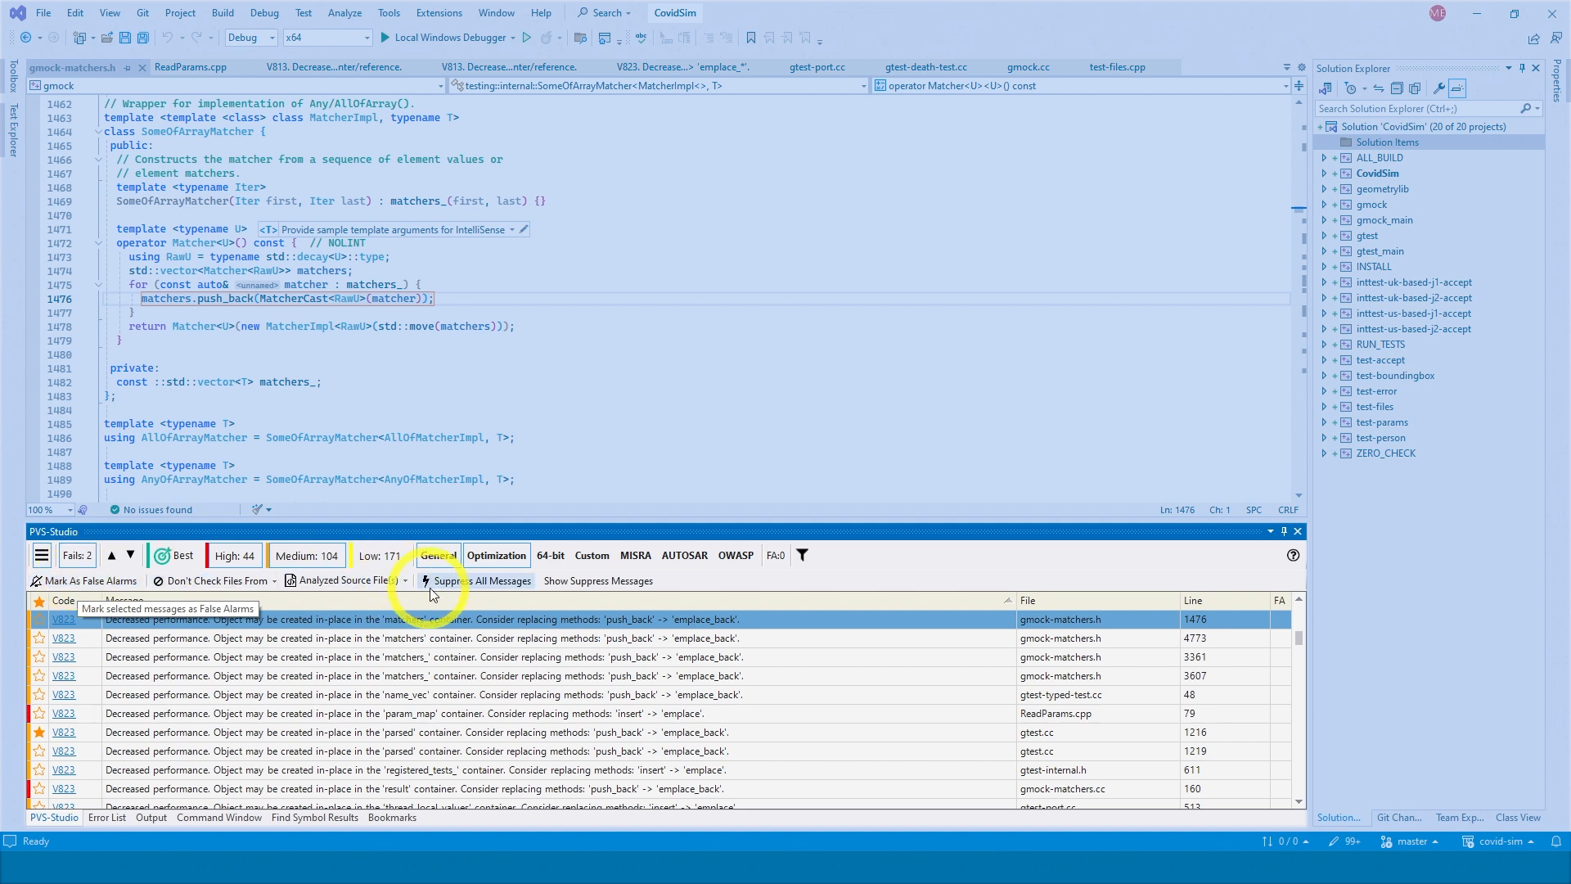
{"action": "mouse_move", "coordinate": [562, 584]}
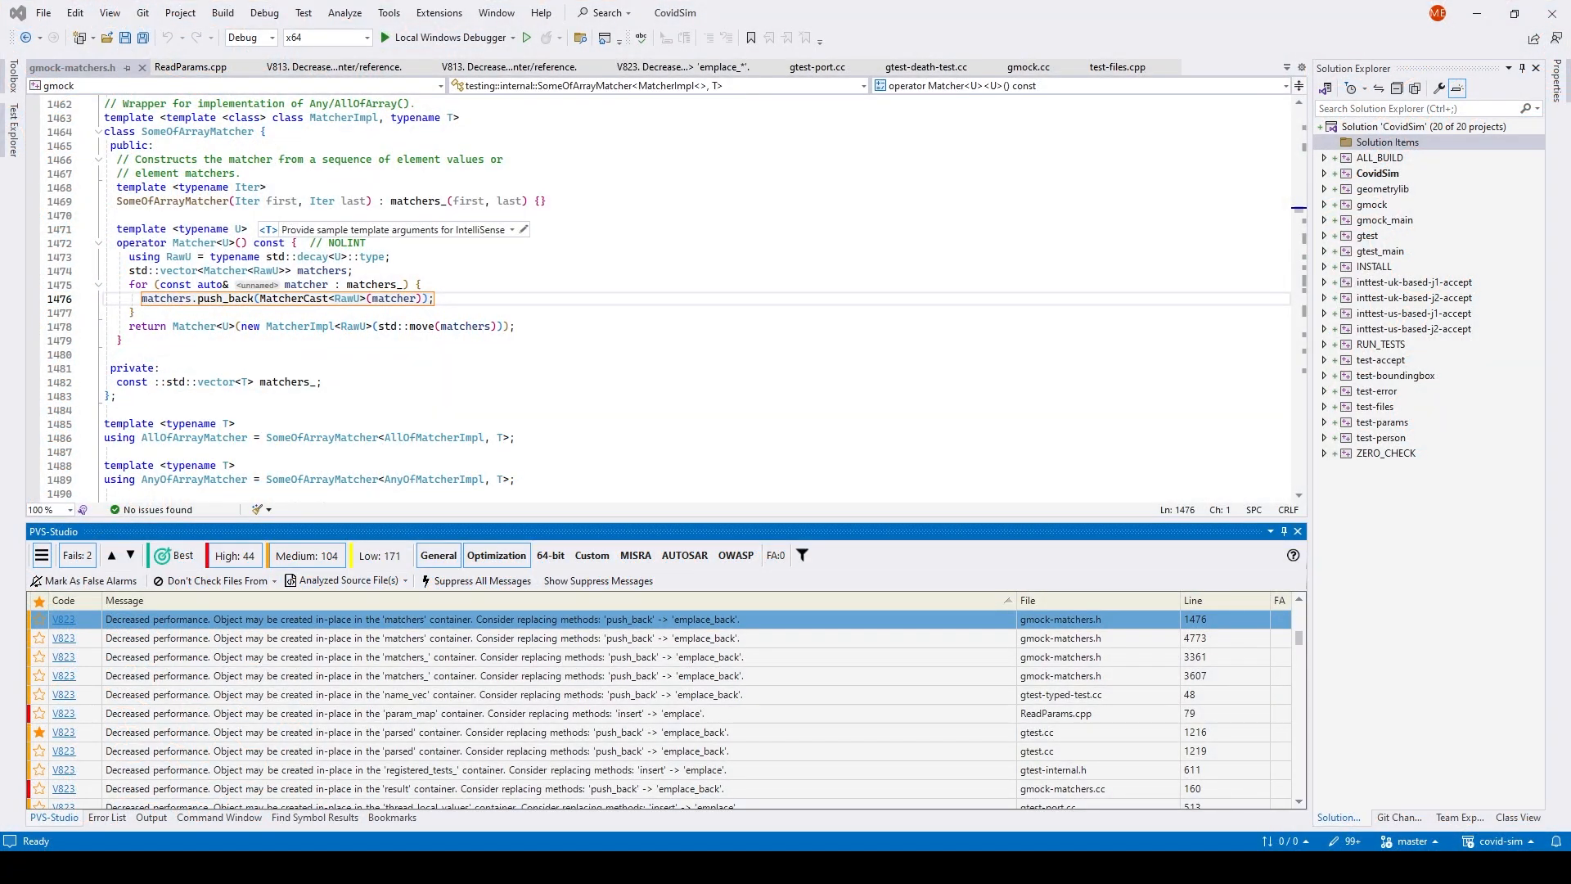
{"action": "mouse_move", "coordinate": [349, 692]}
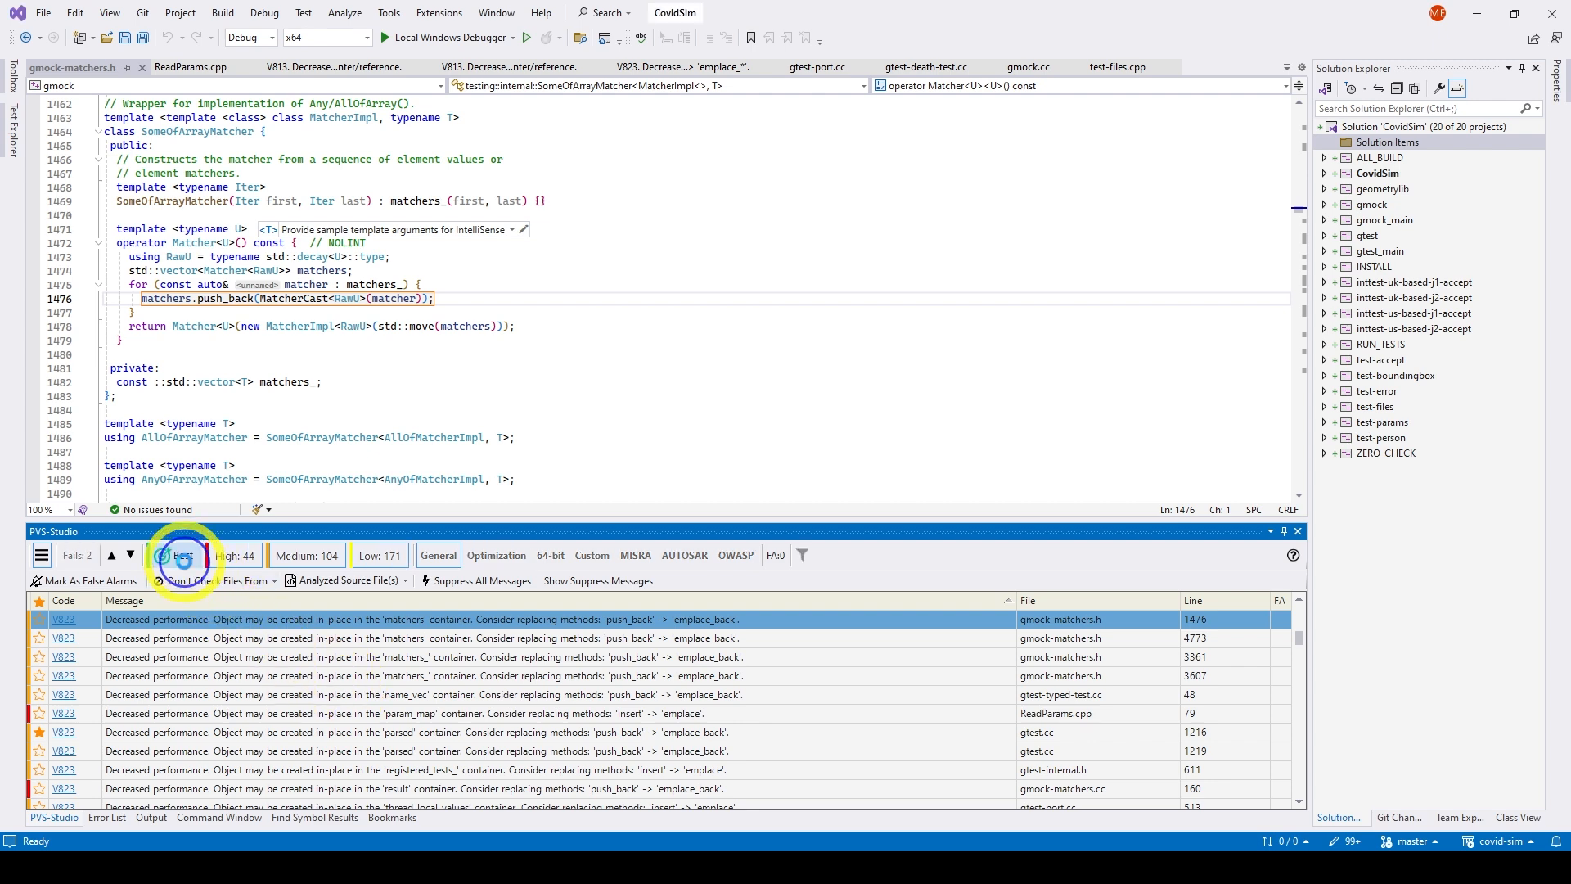
Step: Filter the PVS-Studio warning list with the Best button
{"action": "left_click", "coordinate": [183, 554]}
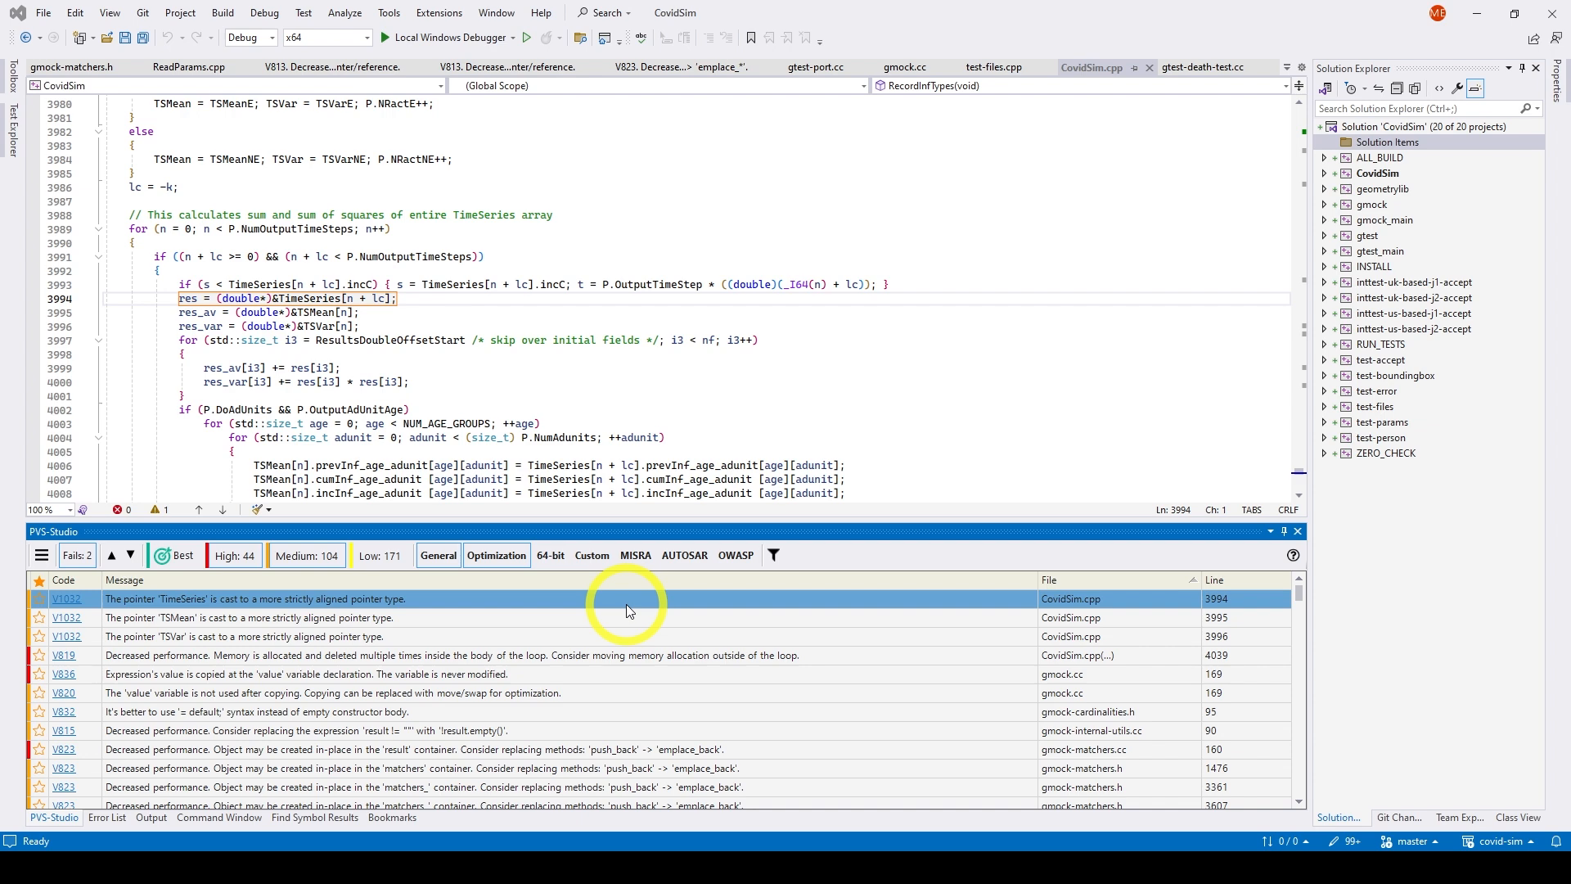
Step: Mark the first V1032 warning as a false alarm, selecting its //-V1032 comment on line 3994
{"action": "right_click", "coordinate": [626, 598]}
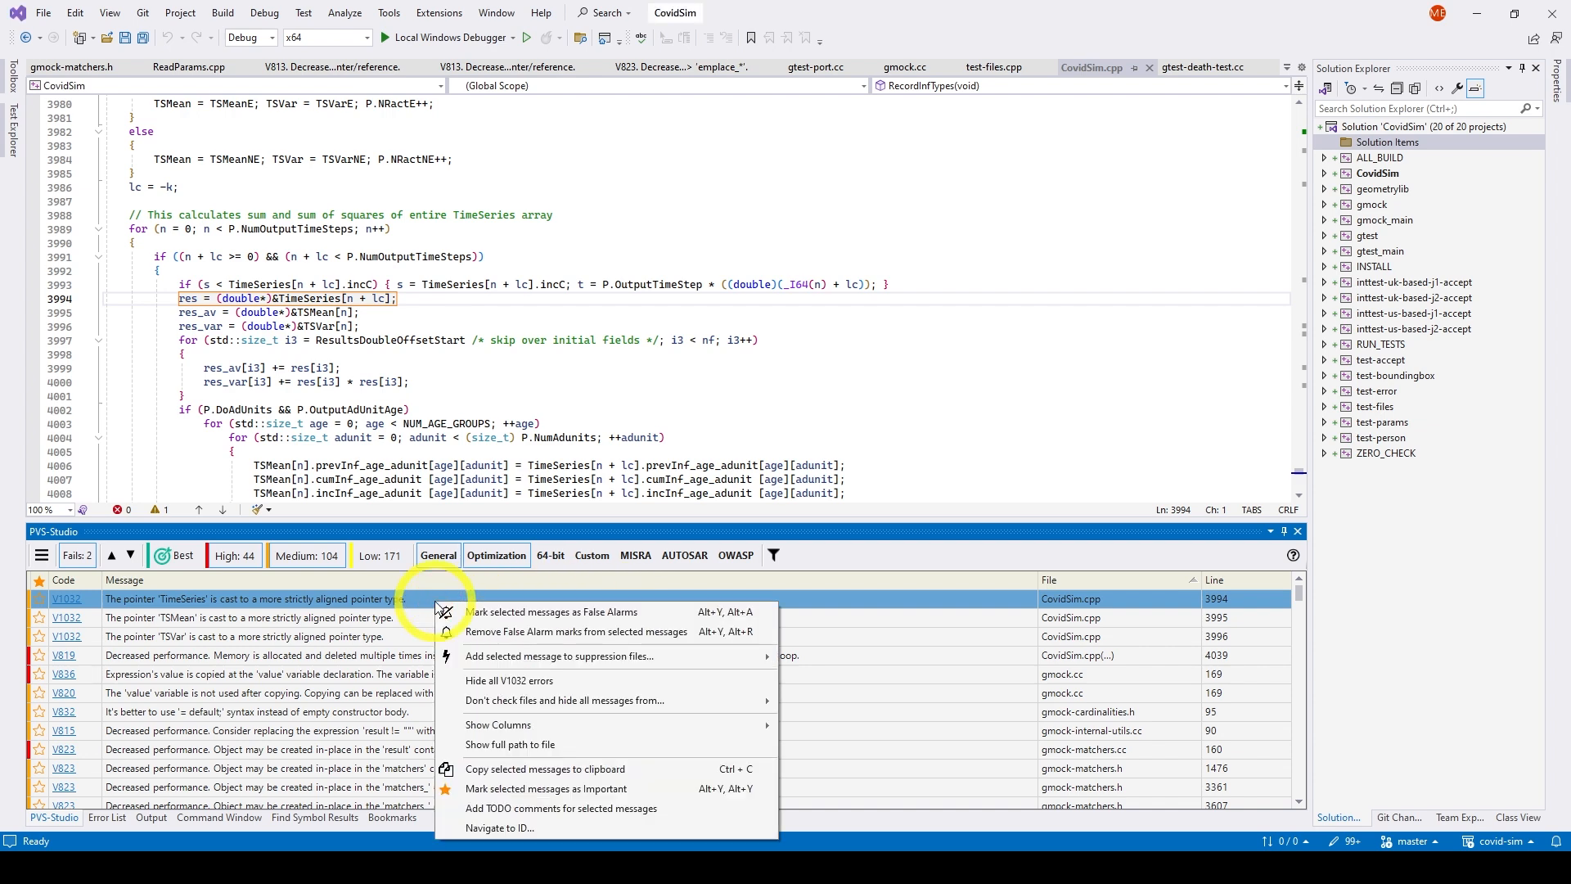
{"action": "mouse_move", "coordinate": [491, 611]}
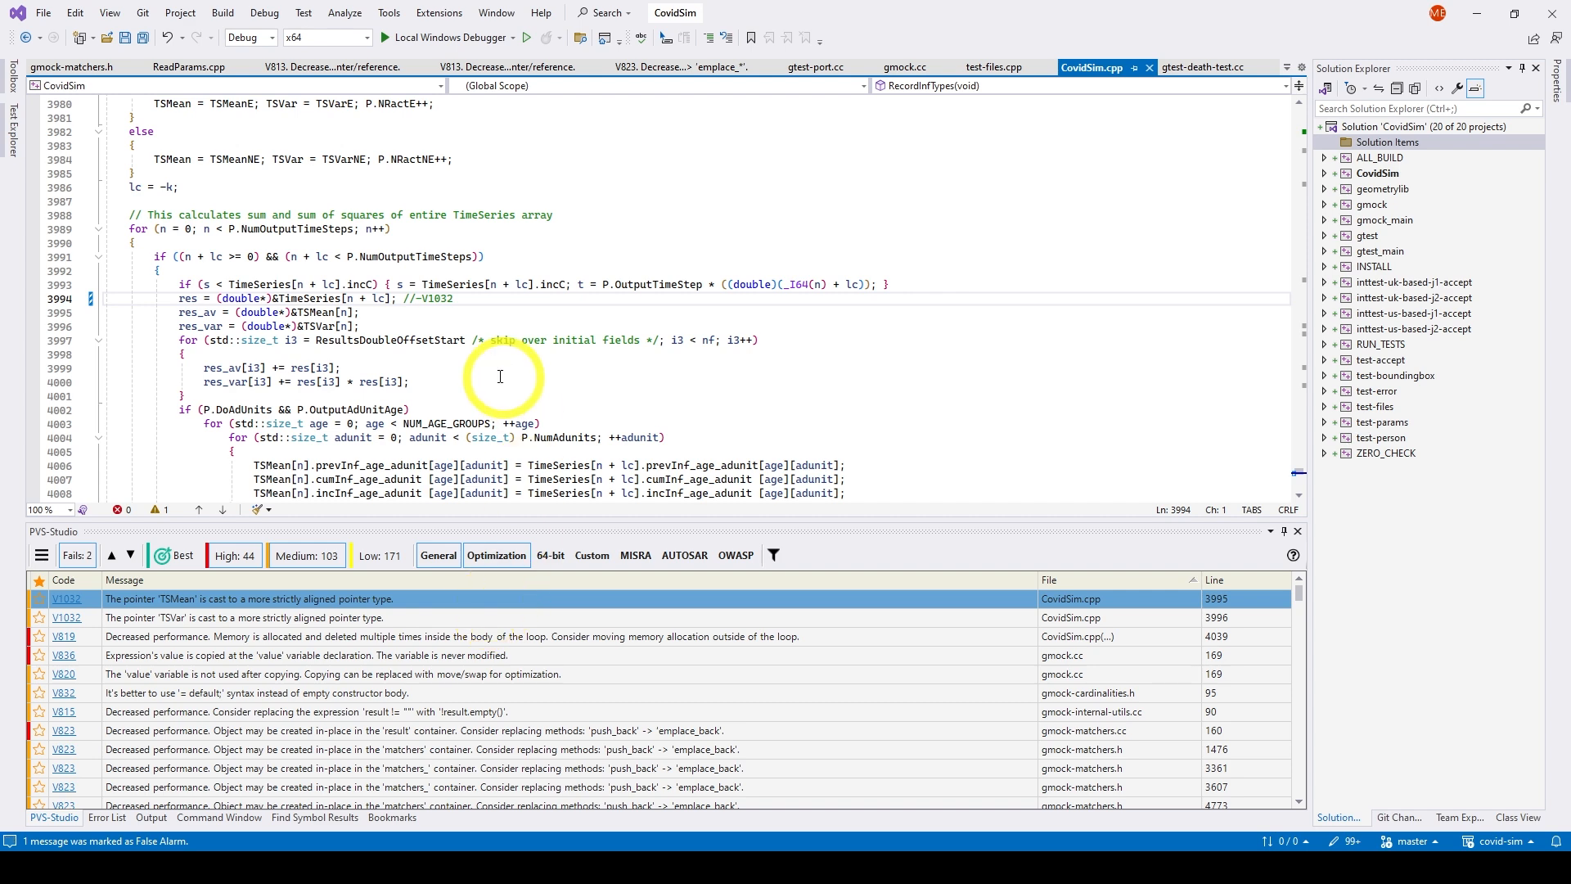
{"action": "double_click", "coordinate": [425, 299]}
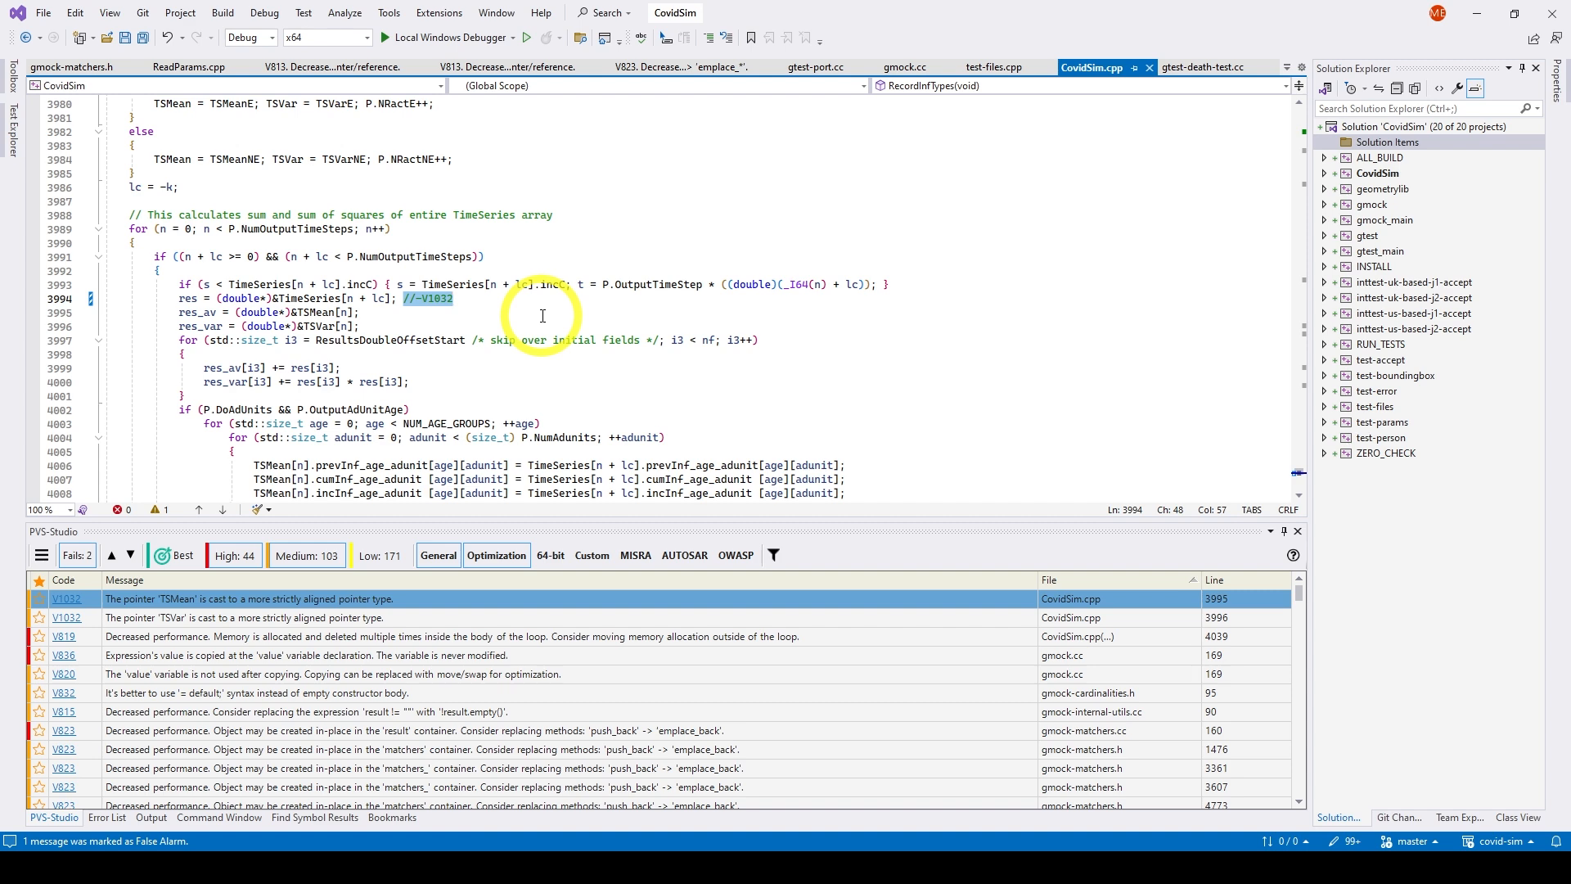
{"action": "mouse_move", "coordinate": [535, 308]}
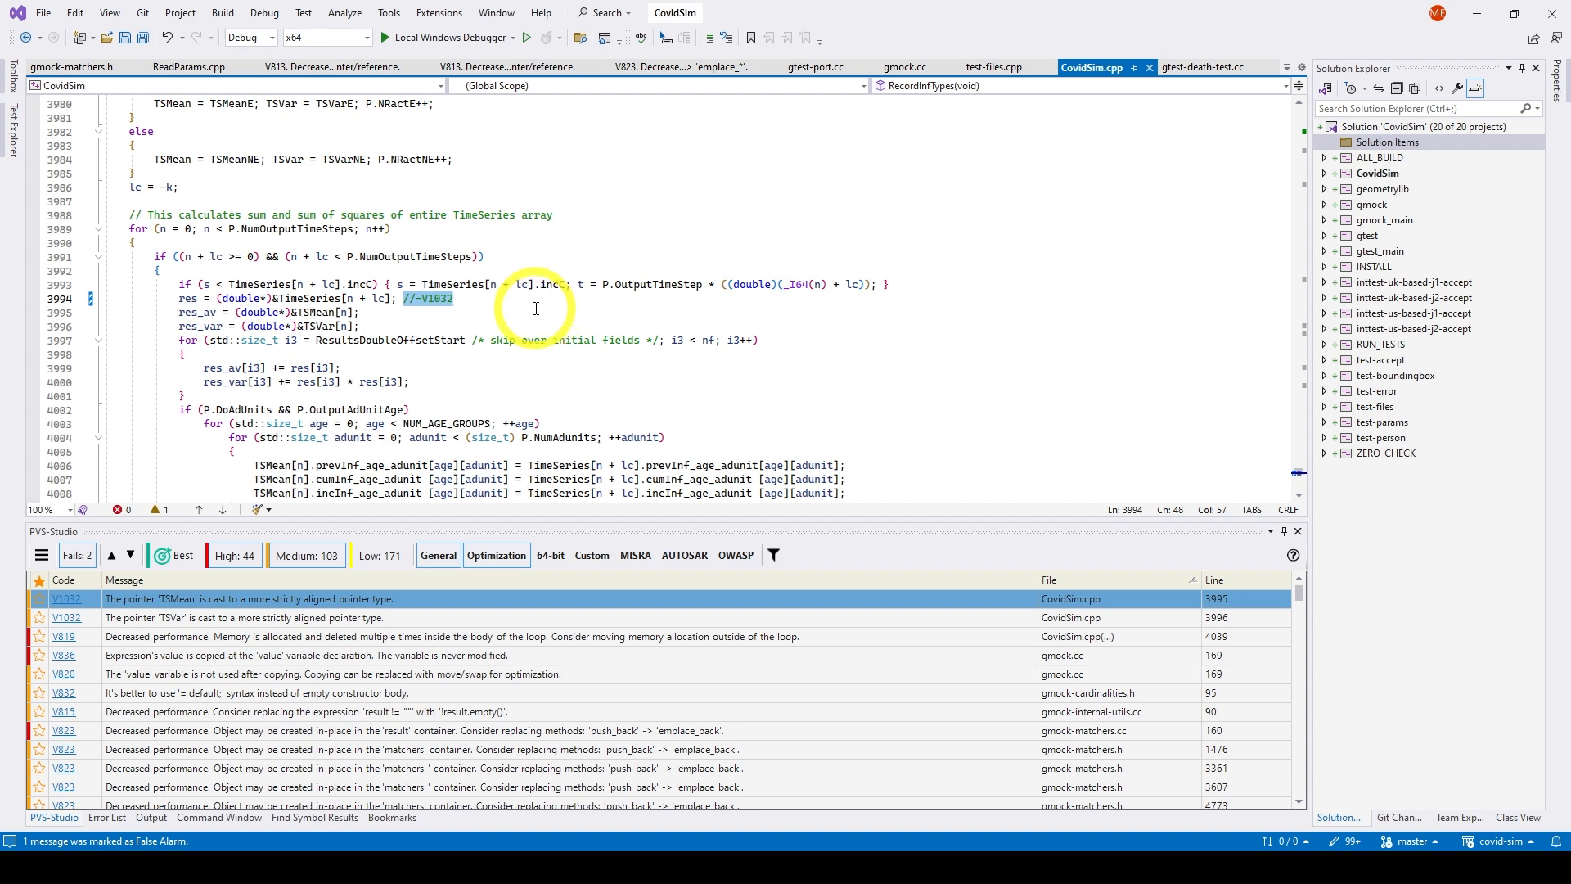
{"action": "left_click", "coordinate": [438, 13]}
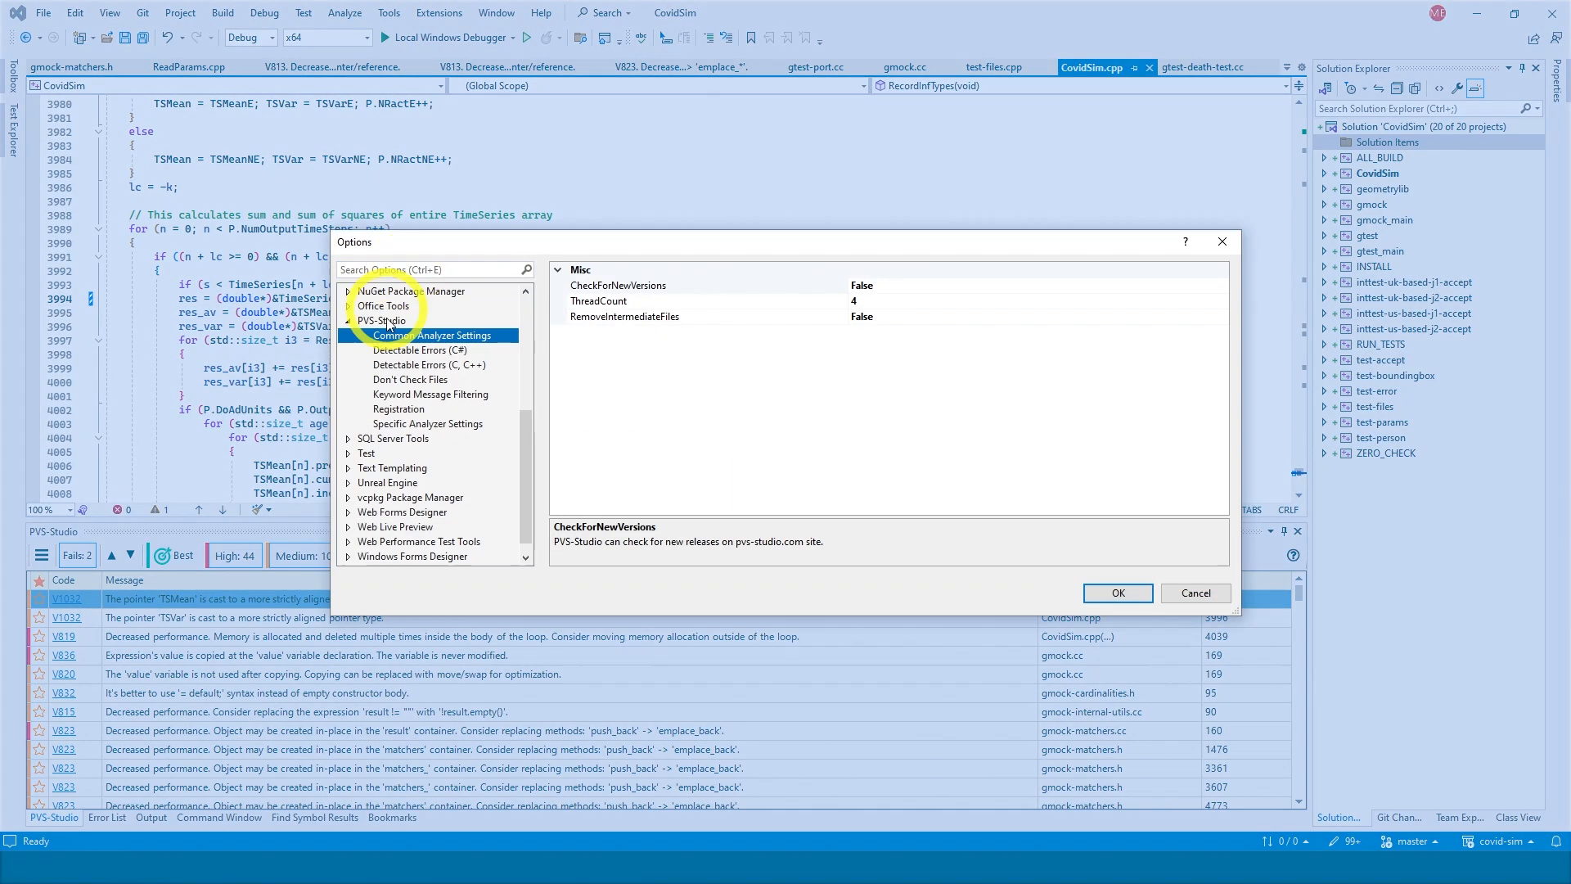
Step: Set DisplayFalseAlarms to True and unmark the TimeSeries V1032 false alarm
{"action": "left_click", "coordinate": [428, 423]}
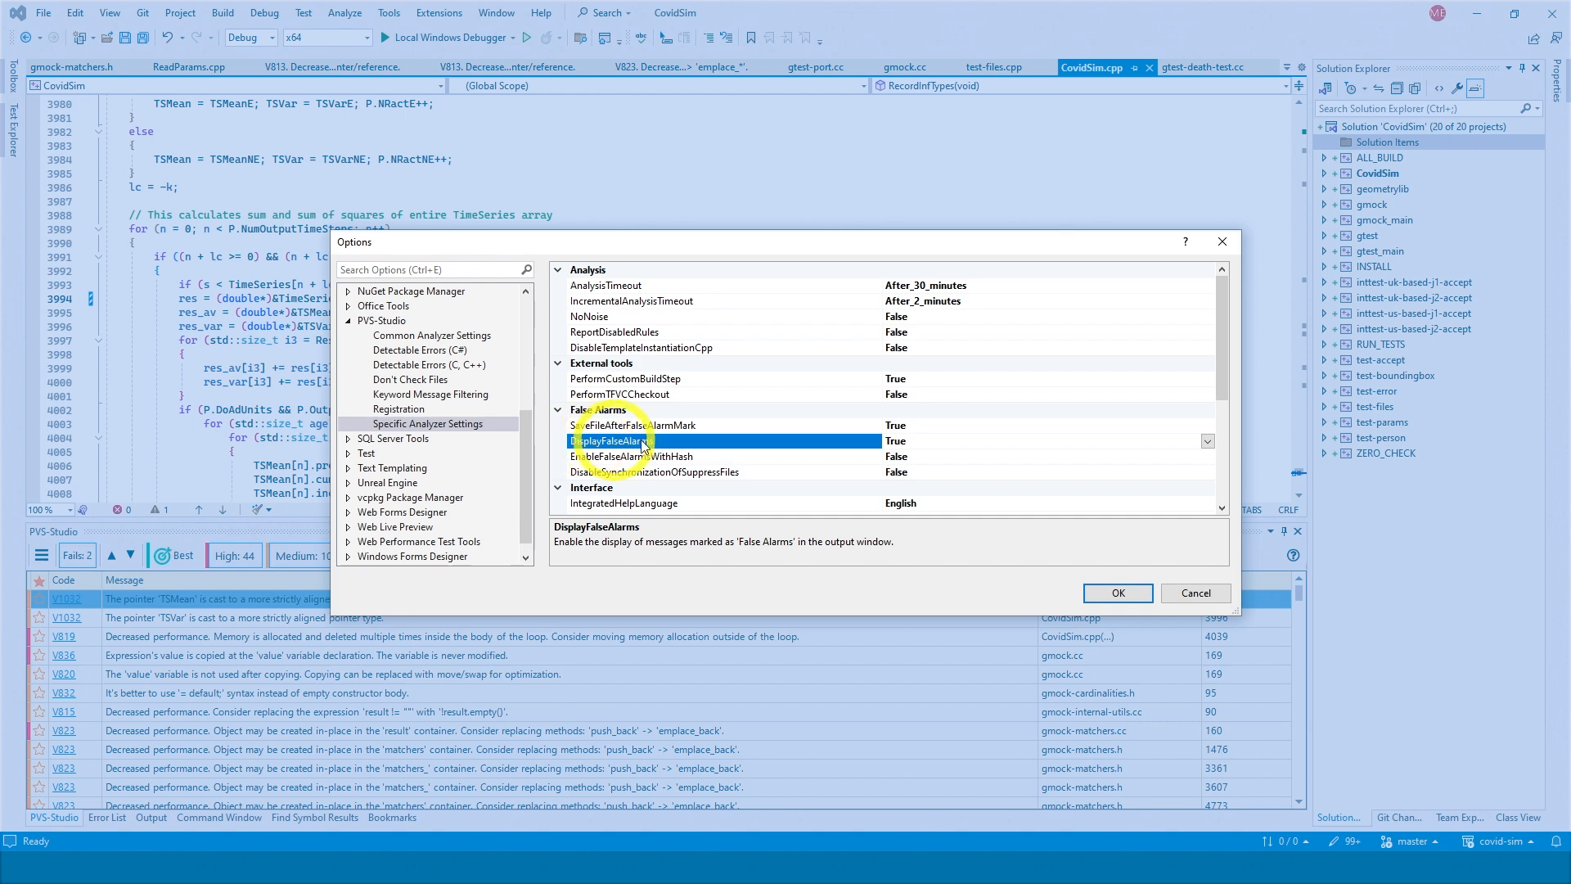
{"action": "left_click", "coordinate": [1117, 592]}
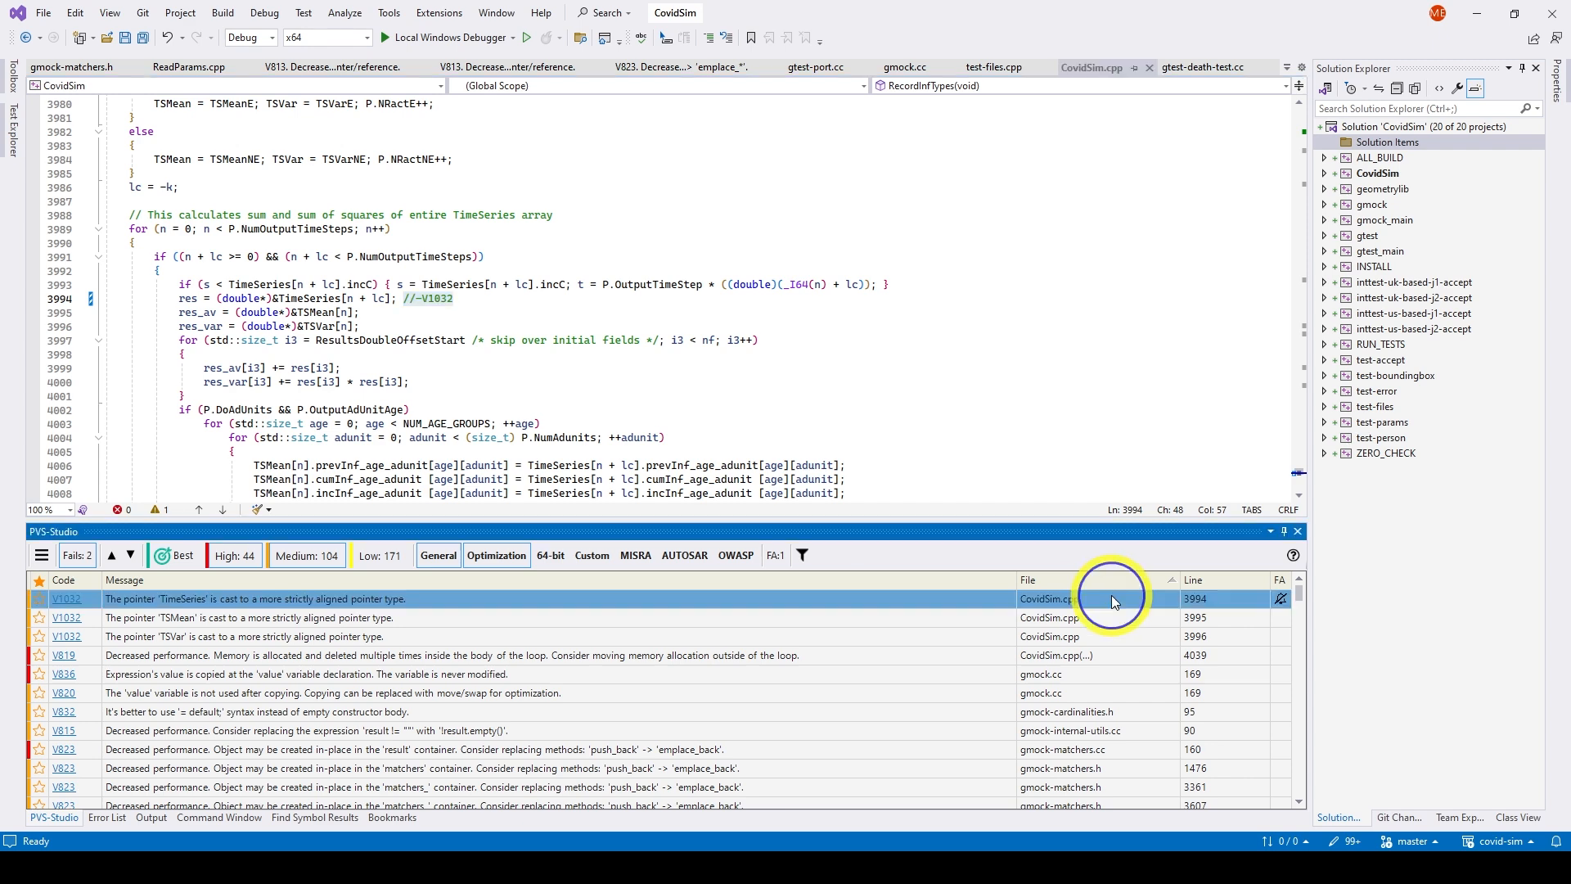
{"action": "mouse_move", "coordinate": [1151, 599]}
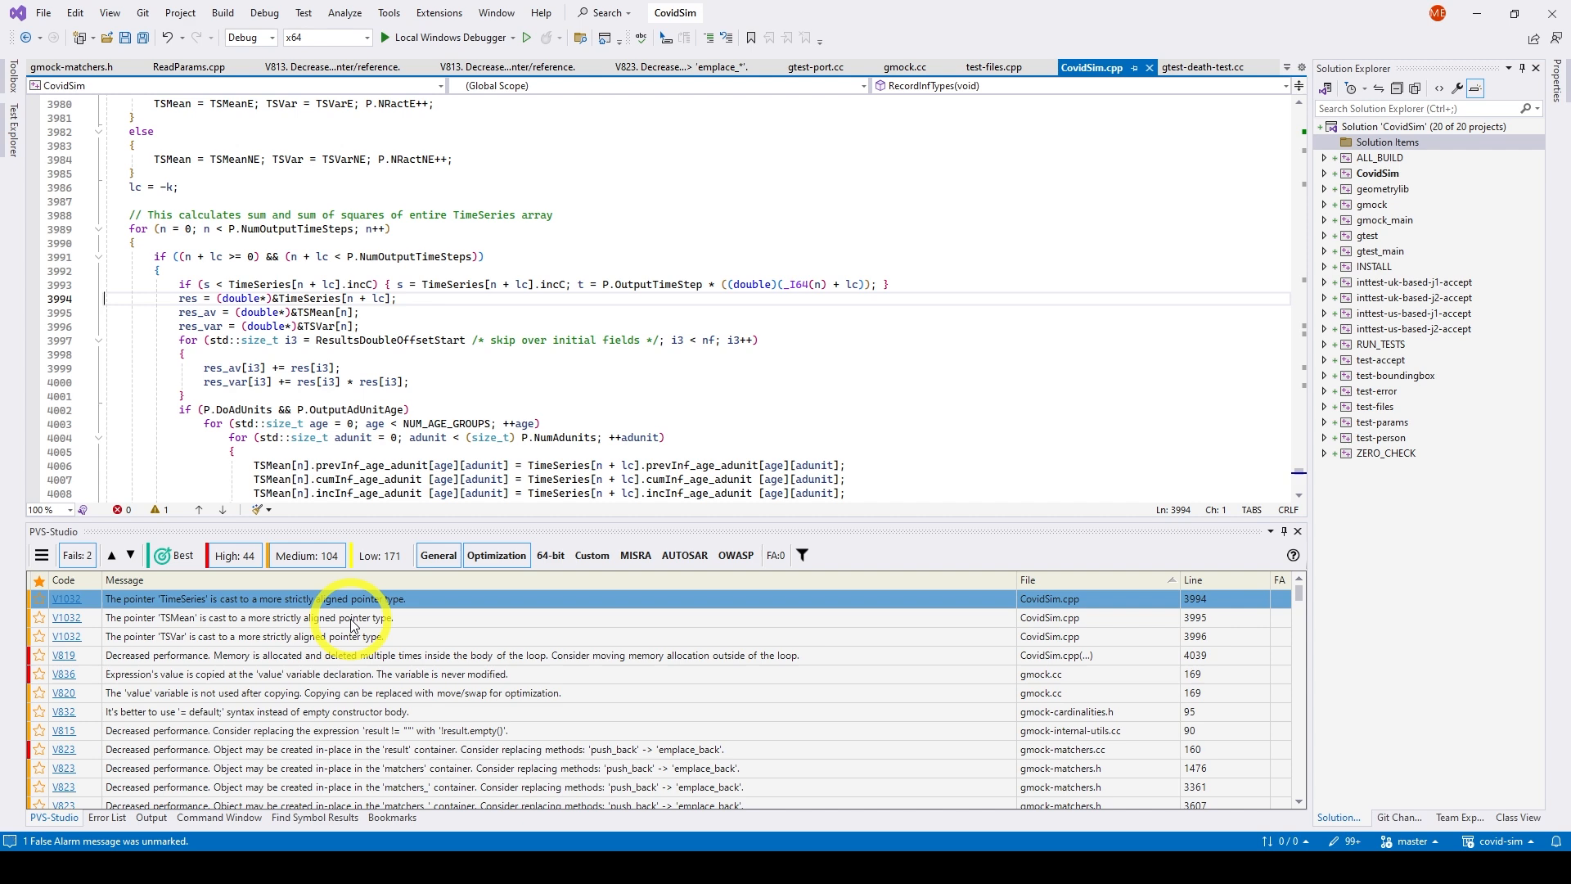
{"action": "right_click", "coordinate": [351, 598]}
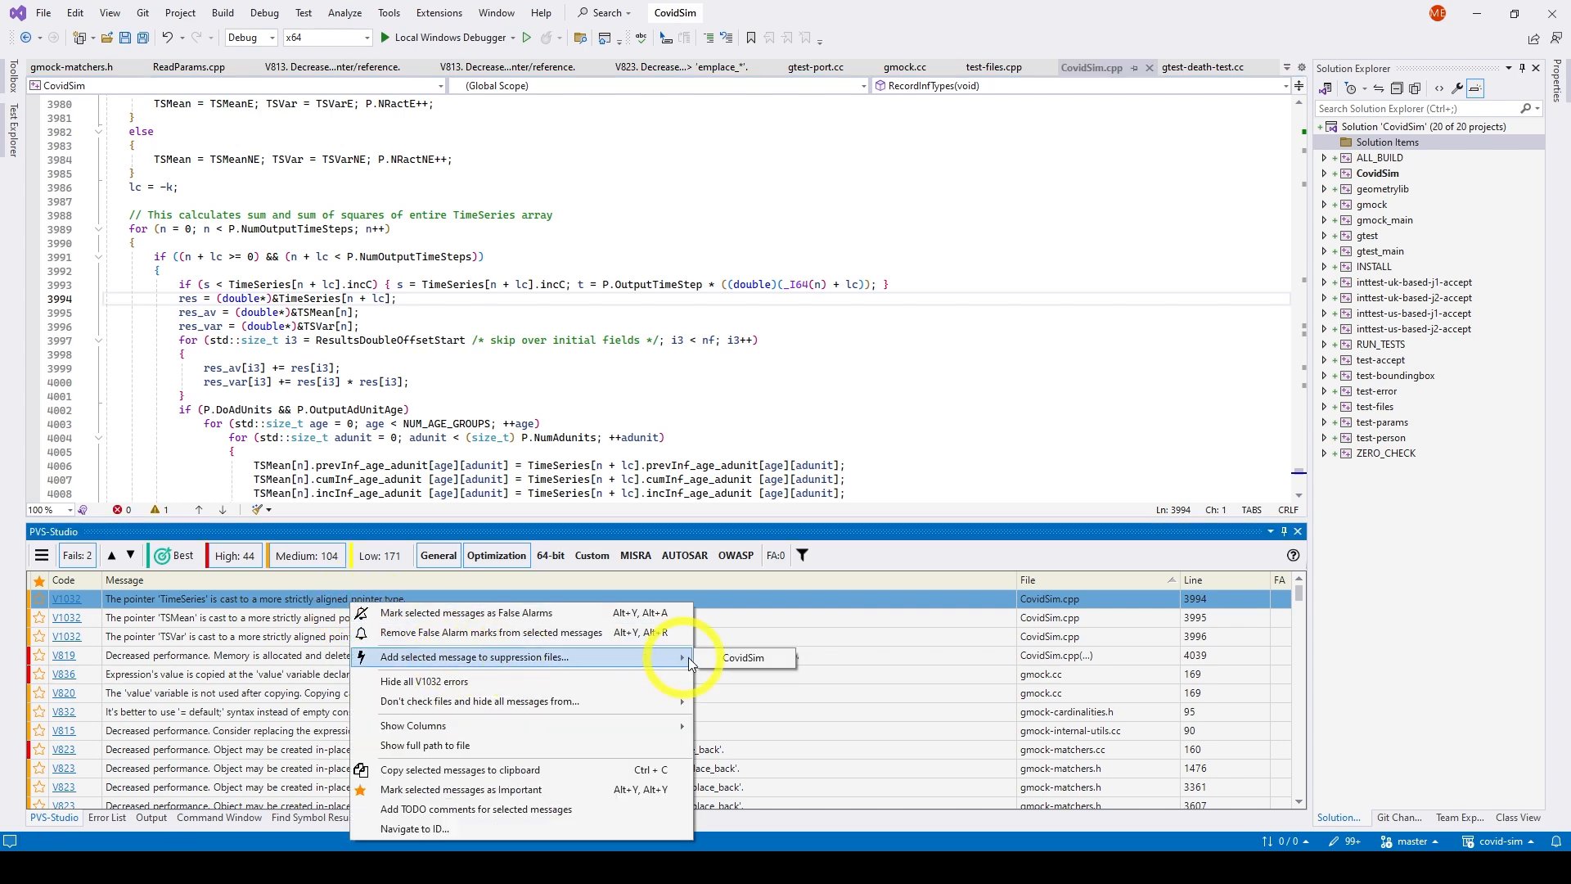
Step: Add the V1032 pointer-cast warnings to the CovidSim suppression file
{"action": "left_click", "coordinate": [742, 657]}
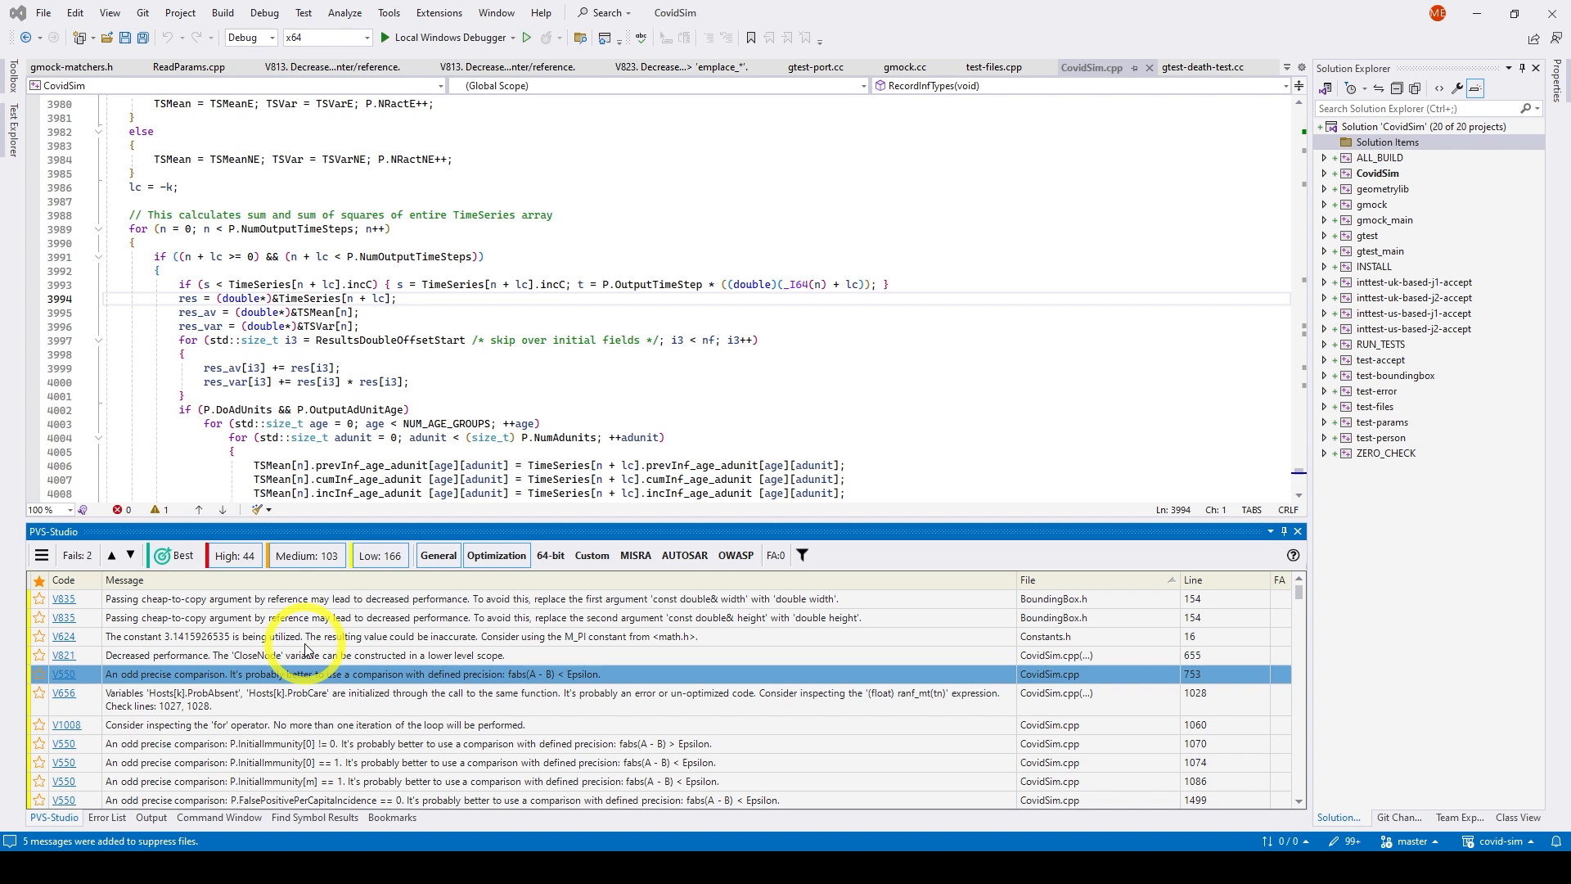
{"action": "mouse_move", "coordinate": [152, 621]}
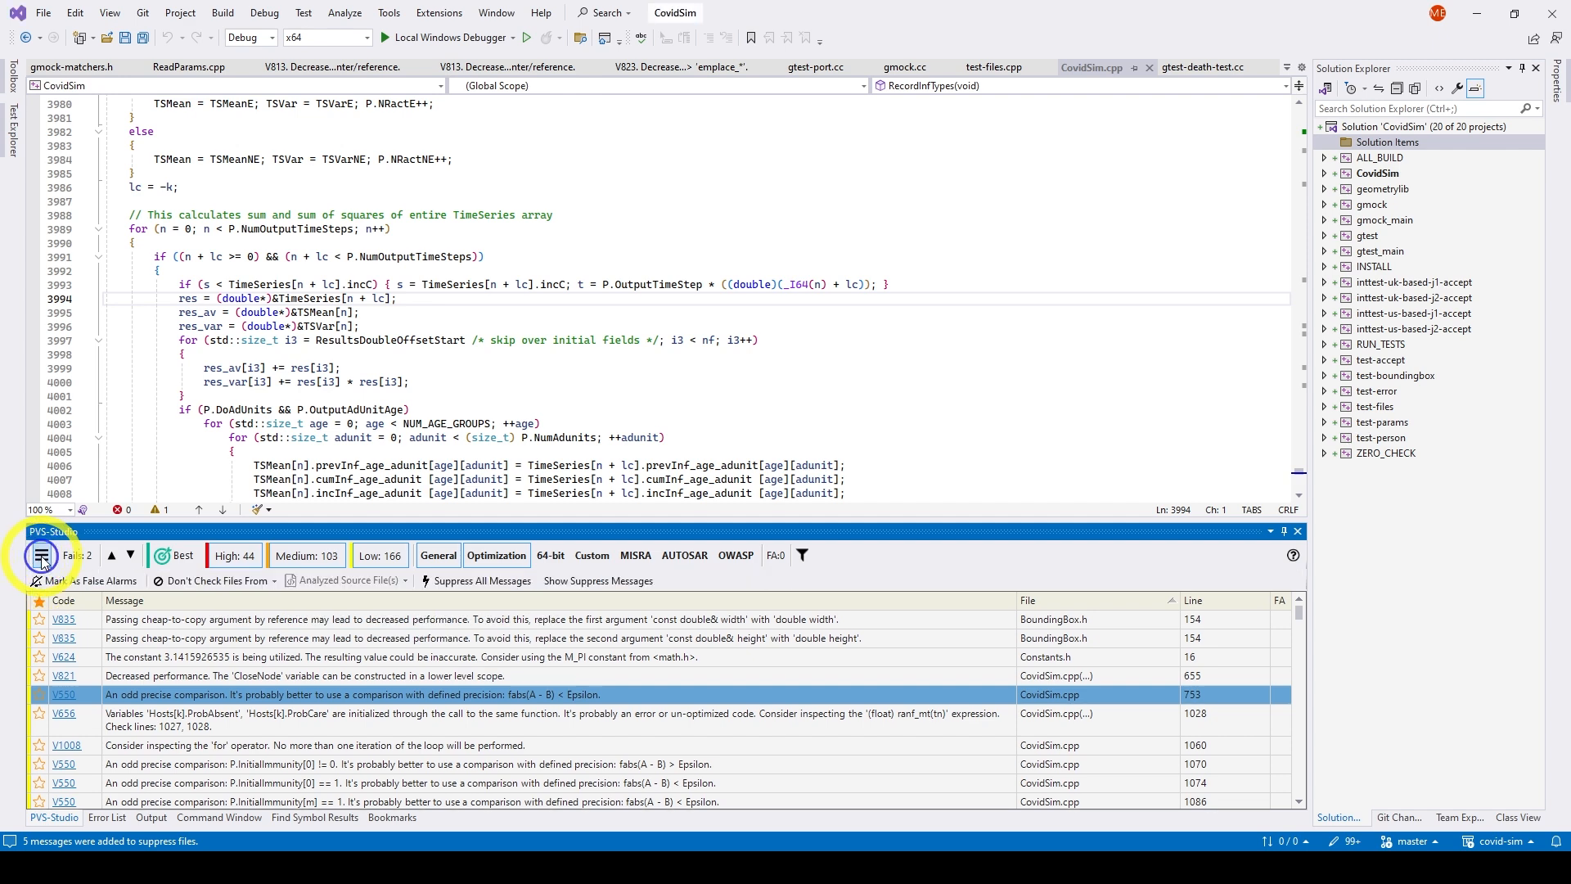
{"action": "mouse_move", "coordinate": [481, 580]}
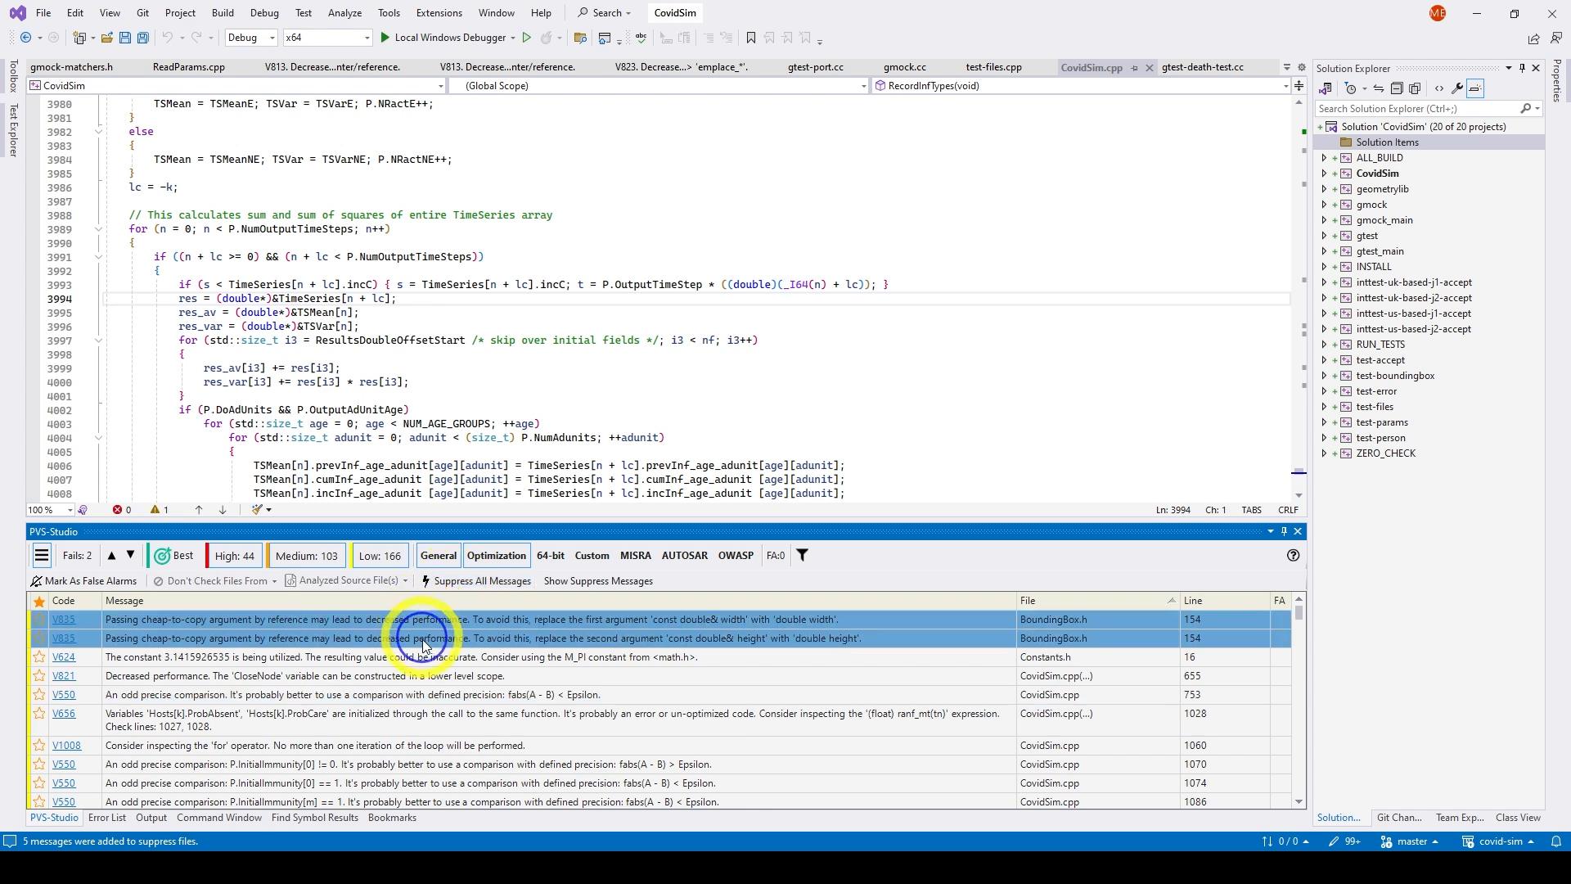
Step: Add the selected top PVS-Studio warnings to all suppression files
{"action": "right_click", "coordinate": [421, 638]}
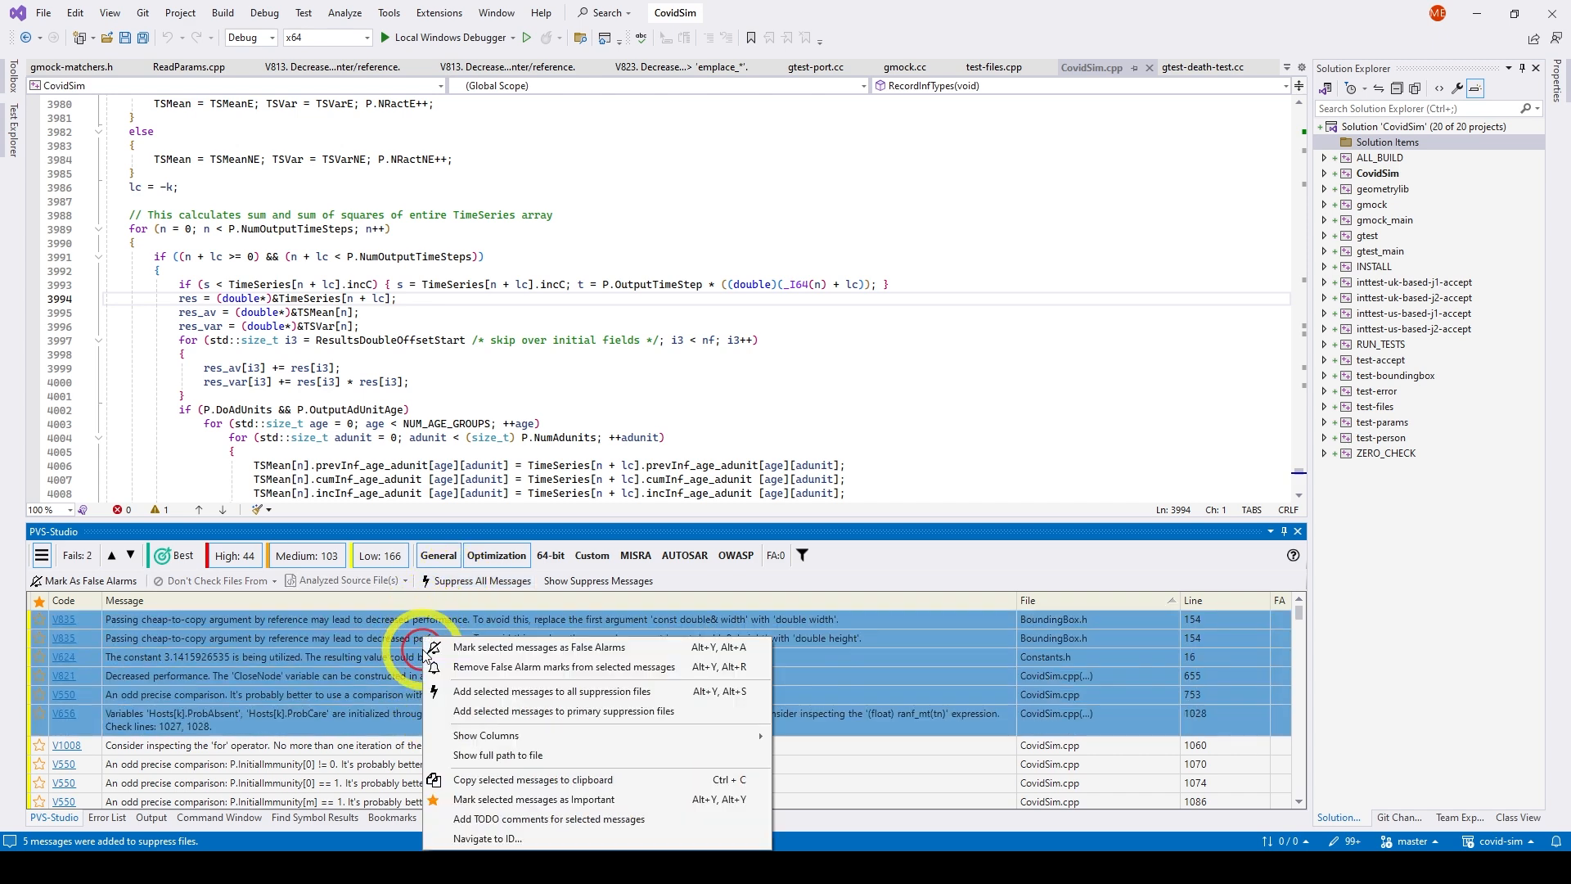
{"action": "mouse_move", "coordinate": [510, 692]}
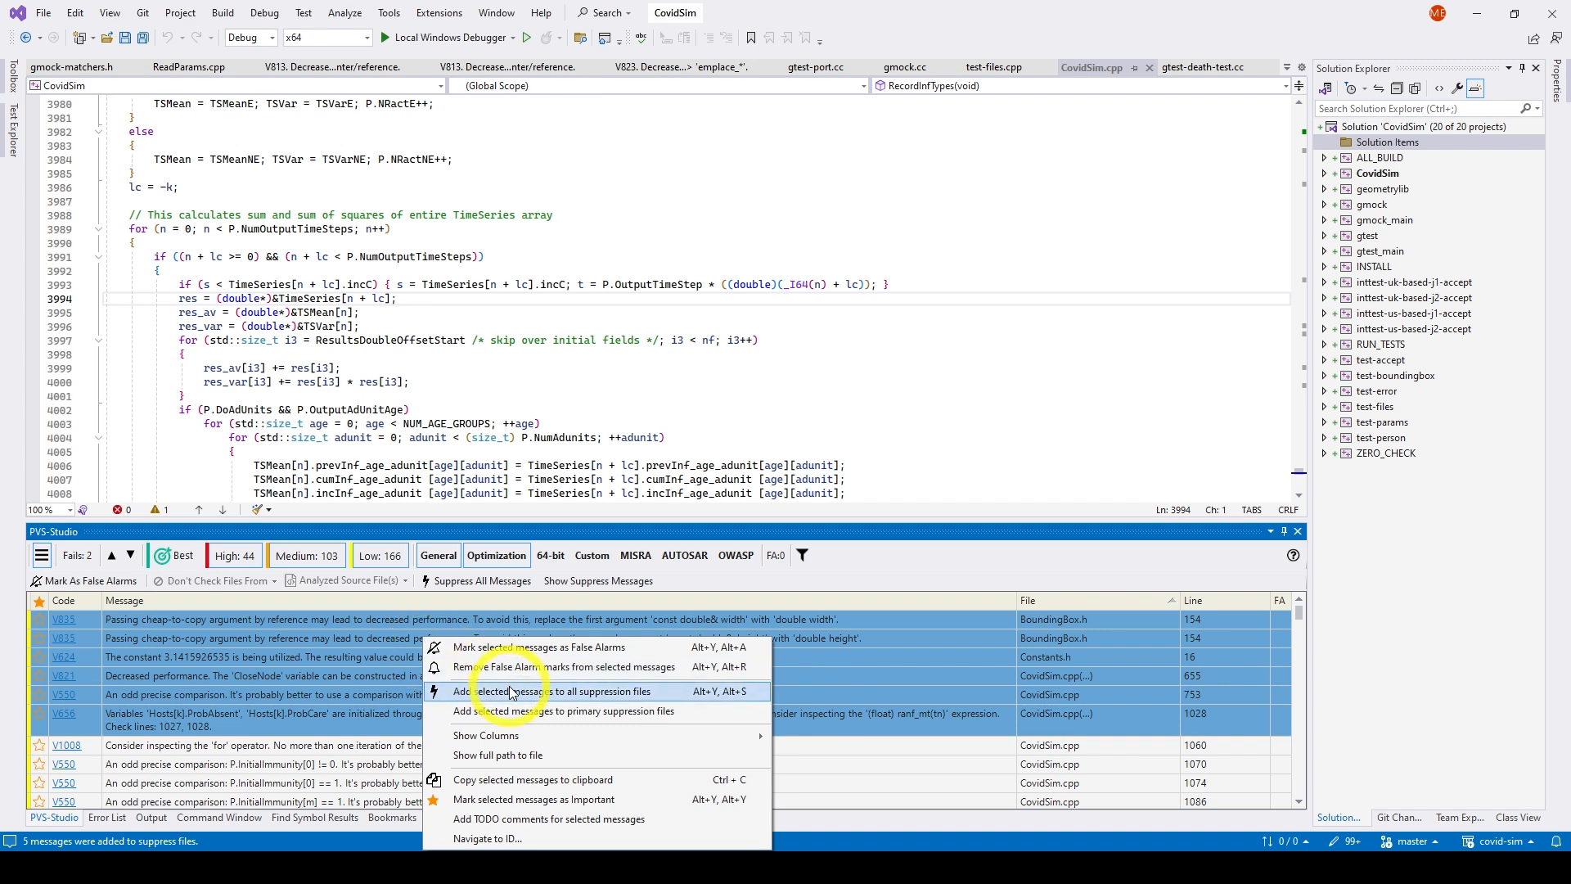
{"action": "left_click", "coordinate": [513, 691]}
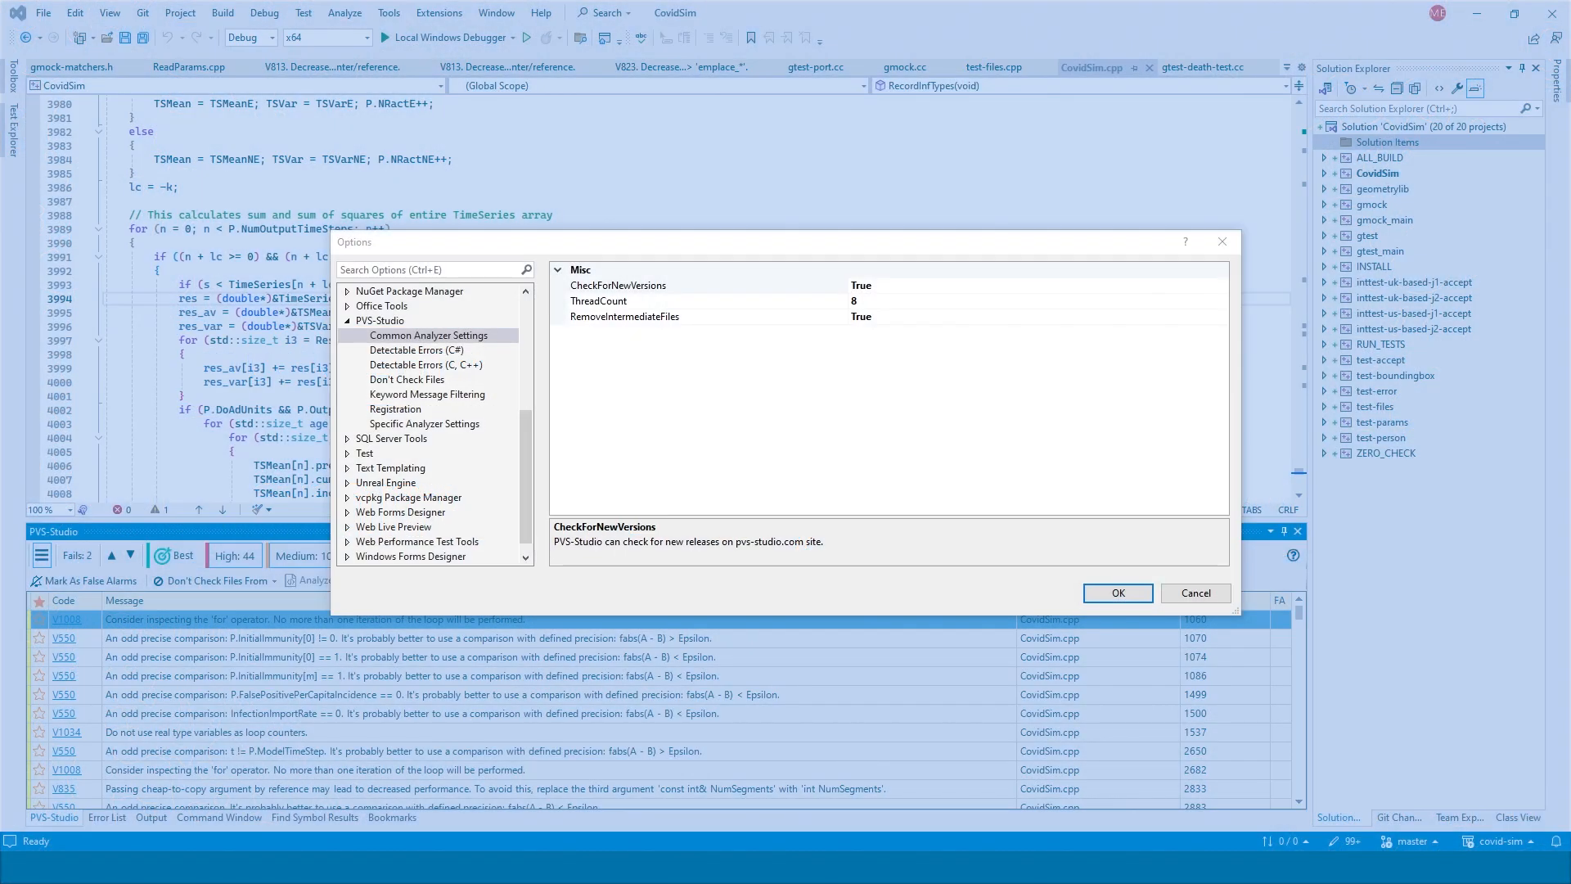
Step: Show Common Analyzer Settings and read the ThreadCount option's description
{"action": "left_click", "coordinate": [428, 335]}
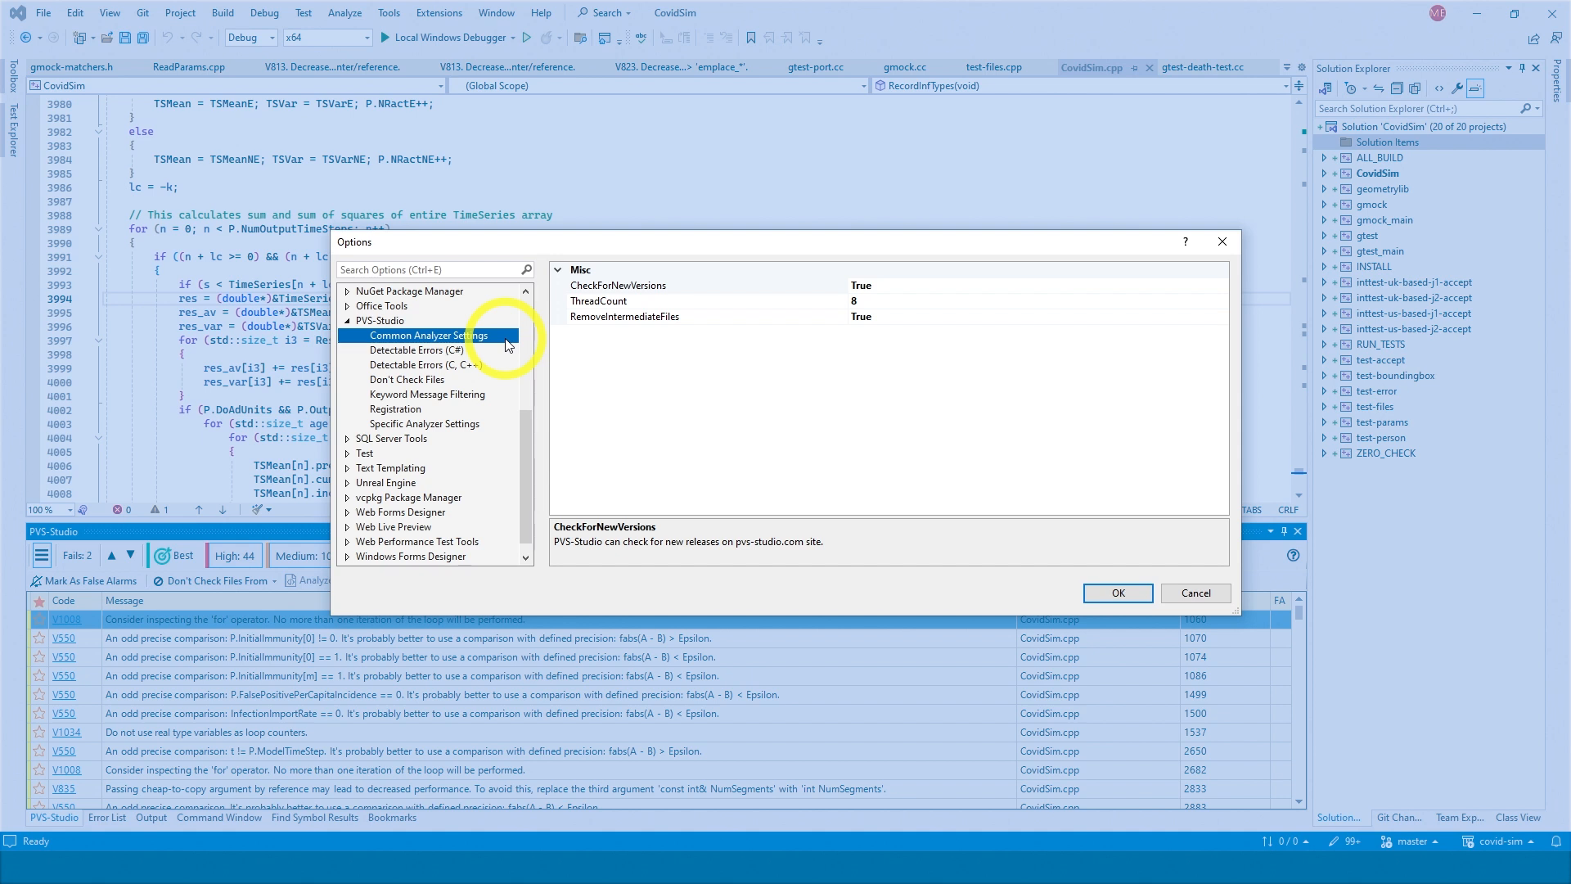
{"action": "left_click", "coordinate": [622, 300]}
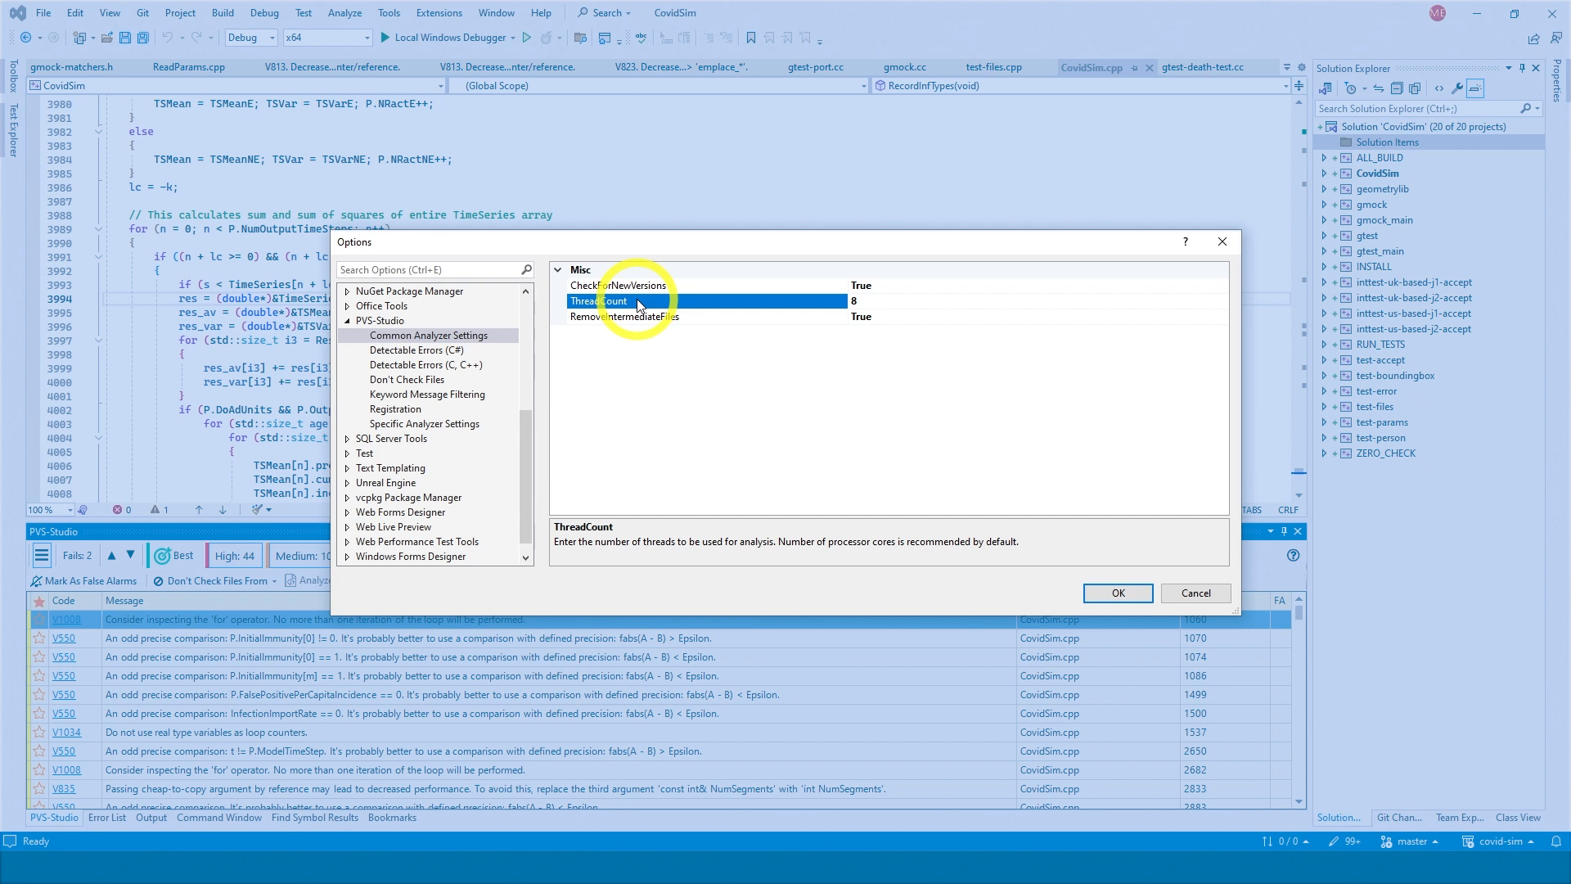
{"action": "mouse_move", "coordinate": [728, 317]}
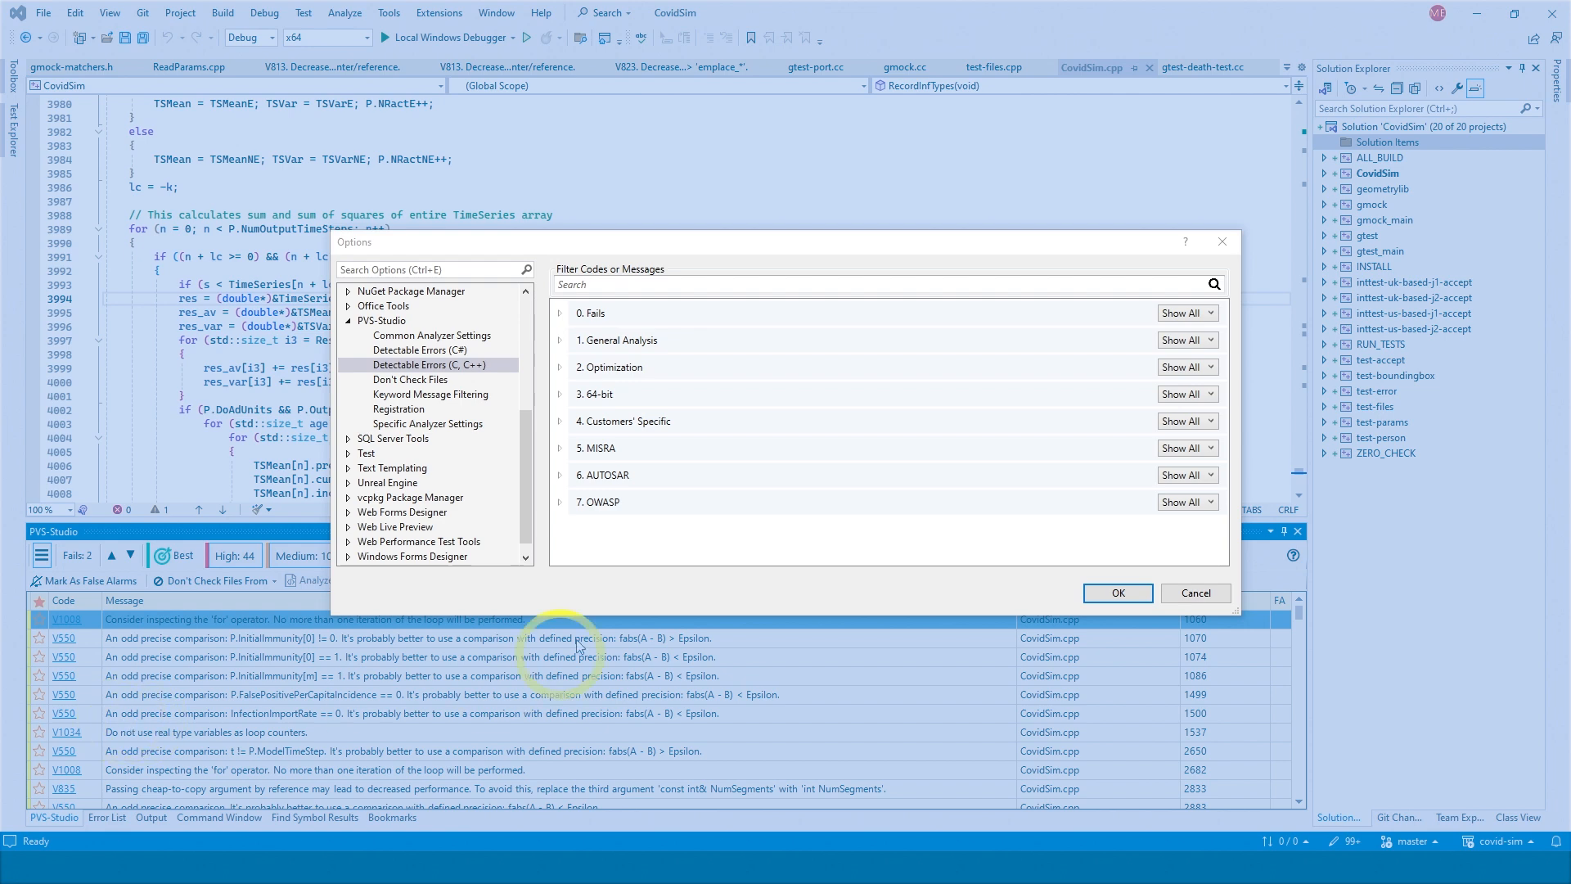
Step: Disable the V501 and V502 General Analysis diagnostics and change the group's visibility setting
{"action": "left_click", "coordinate": [561, 340]}
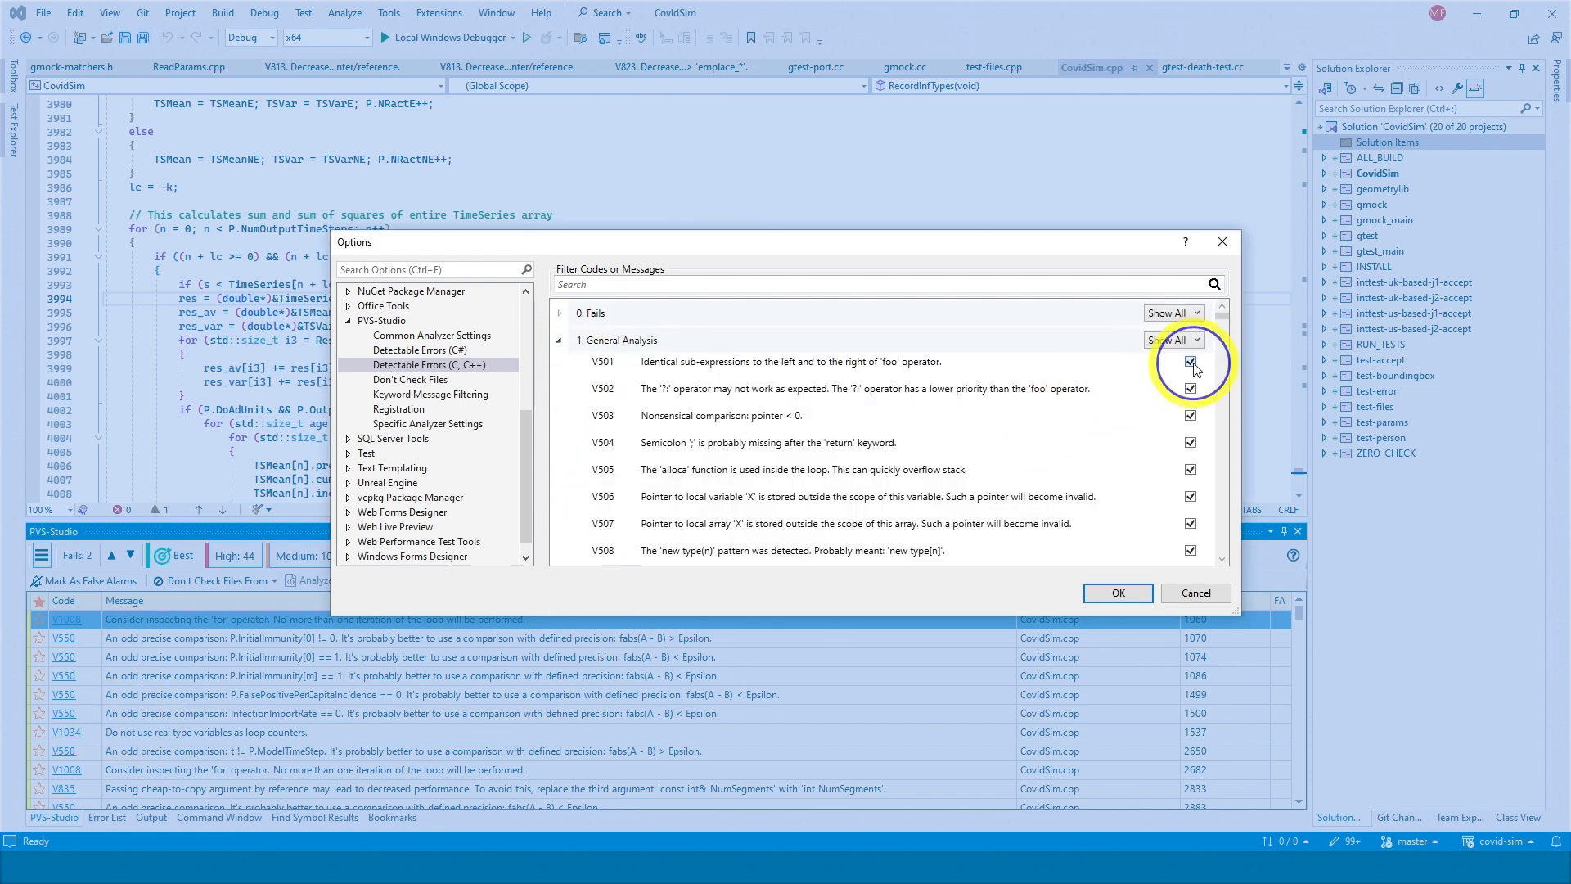
{"action": "left_click", "coordinate": [1191, 362]}
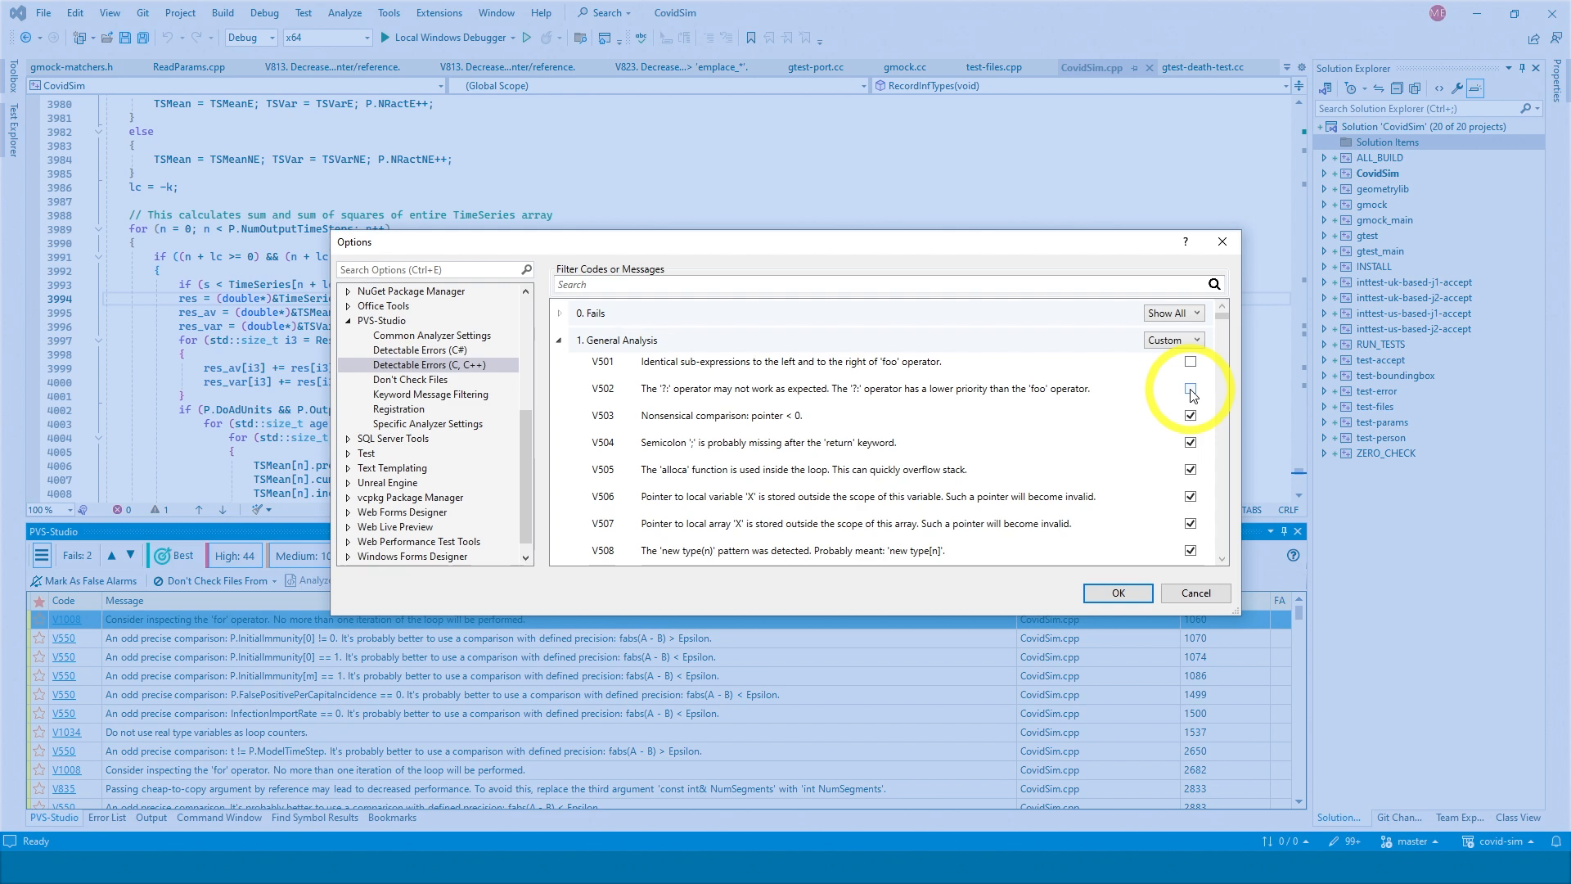
{"action": "left_click", "coordinate": [1190, 389]}
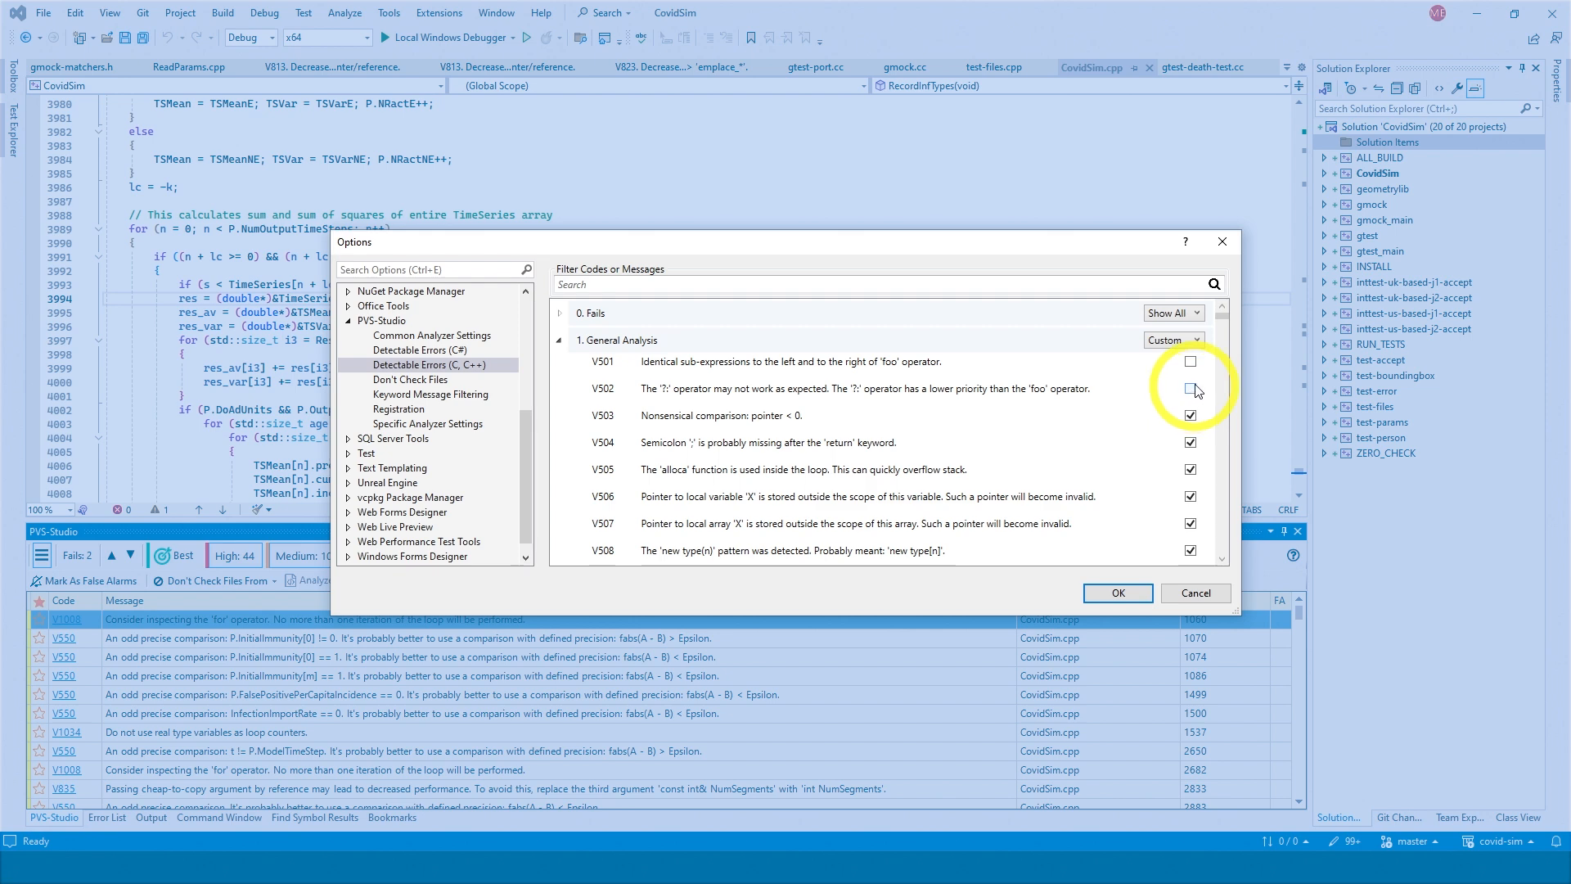
{"action": "left_click", "coordinate": [1170, 338]}
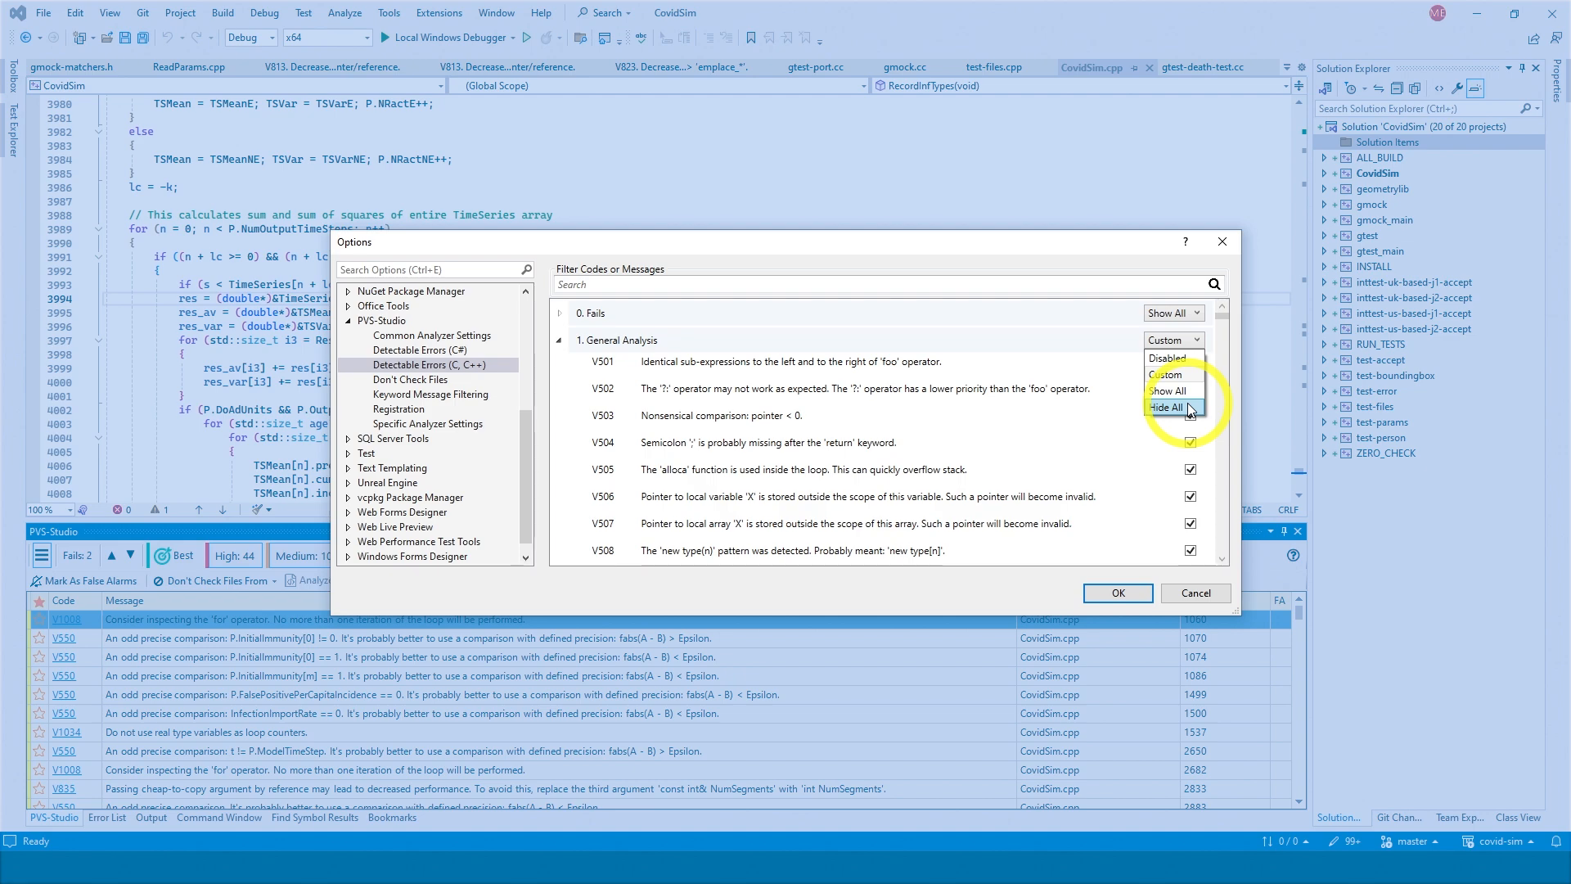
{"action": "left_click", "coordinate": [410, 380]}
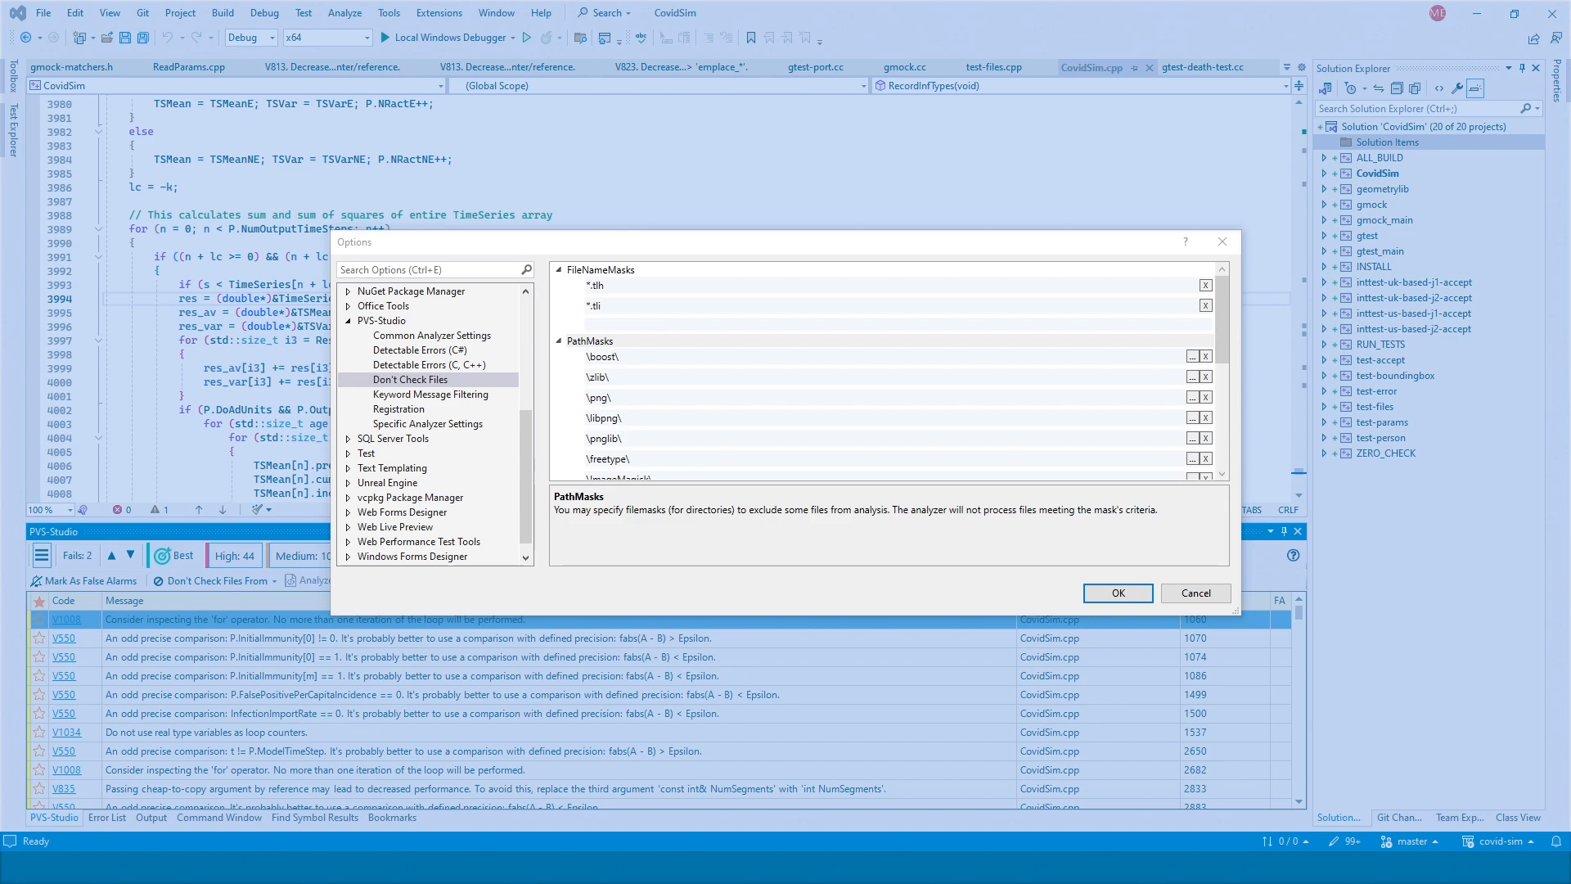
Step: Show the Keyword Message Filtering page with its empty filter list
{"action": "left_click", "coordinate": [429, 393]}
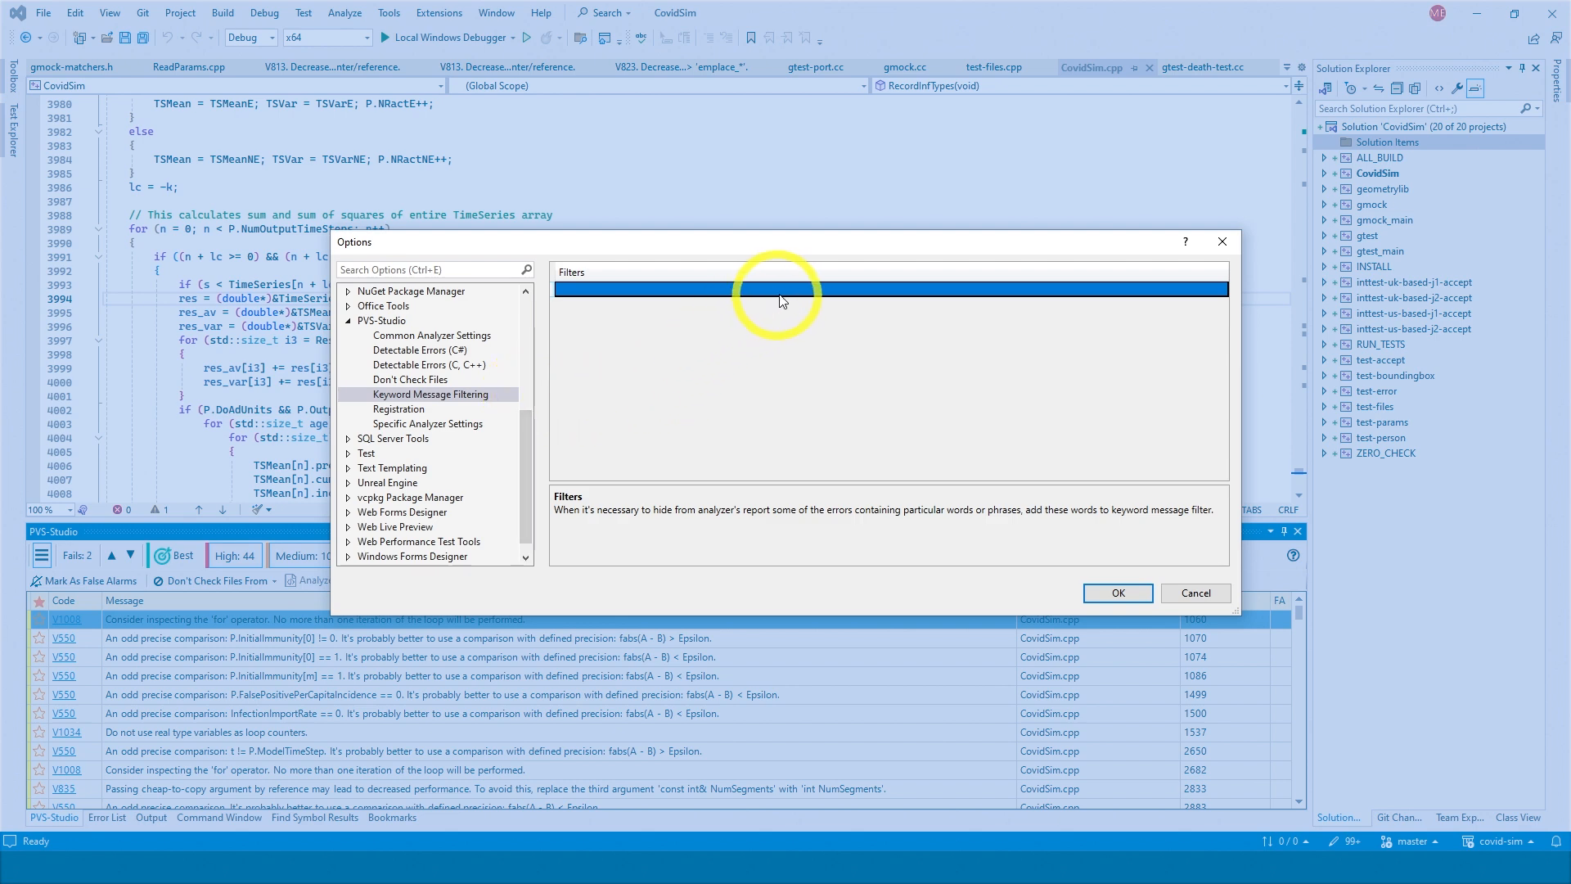
{"action": "mouse_move", "coordinate": [791, 298]}
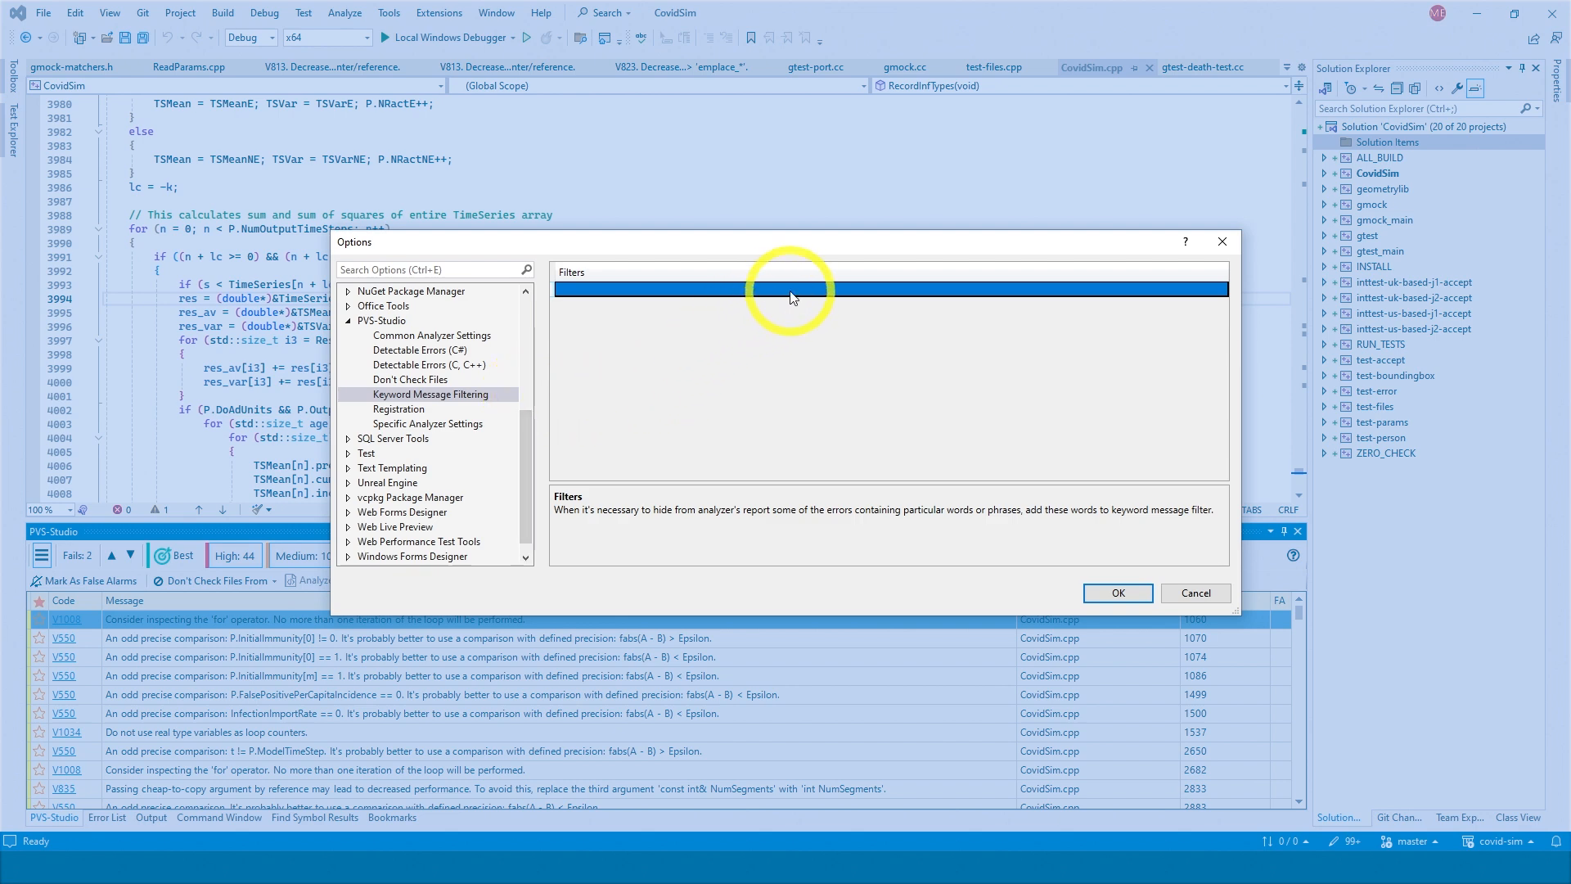
Step: Add a 'printf' keyword message filter and move to Specific Analyzer Settings
{"action": "type", "text": "printf"}
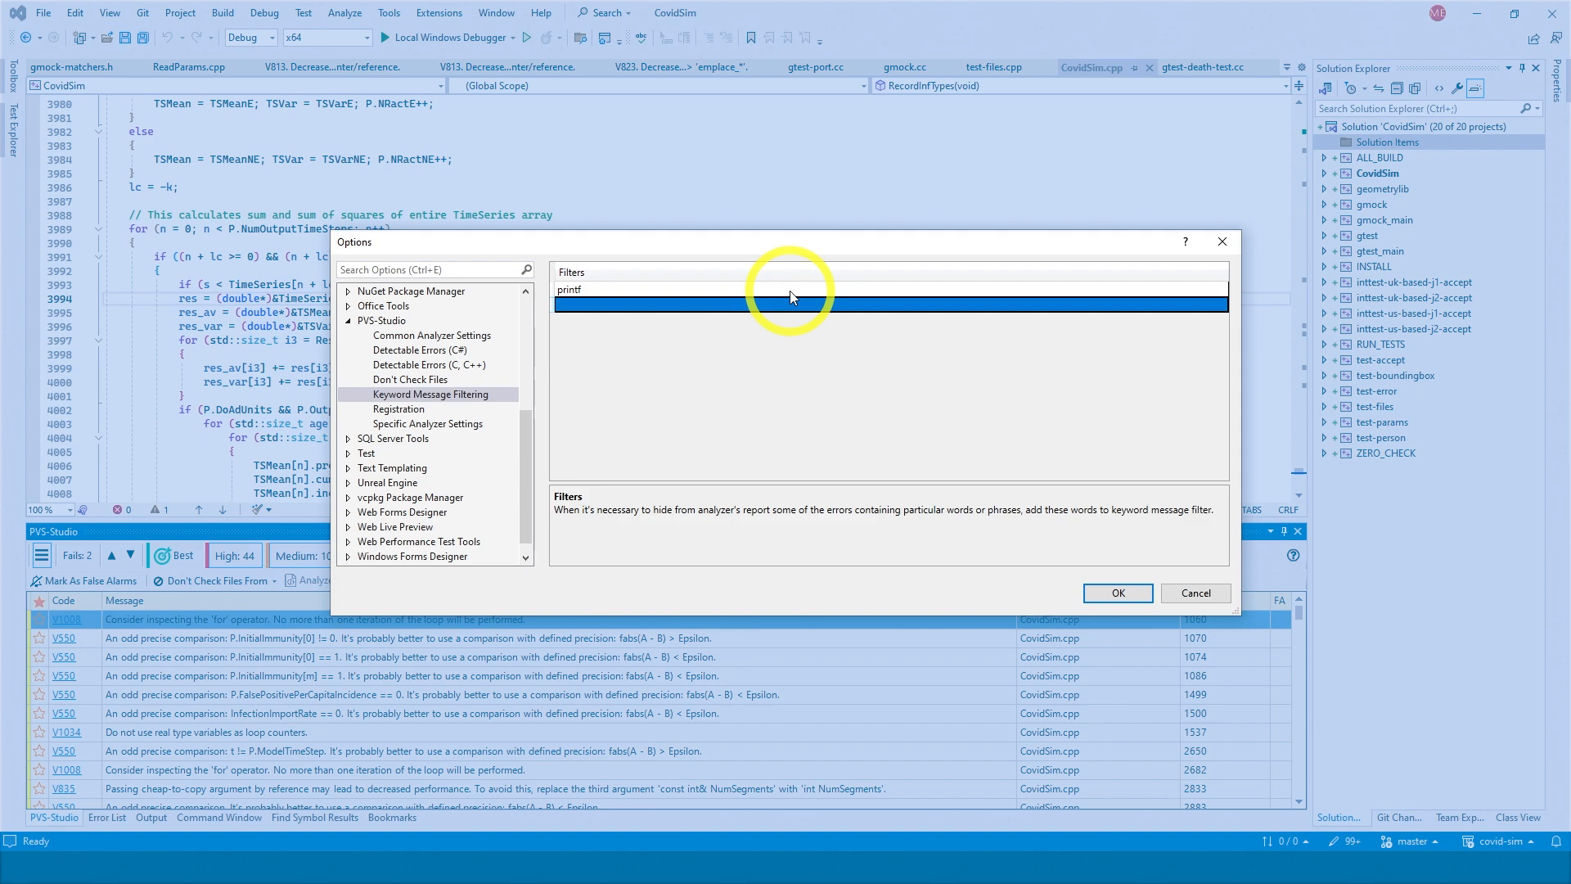
{"action": "left_click", "coordinate": [427, 423]}
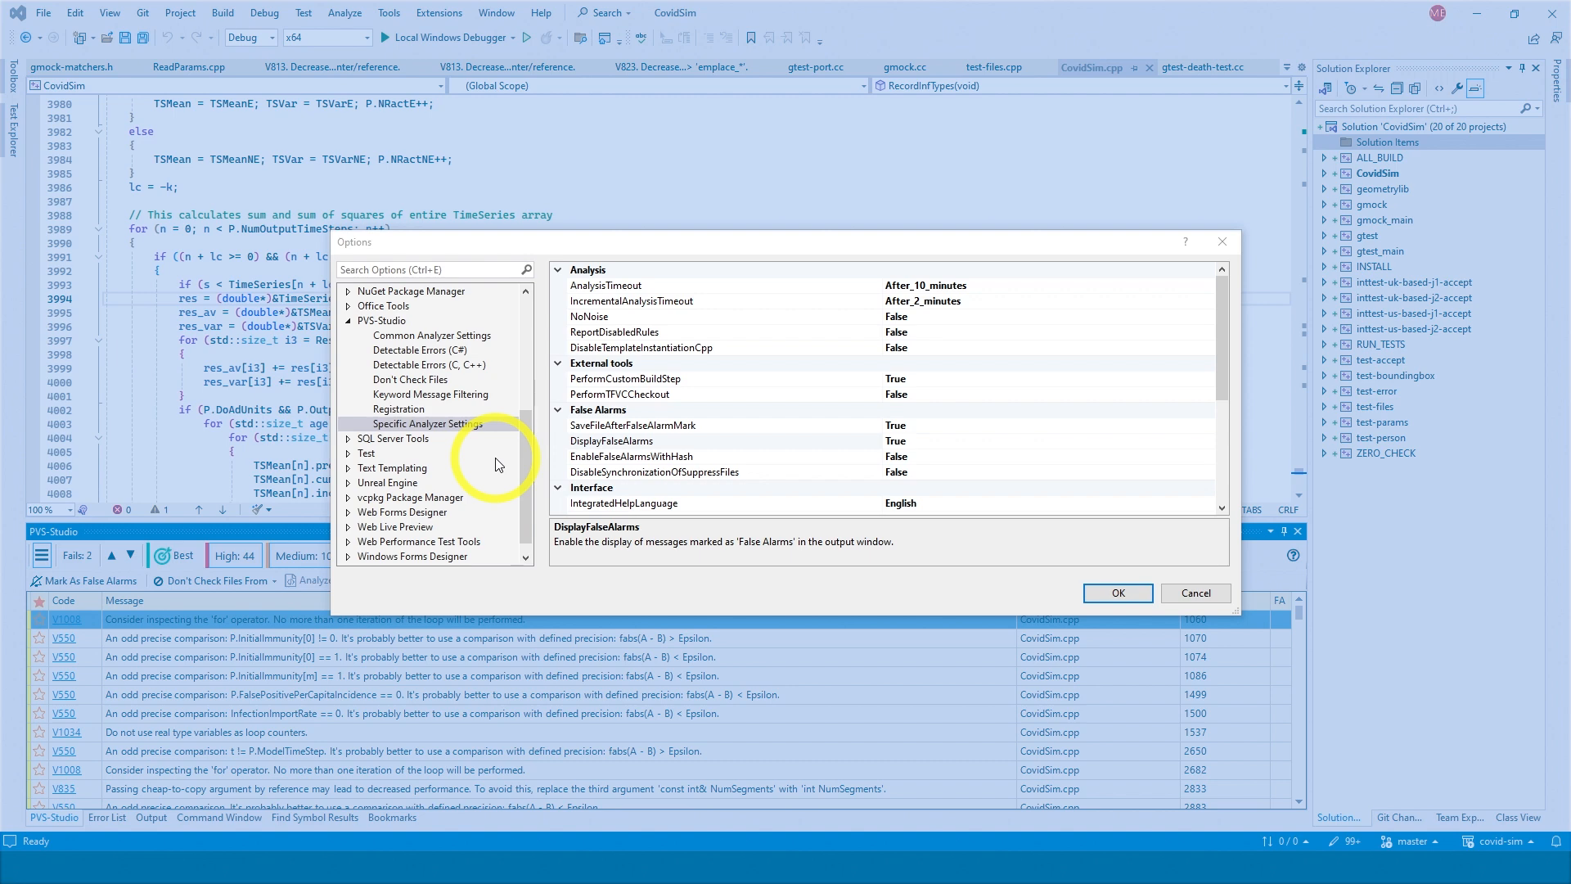
Step: Browse Specific Analyzer Settings, inspecting the analysis timeout and source tree root options
{"action": "left_click", "coordinate": [428, 423]}
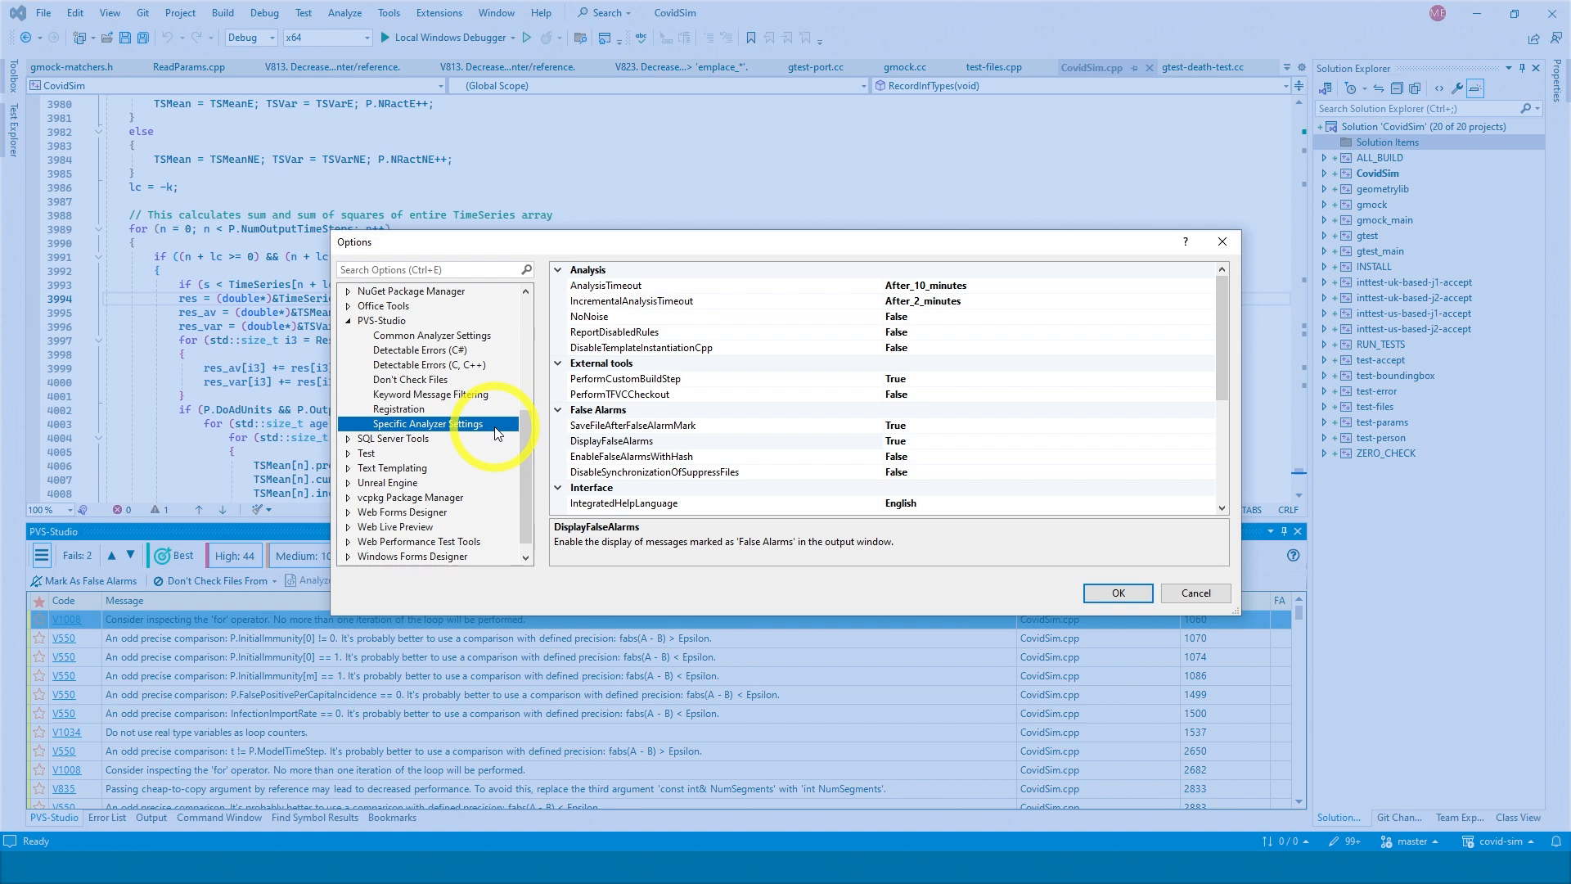
{"action": "mouse_move", "coordinate": [611, 304]}
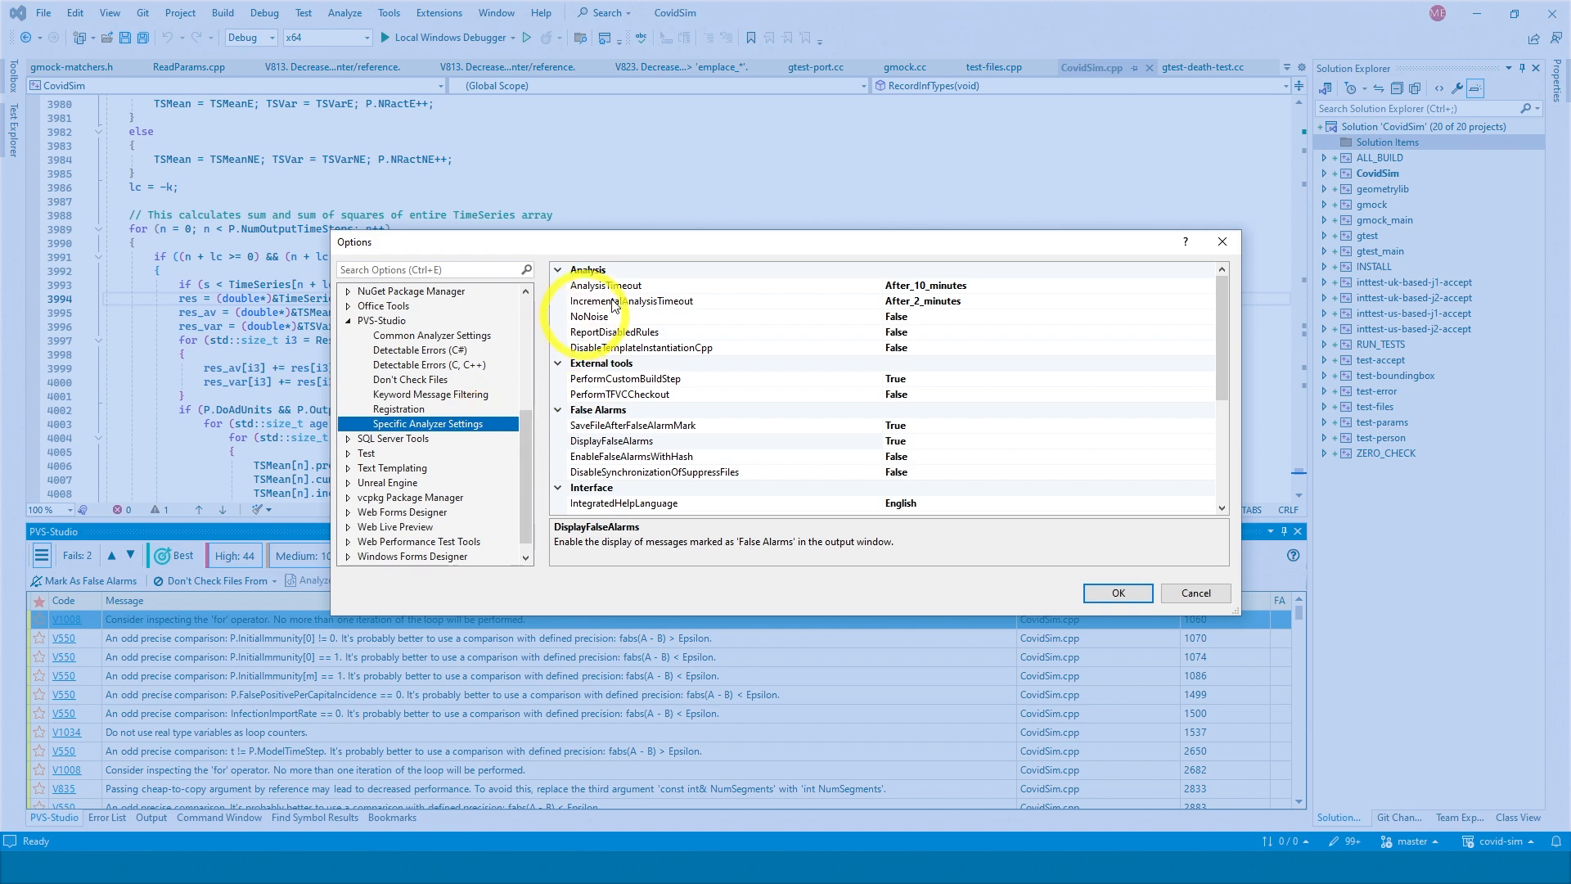
{"action": "left_click", "coordinate": [607, 285]}
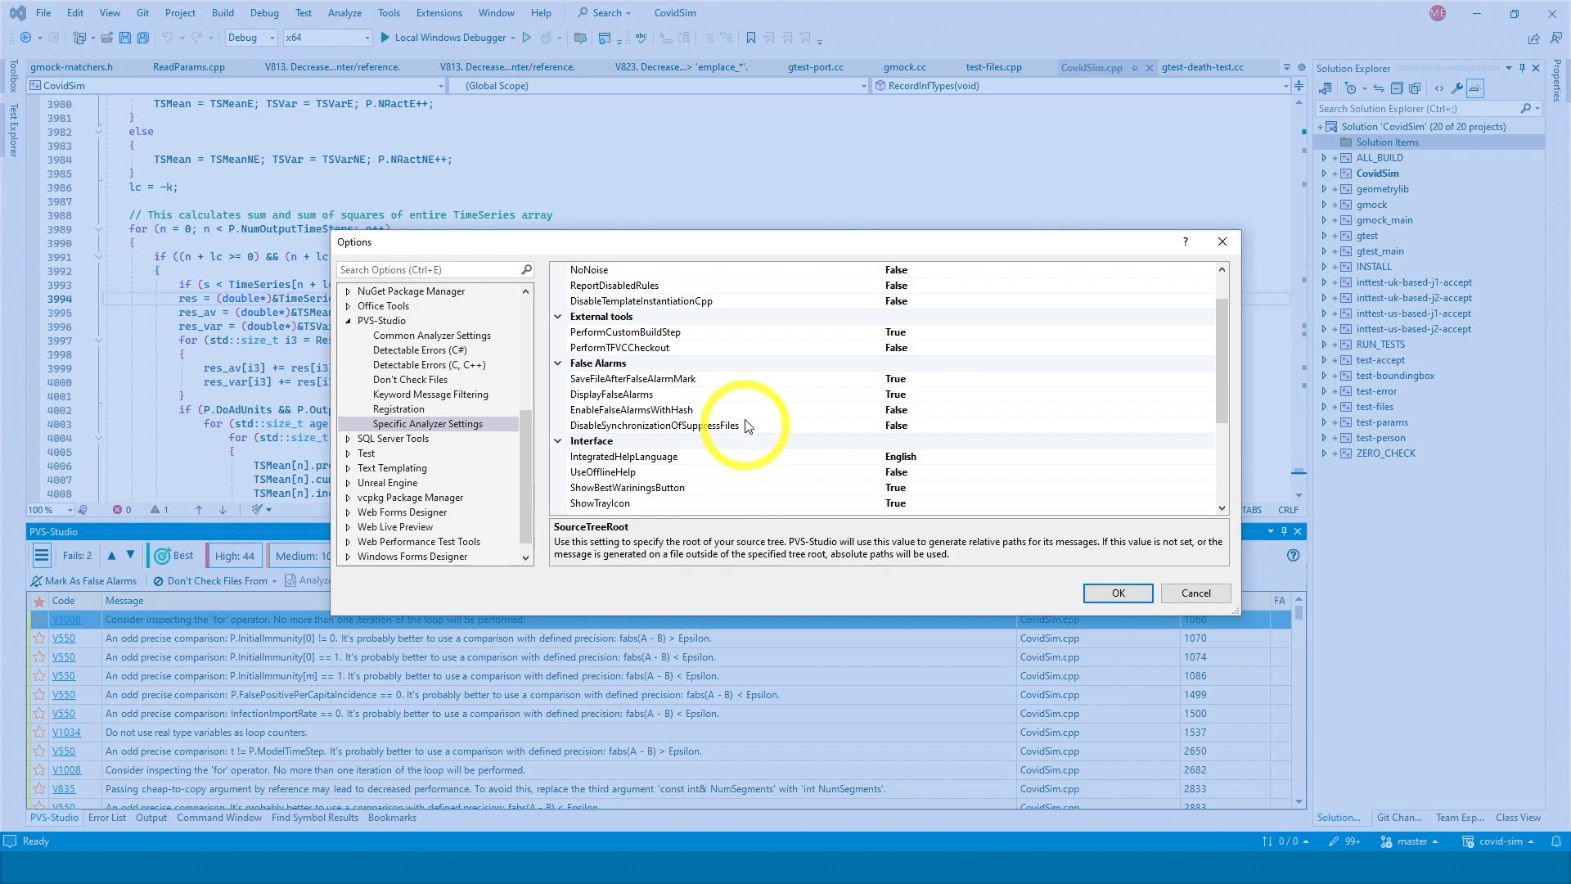
{"action": "left_click", "coordinate": [651, 394]}
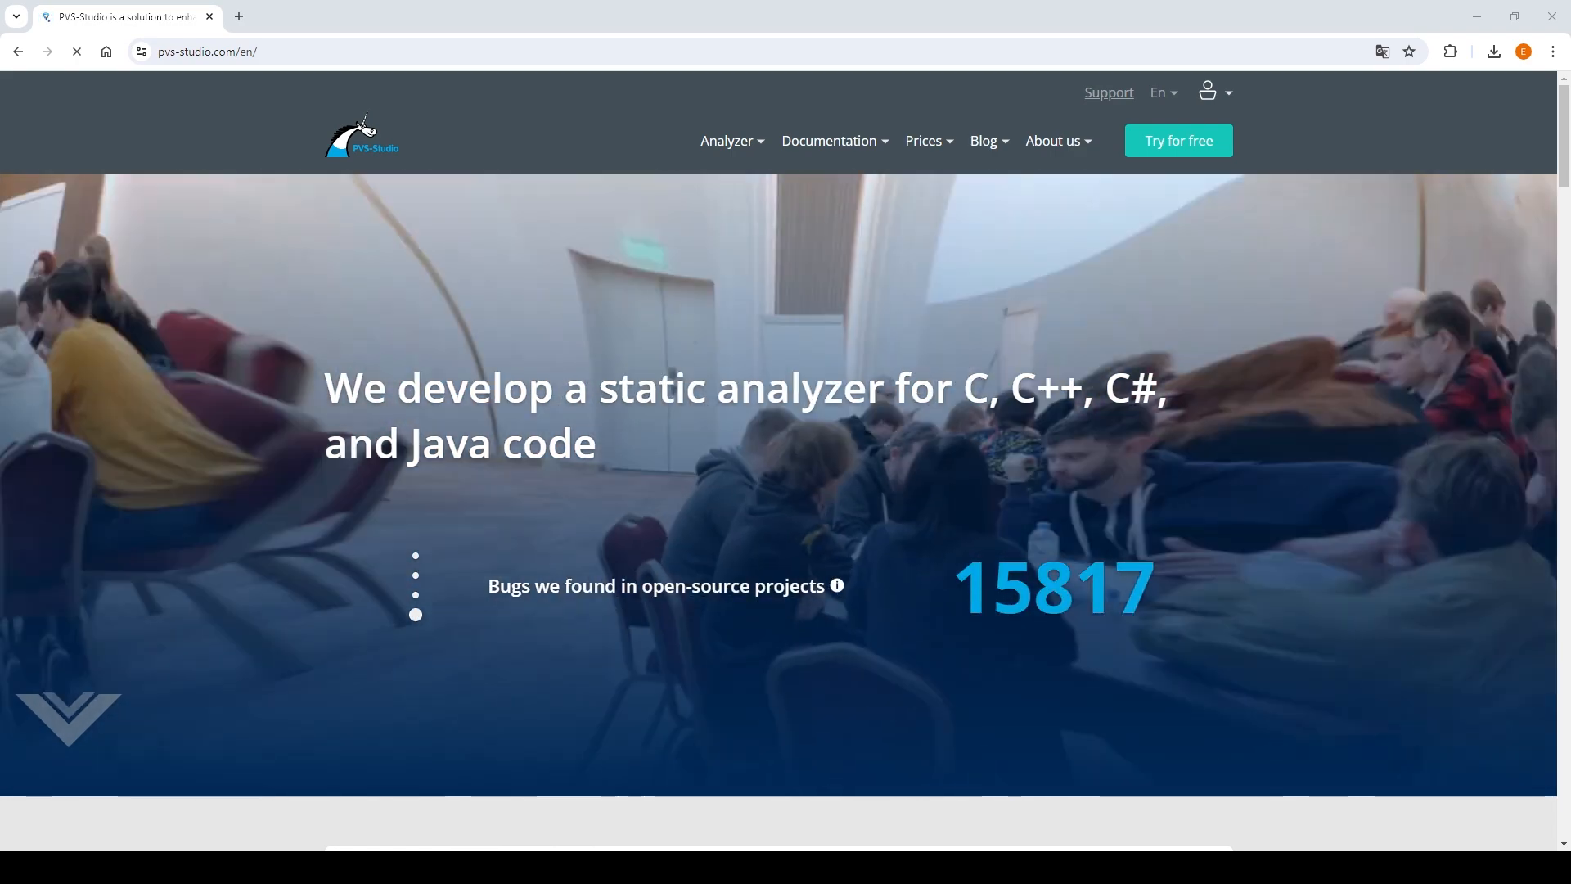
Step: Open General documentation from the website's Documentation menu
{"action": "left_click", "coordinate": [829, 140]}
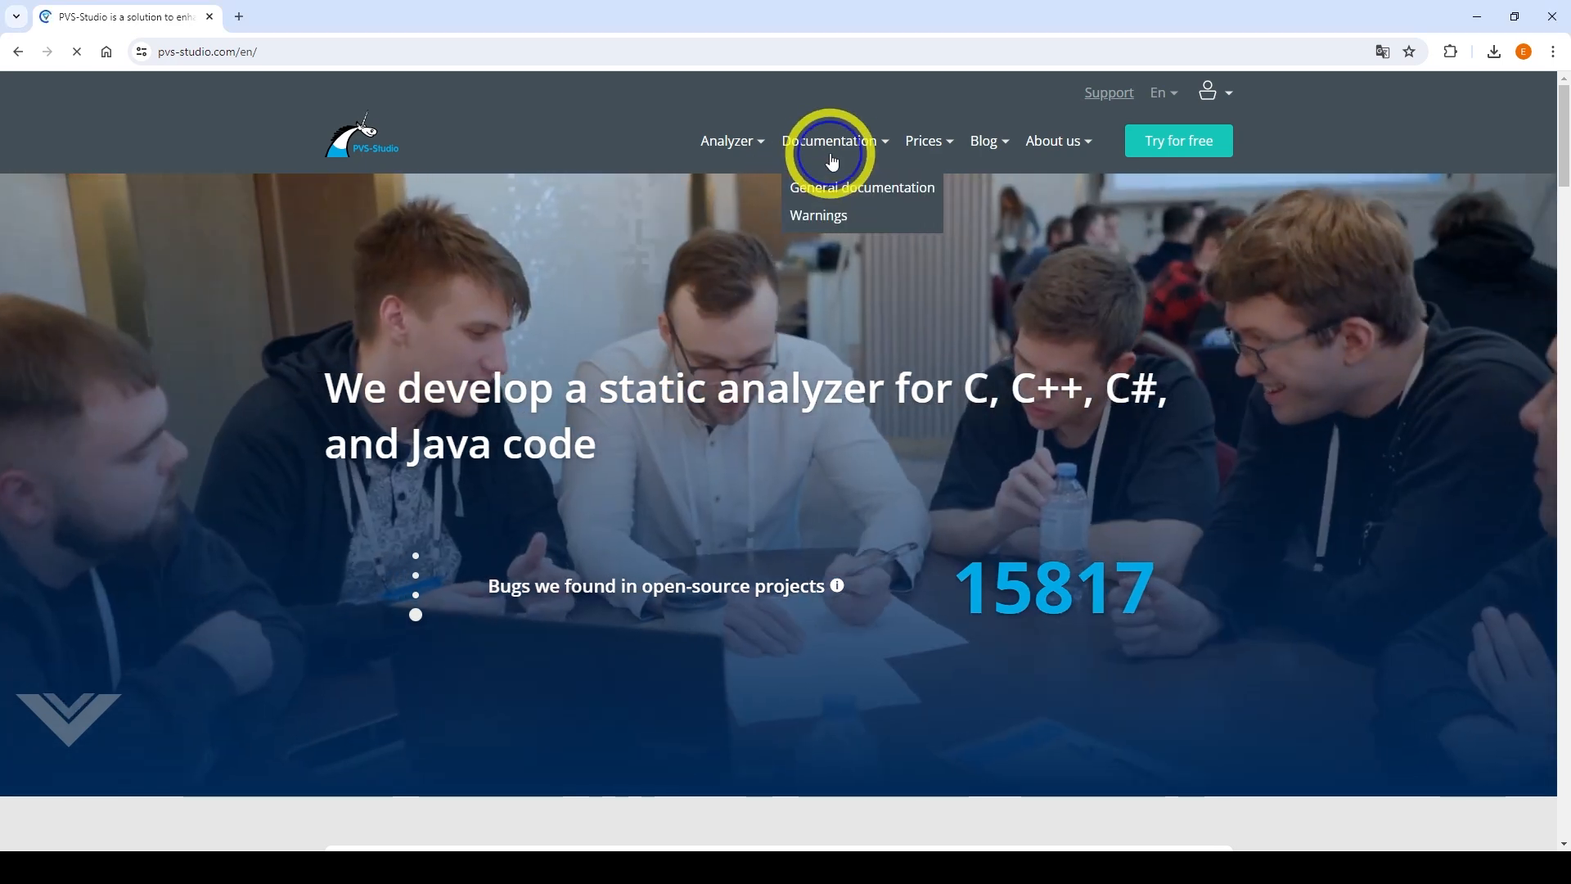
{"action": "left_click", "coordinate": [860, 187]}
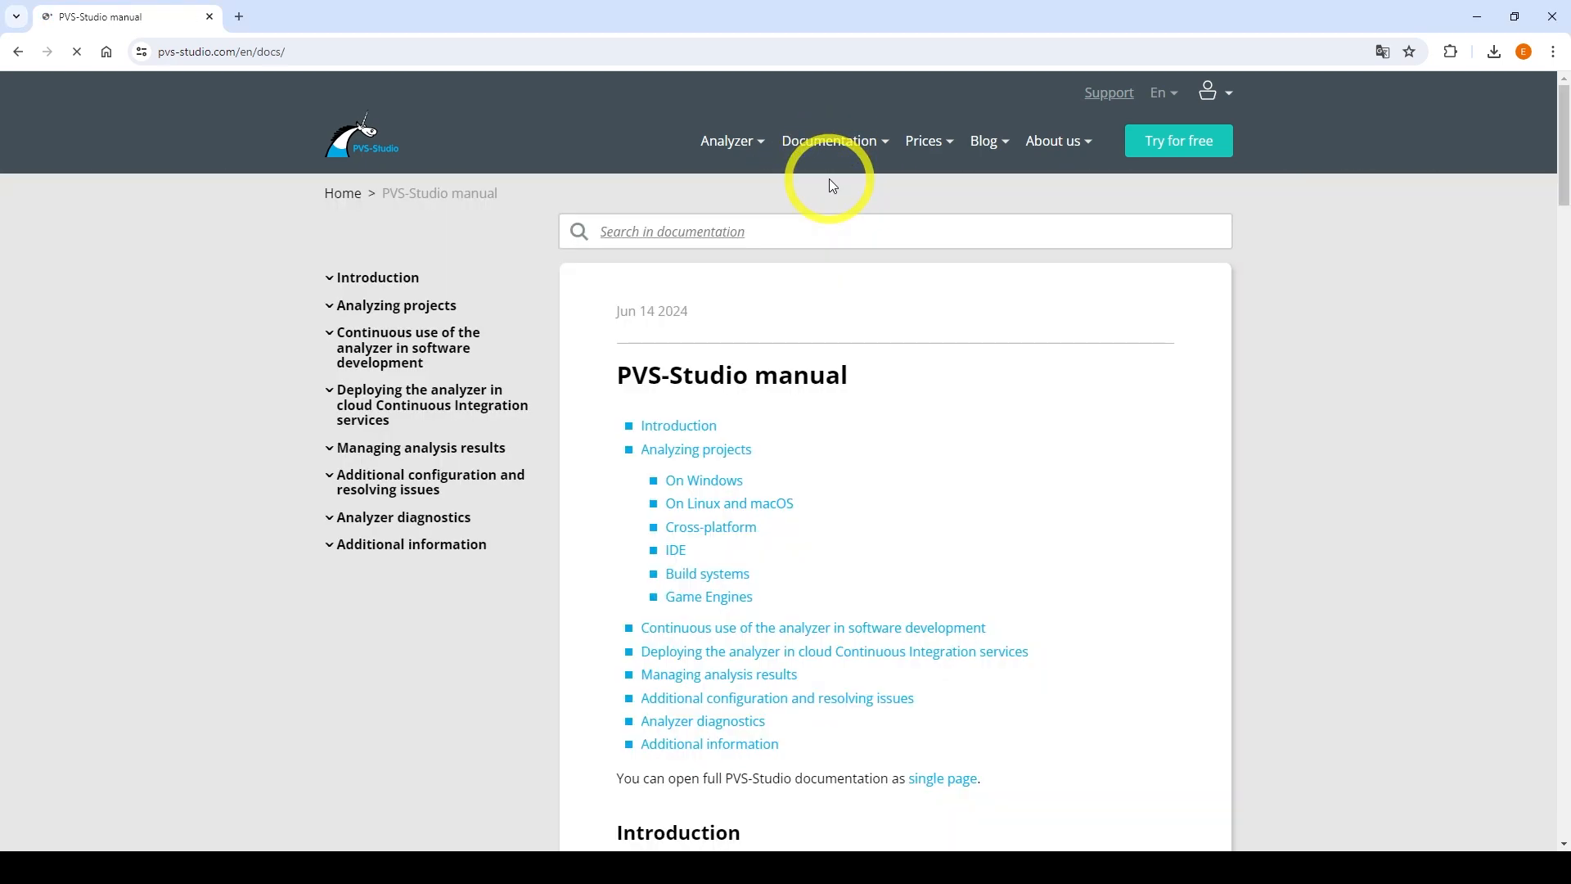